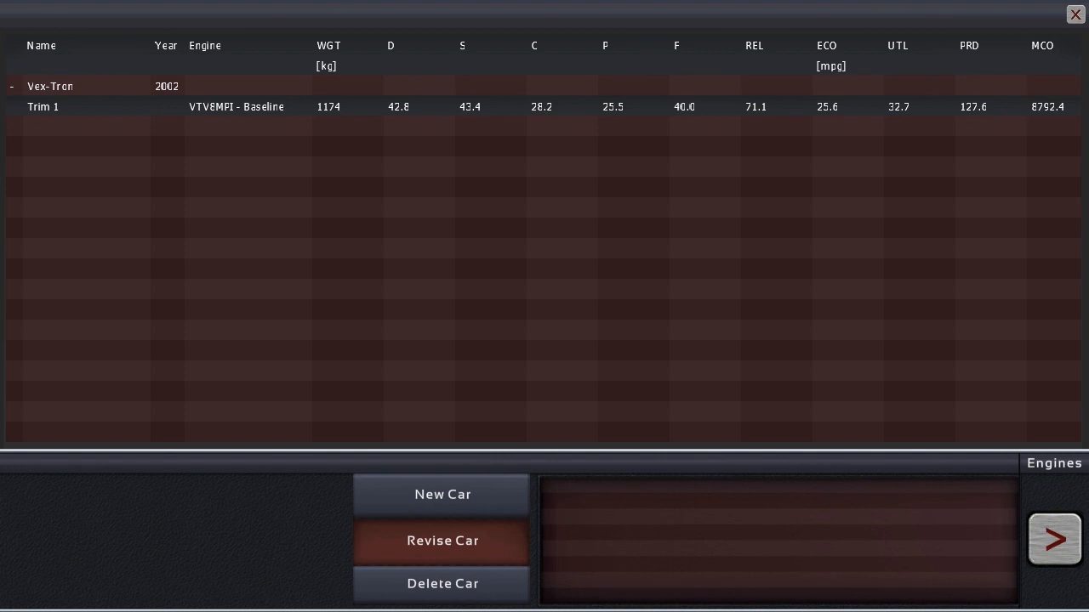
- Open the Vex-Tron Trim 1 for revision and show its Detail Stats drivability breakdown
{"action": "left_click", "coordinate": [442, 540]}
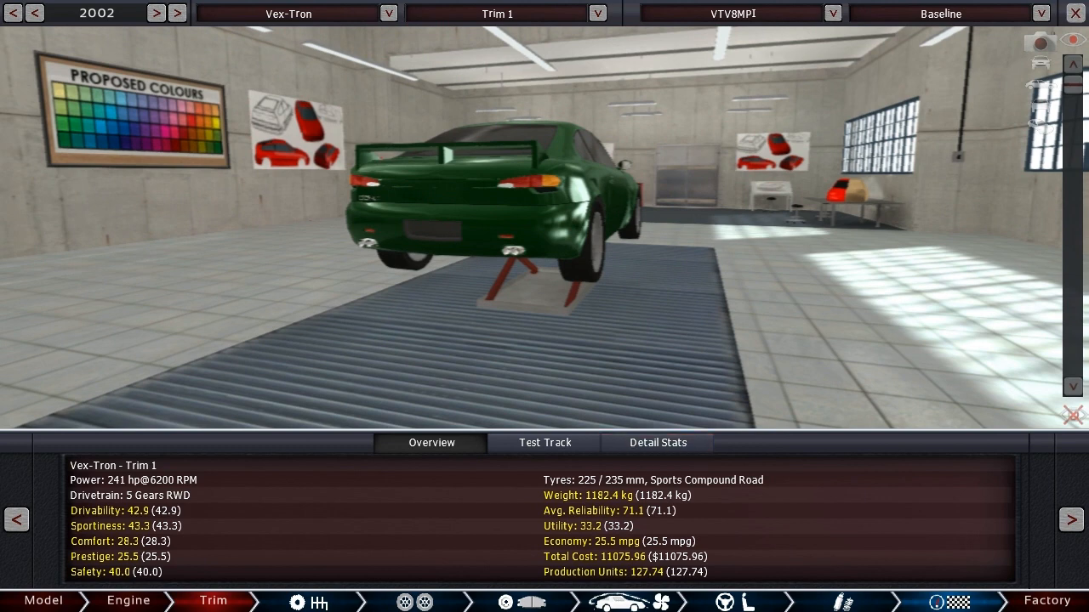
{"action": "left_click", "coordinate": [657, 442]}
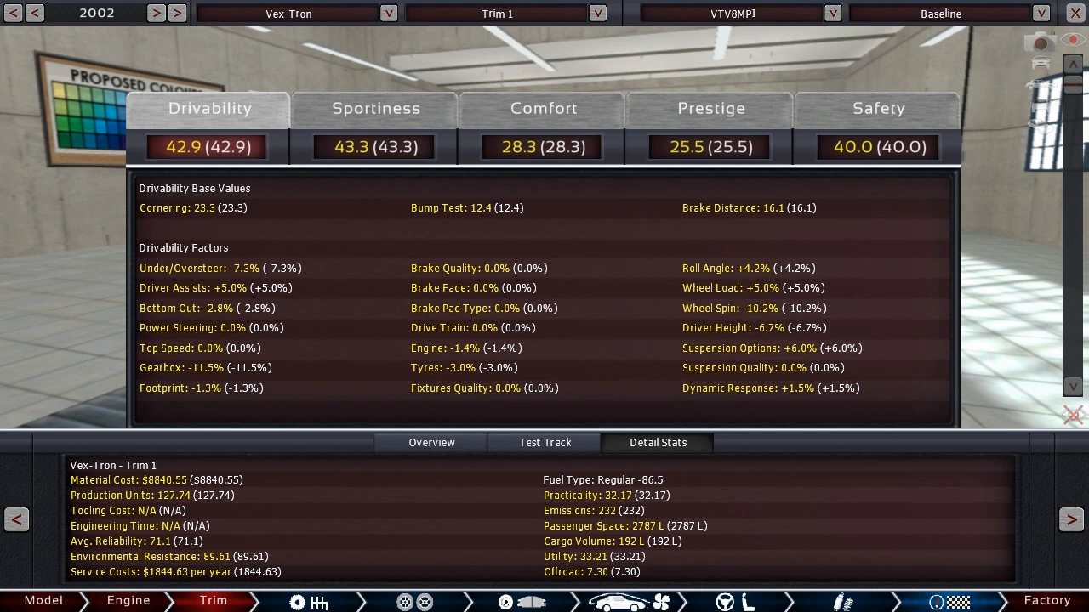
- Close the Vex-Tron designer and start a new 2003 car, Model 1
{"action": "left_click", "coordinate": [431, 443]}
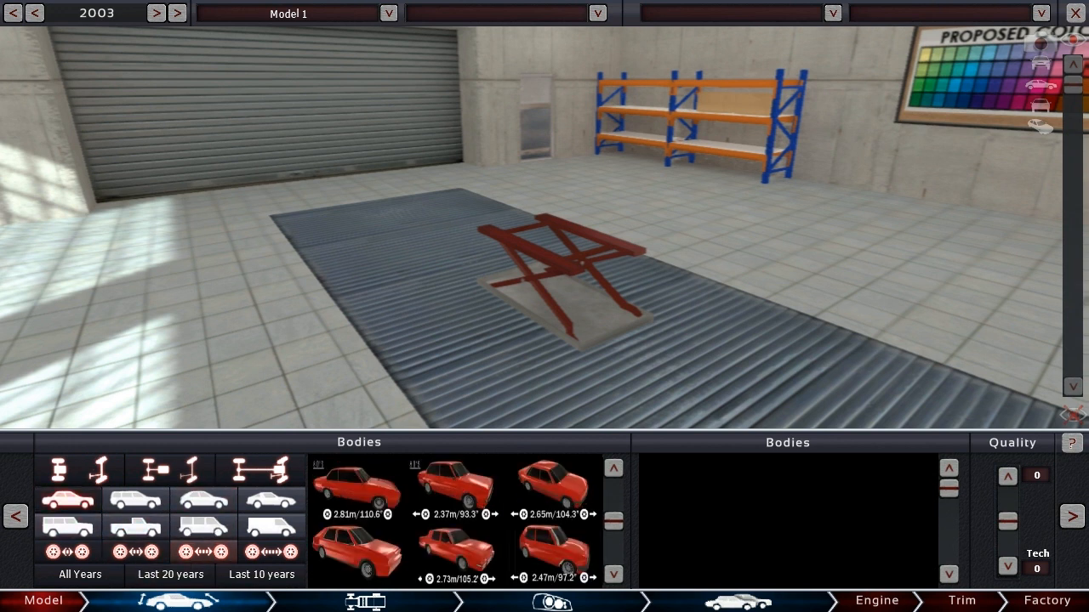
- Filter bodies by another body style and drivetrain layout, then browse further down the list
{"action": "left_click", "coordinate": [134, 500]}
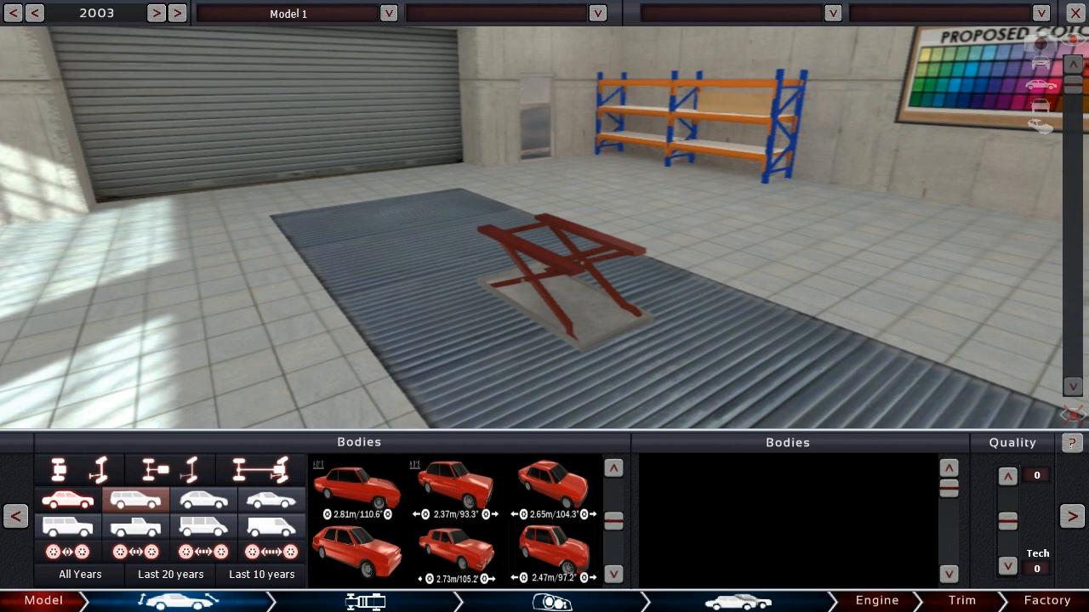
{"action": "left_click", "coordinate": [168, 468]}
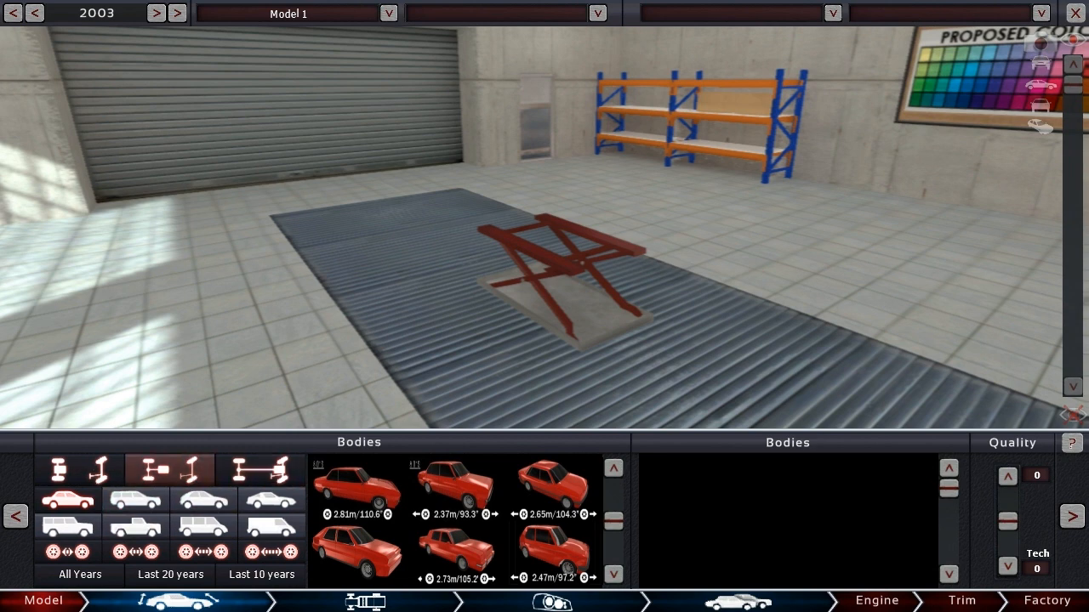
{"action": "left_click", "coordinate": [261, 468]}
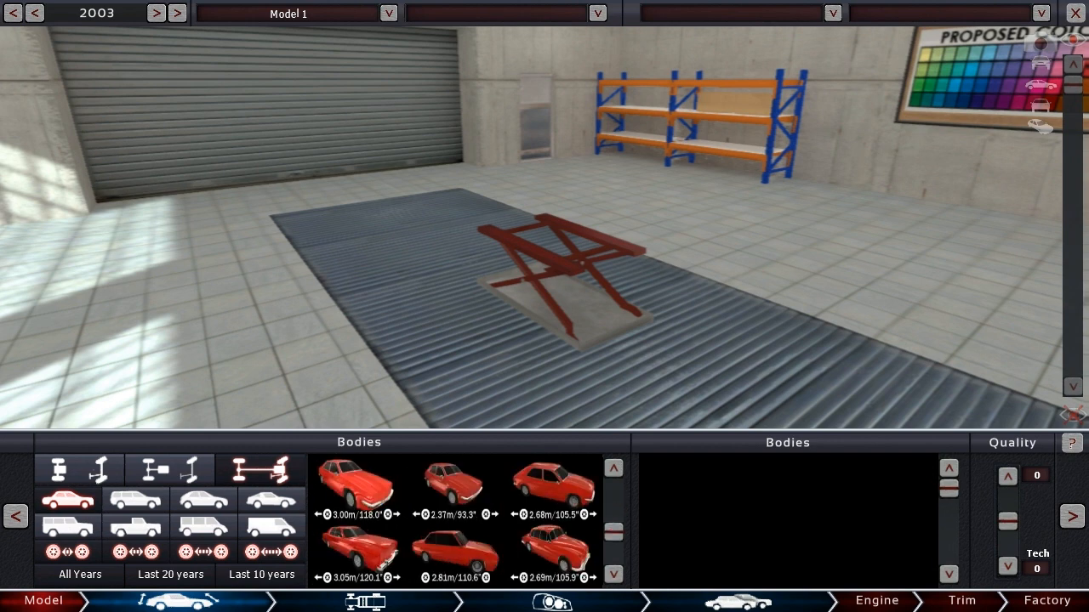
{"action": "scroll", "scroll_direction": "down", "scroll_amount": 3}
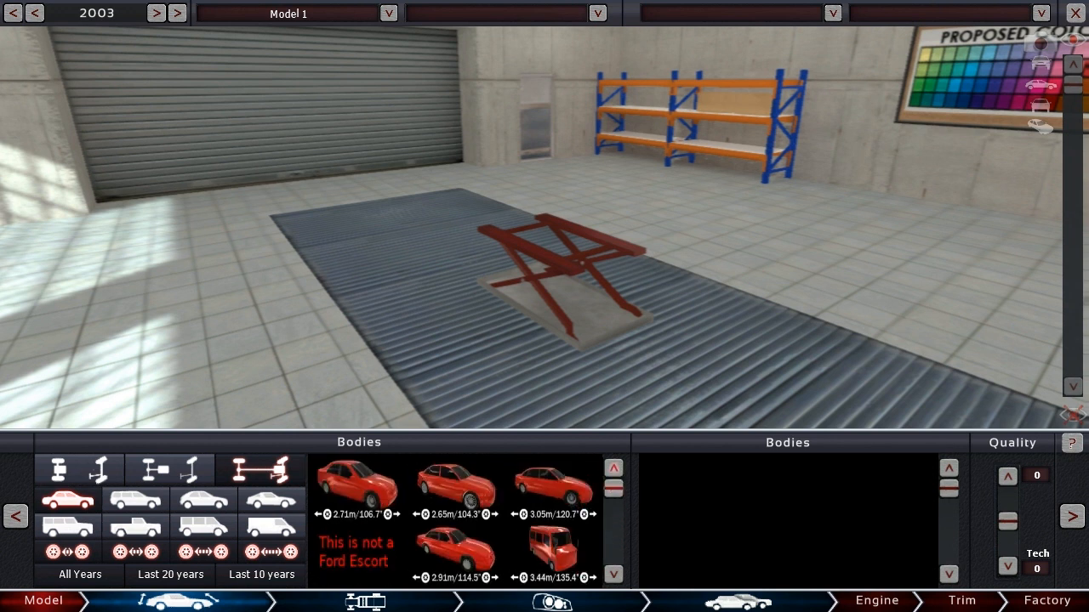
- Preview the 2.65 m and 2.71 m sedan bodies and limit the list to recent years
{"action": "left_click", "coordinate": [454, 485]}
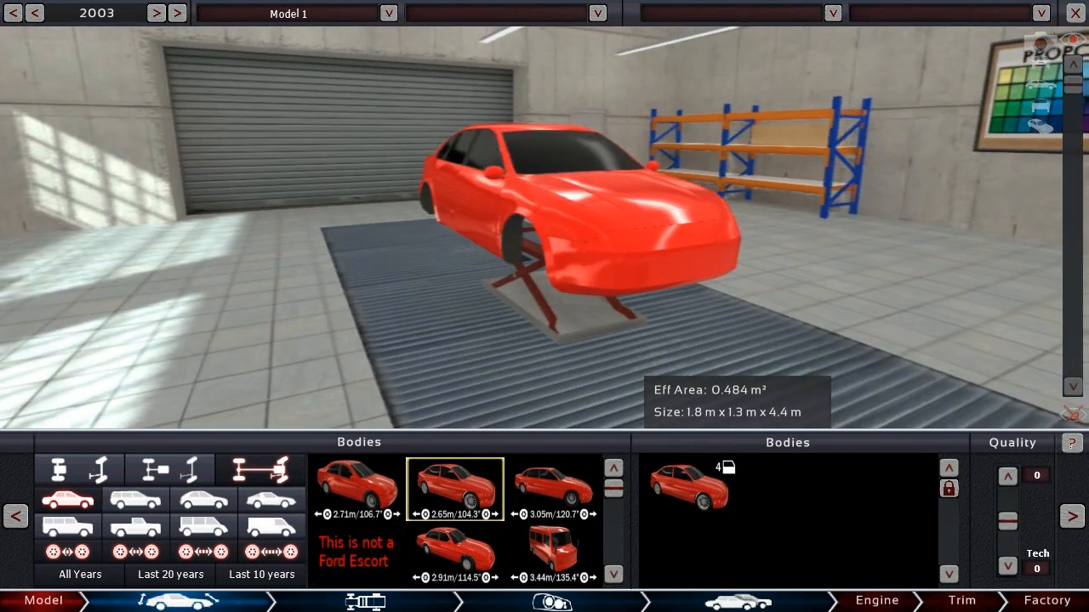
{"action": "left_click", "coordinate": [553, 484]}
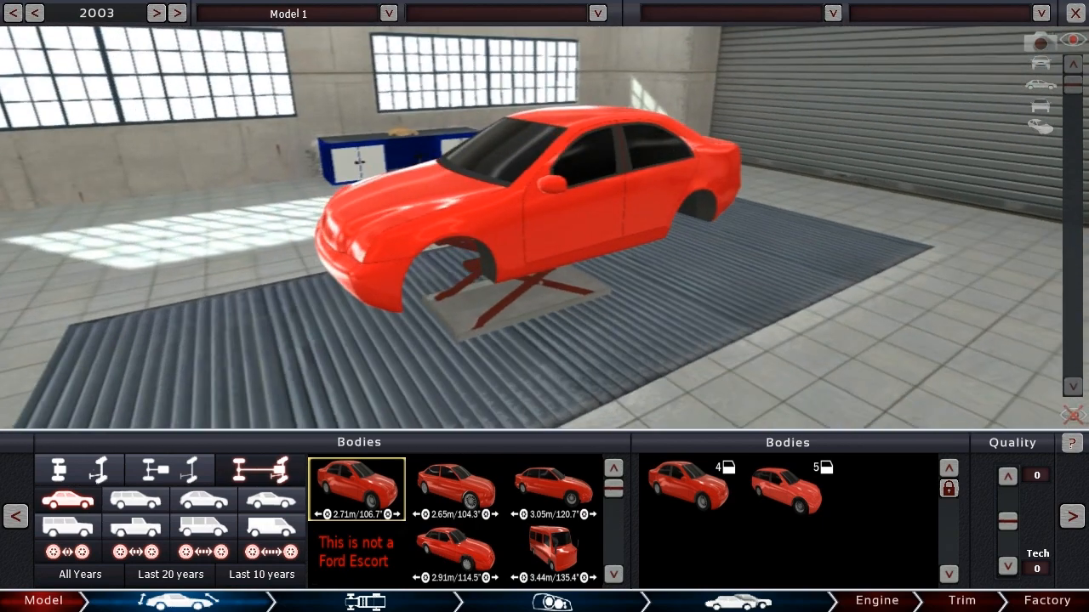
{"action": "left_click", "coordinate": [455, 553]}
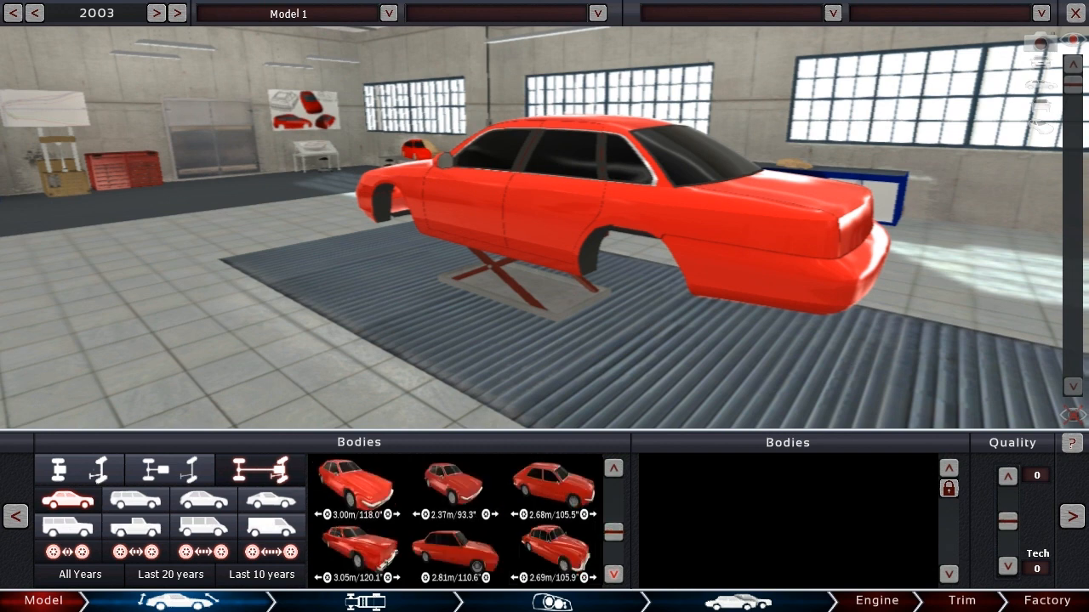
{"action": "left_click", "coordinate": [261, 574]}
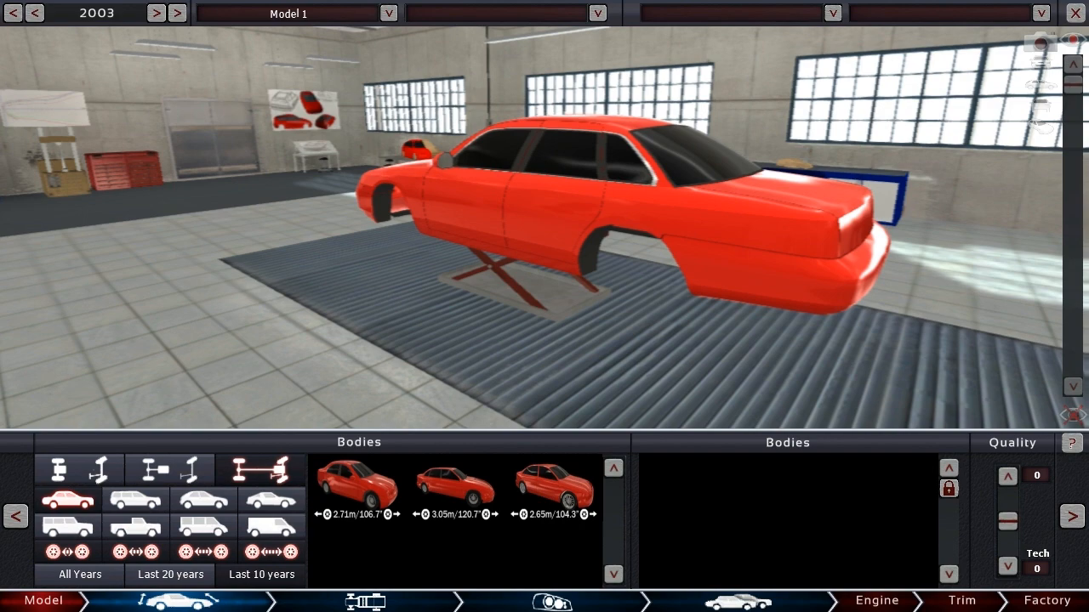
- Compare the 2.71 m and 3.05 m sedan bodies, then choose the 2.65 m four-door sedan
{"action": "left_click", "coordinate": [357, 485]}
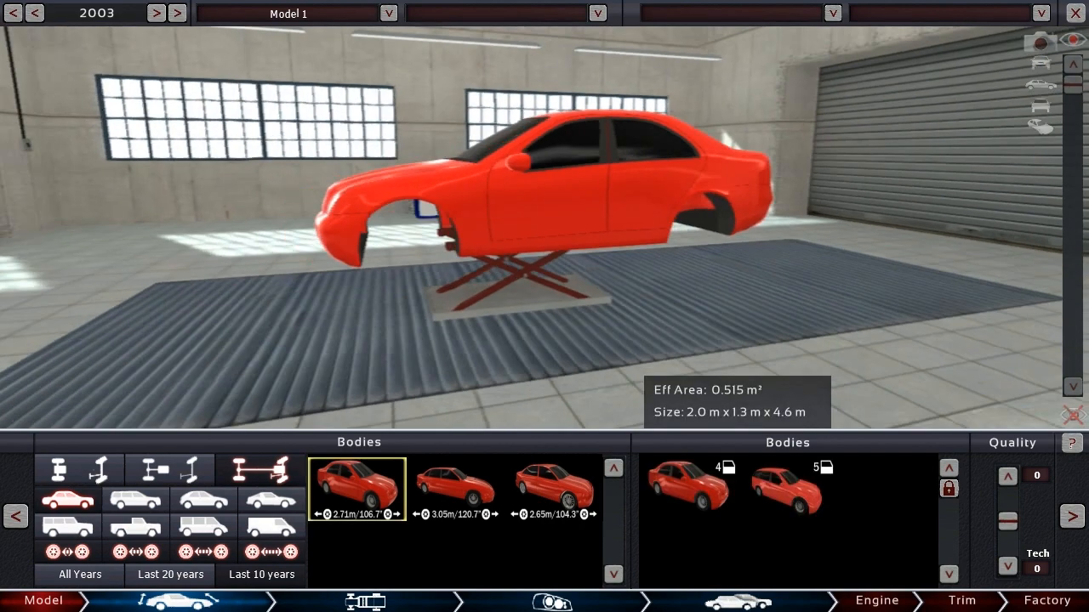
{"action": "left_click", "coordinate": [454, 484]}
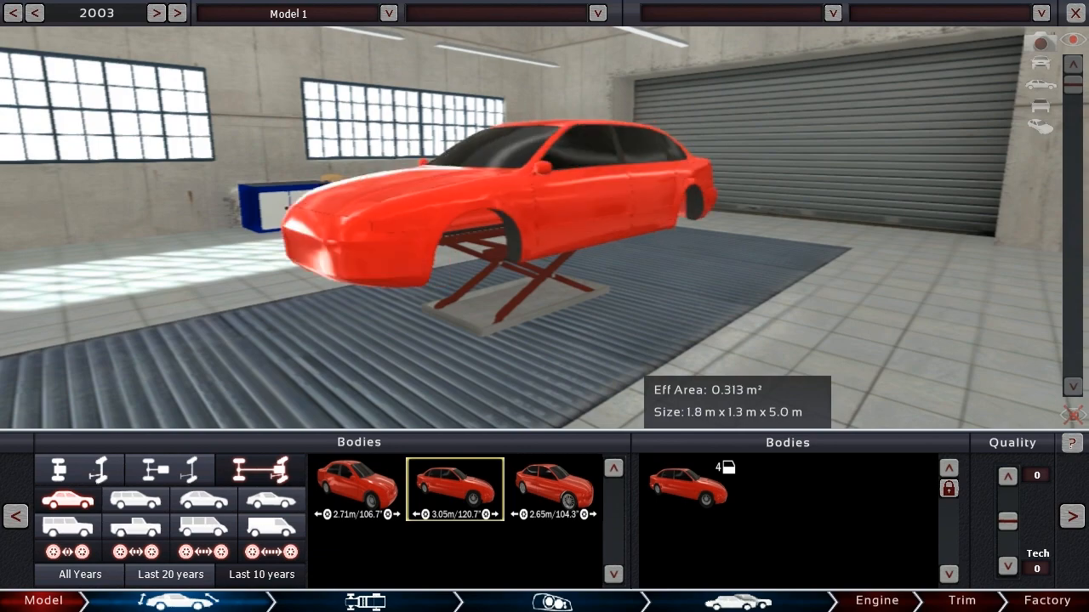
{"action": "left_click", "coordinate": [552, 489]}
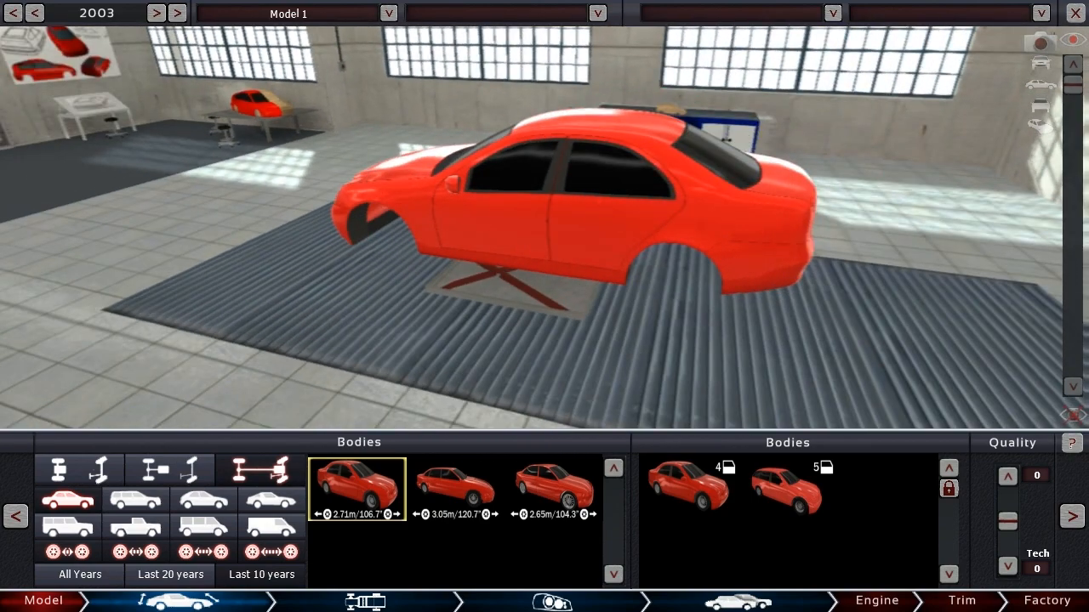
{"action": "left_click", "coordinate": [455, 485]}
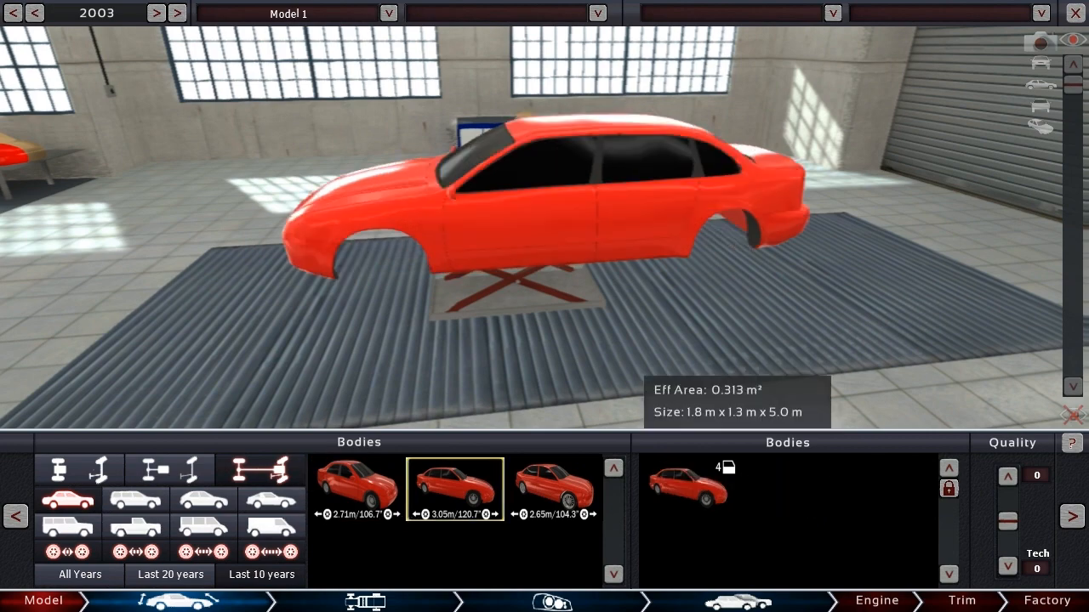
{"action": "left_click", "coordinate": [554, 485]}
{"action": "type", "text": "Radian"}
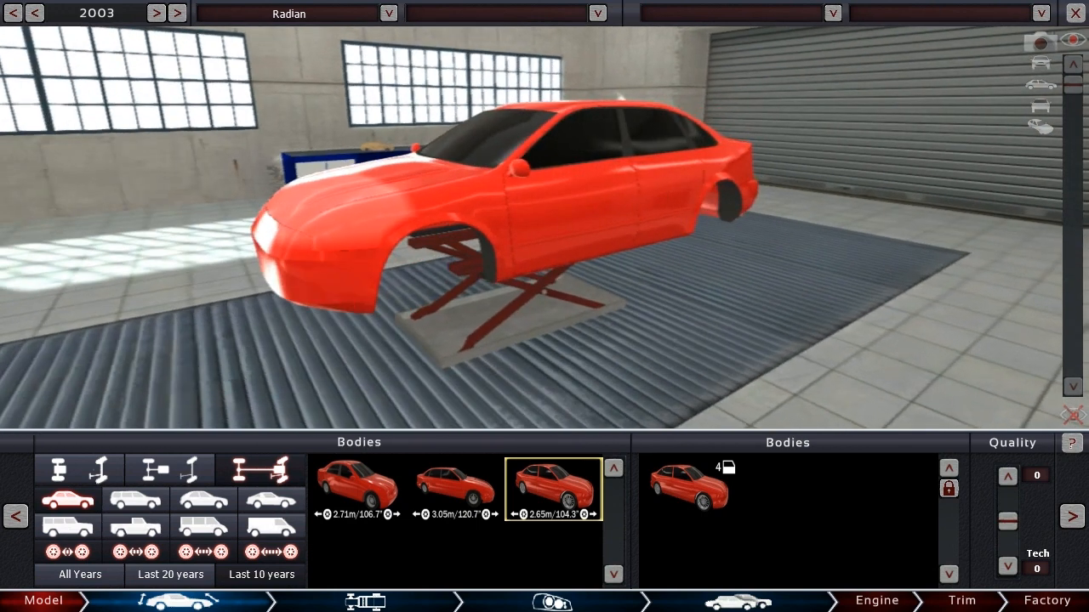
{"action": "left_click", "coordinate": [366, 601]}
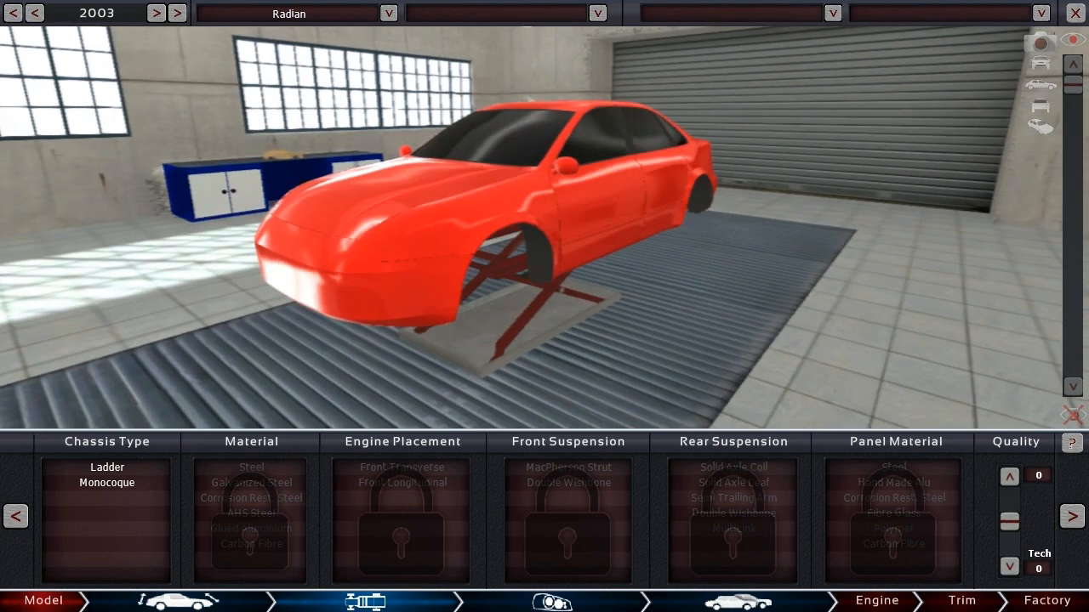
- Use a monocoque chassis in corrosion-resistant steel after comparing it with galvanized steel
{"action": "left_click", "coordinate": [107, 482]}
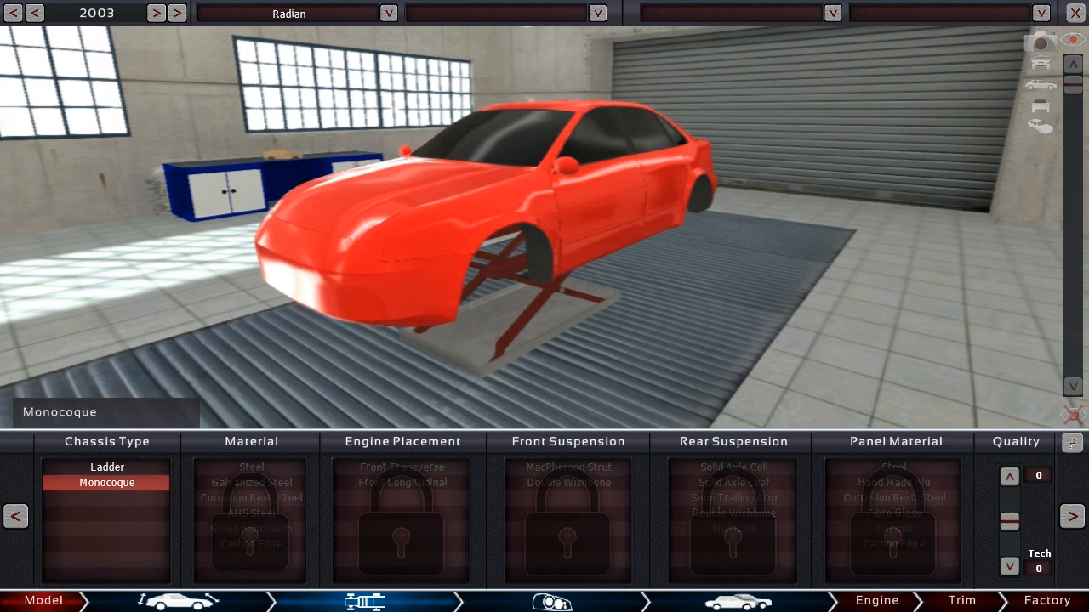
{"action": "left_click", "coordinate": [106, 482]}
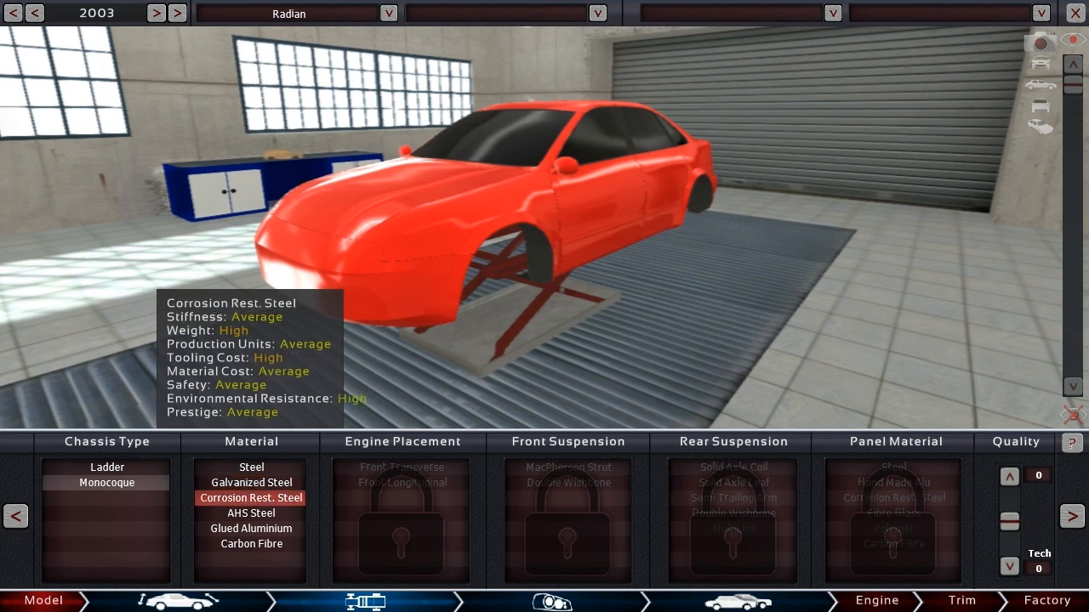
{"action": "left_click", "coordinate": [250, 481]}
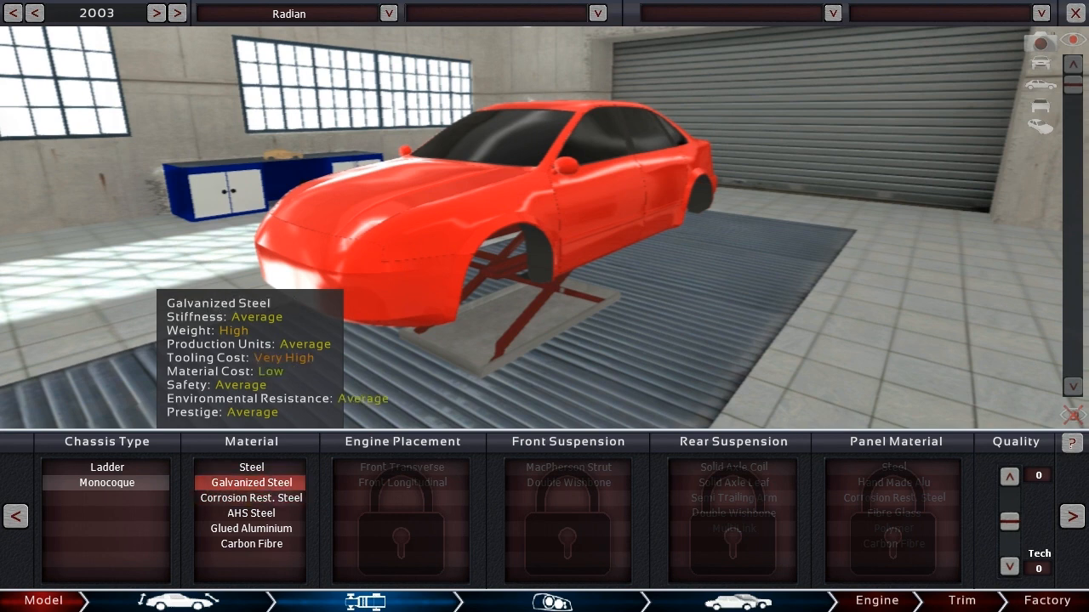
{"action": "left_click", "coordinate": [250, 497]}
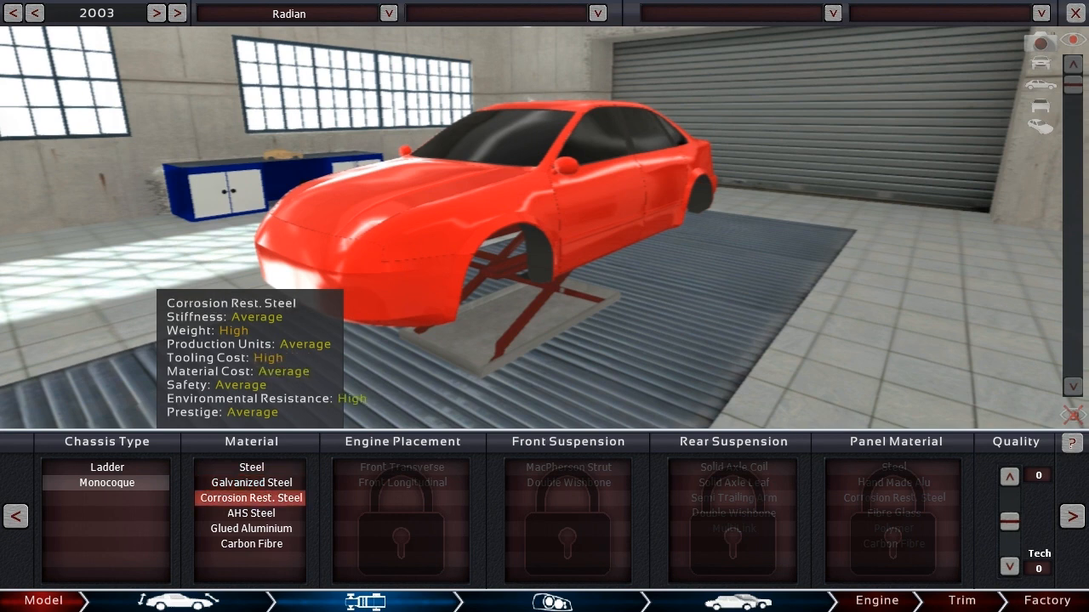
{"action": "left_click", "coordinate": [250, 483]}
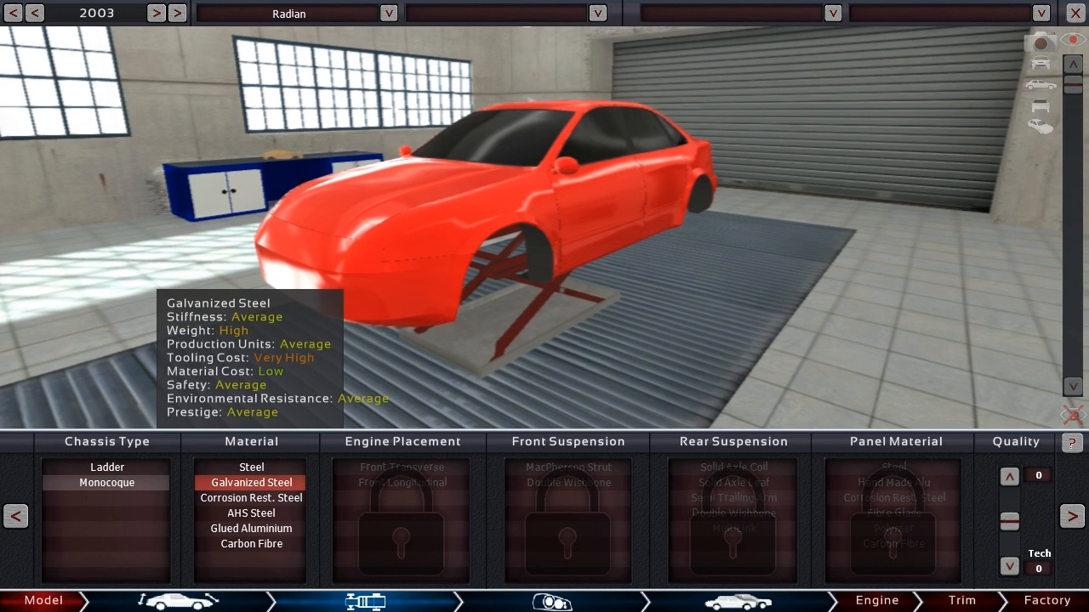
{"action": "left_click", "coordinate": [250, 498]}
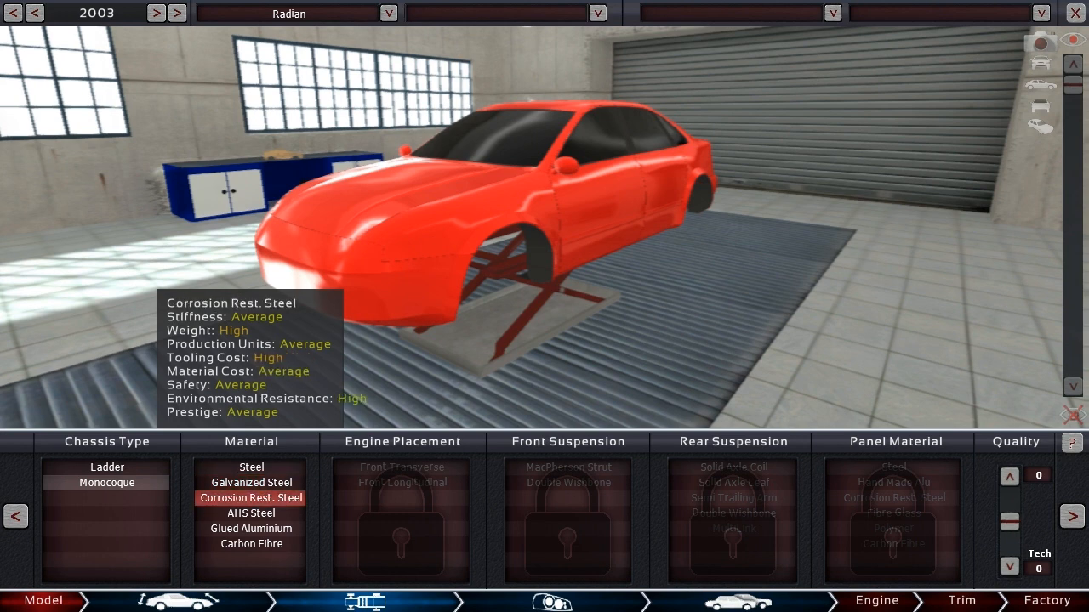
{"action": "left_click", "coordinate": [250, 483]}
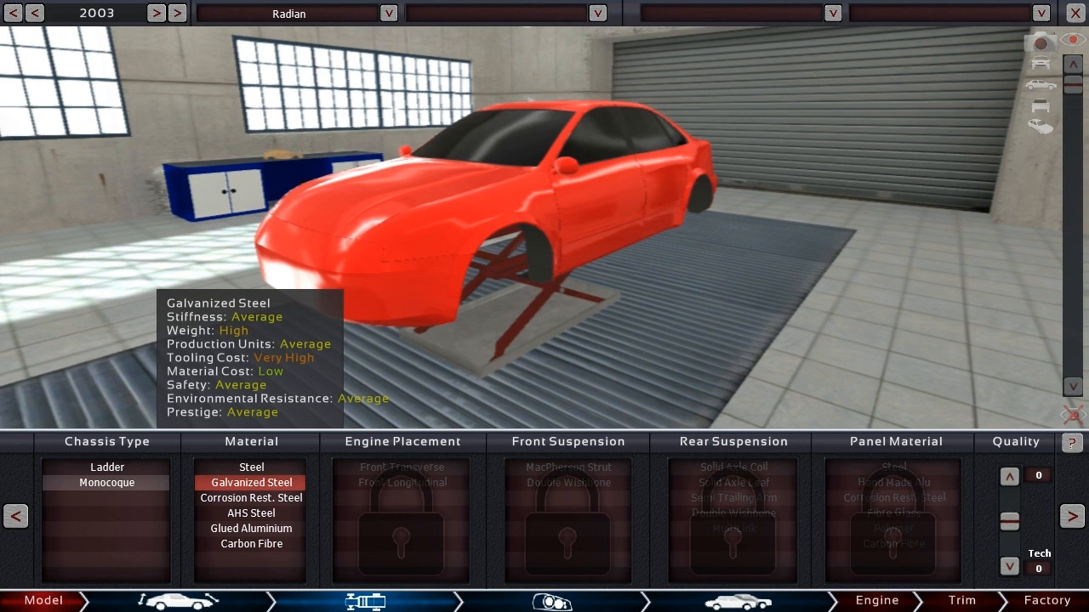
{"action": "left_click", "coordinate": [250, 497]}
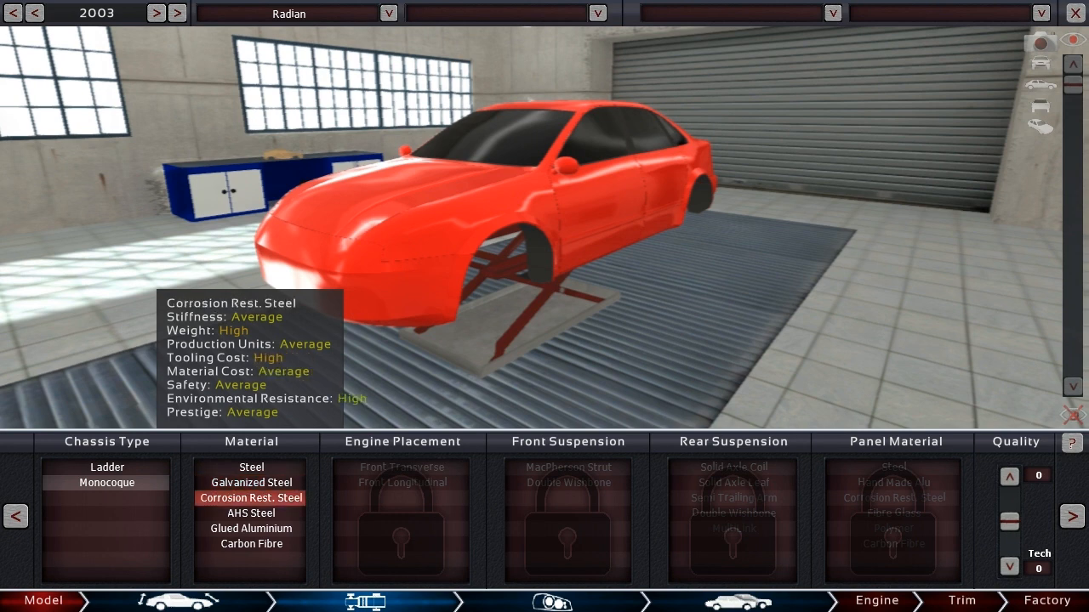
{"action": "left_click", "coordinate": [251, 482]}
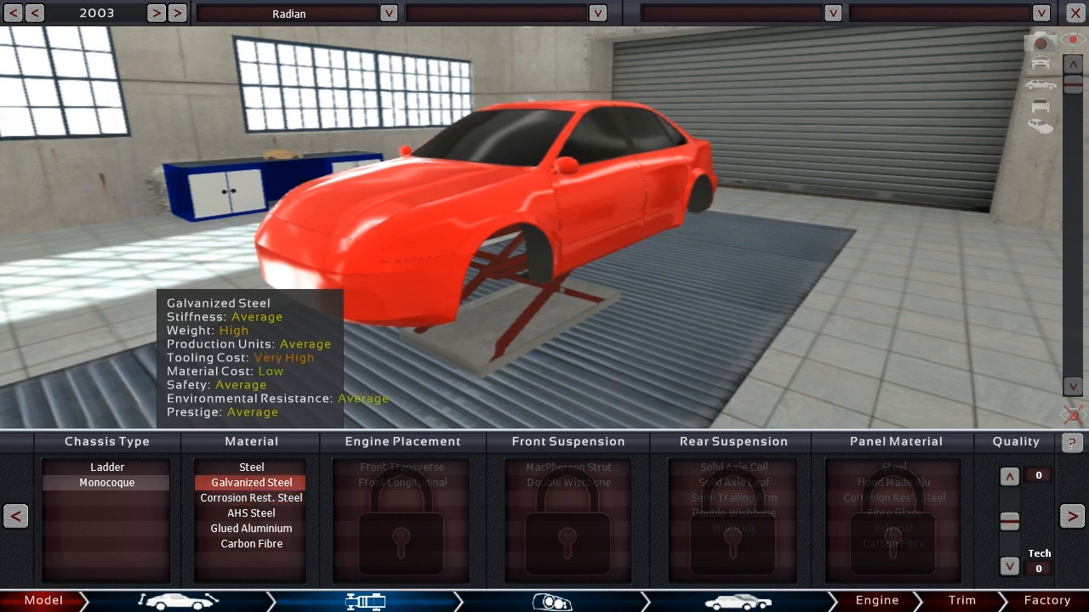
{"action": "left_click", "coordinate": [250, 498]}
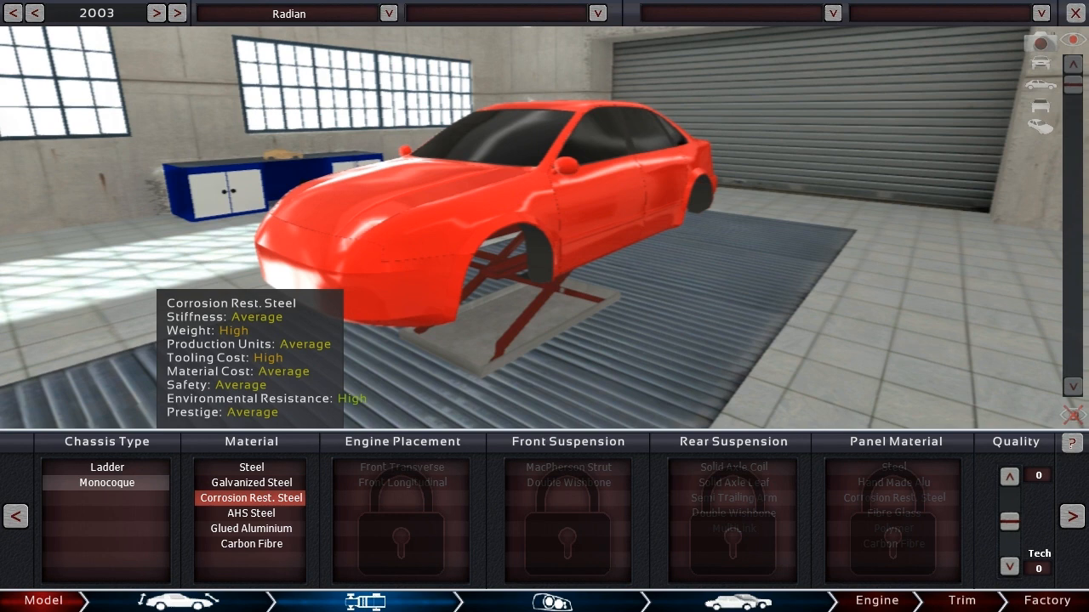
{"action": "left_click", "coordinate": [250, 482]}
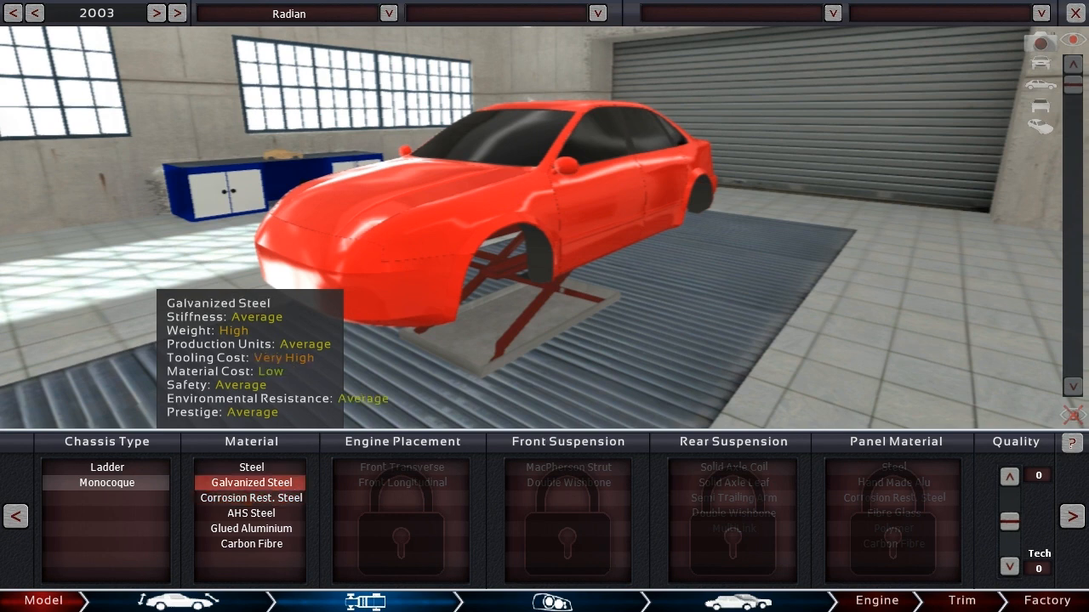
{"action": "left_click", "coordinate": [250, 497]}
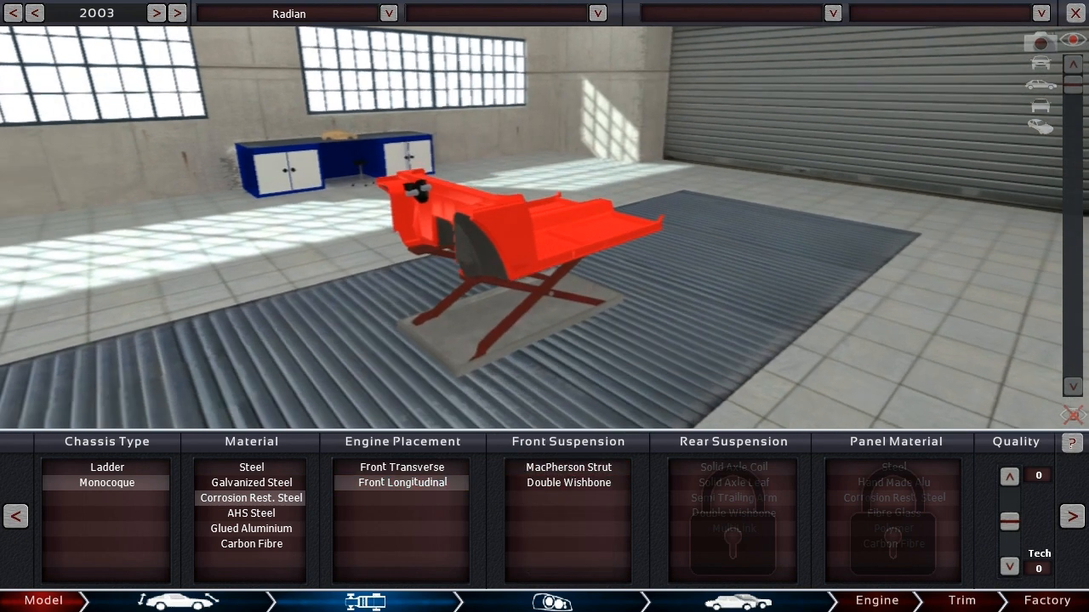
- Fit MacPherson strut front and multilink rear suspension with polymer body panels
{"action": "left_click", "coordinate": [567, 467]}
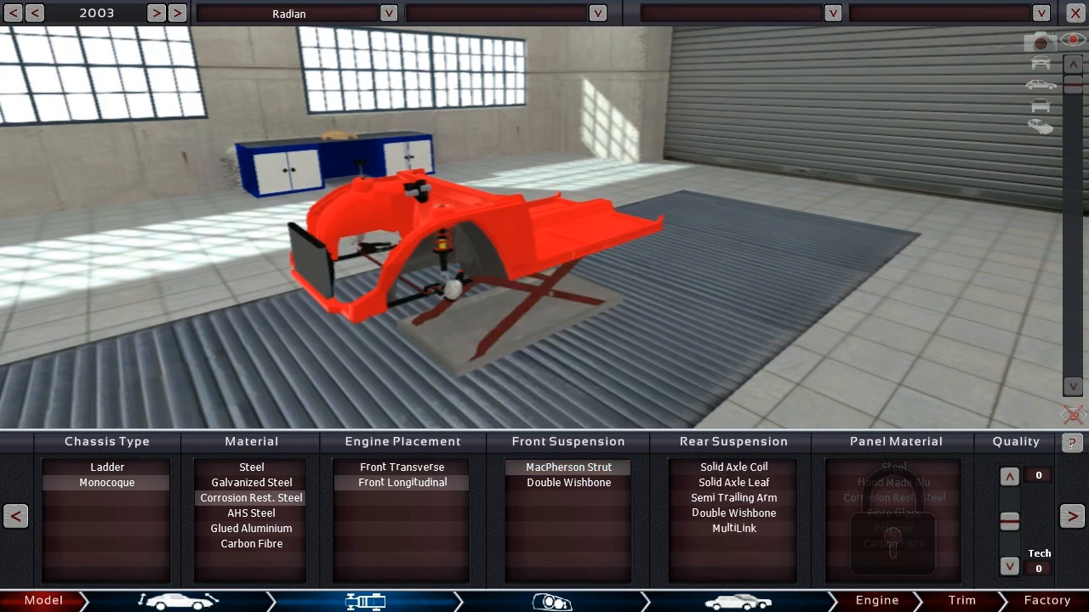
{"action": "left_click", "coordinate": [732, 528]}
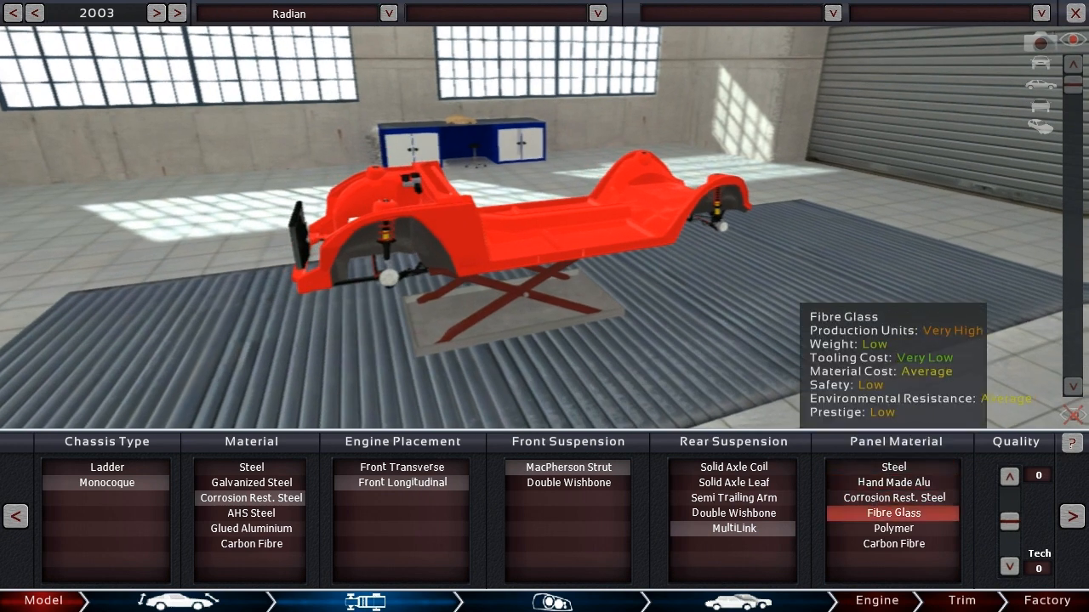
{"action": "left_click", "coordinate": [892, 528]}
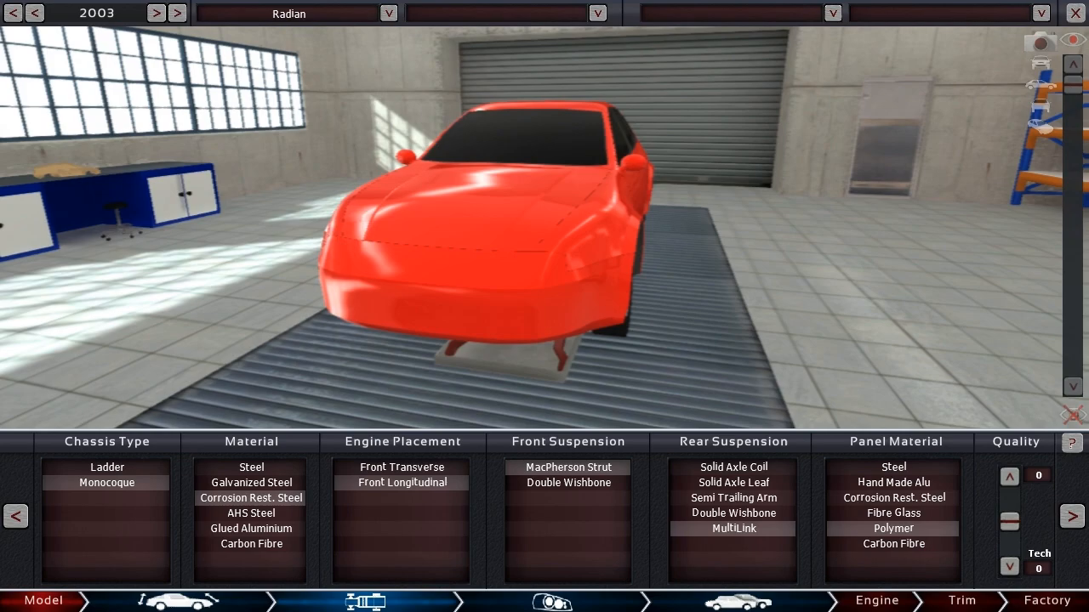
- Add a front grille, headlights, tail lights and a badge to the Radian body
{"action": "left_click", "coordinate": [553, 601]}
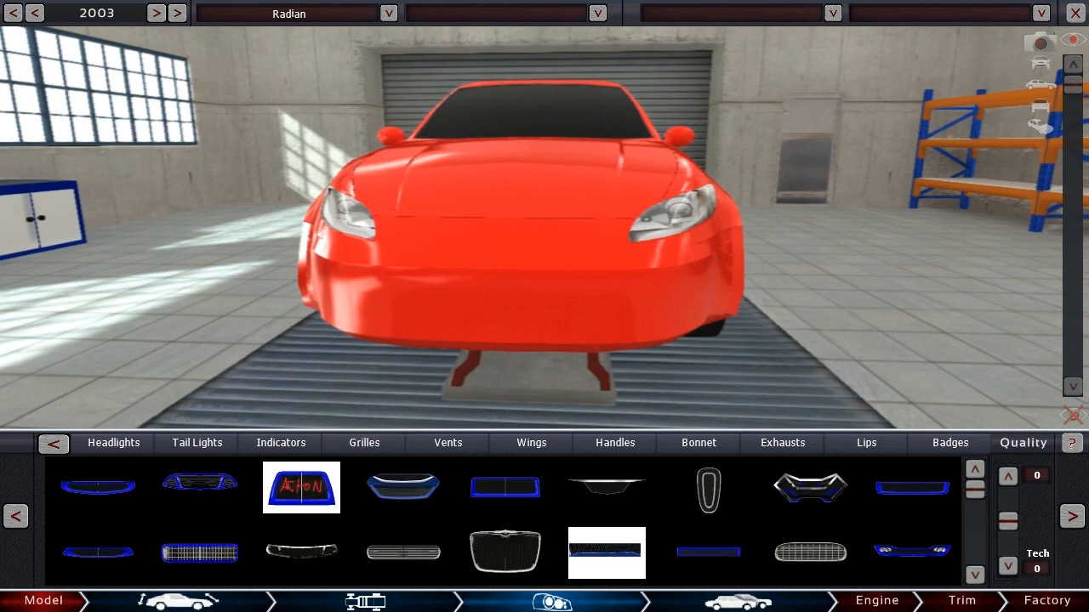
{"action": "left_click", "coordinate": [114, 443]}
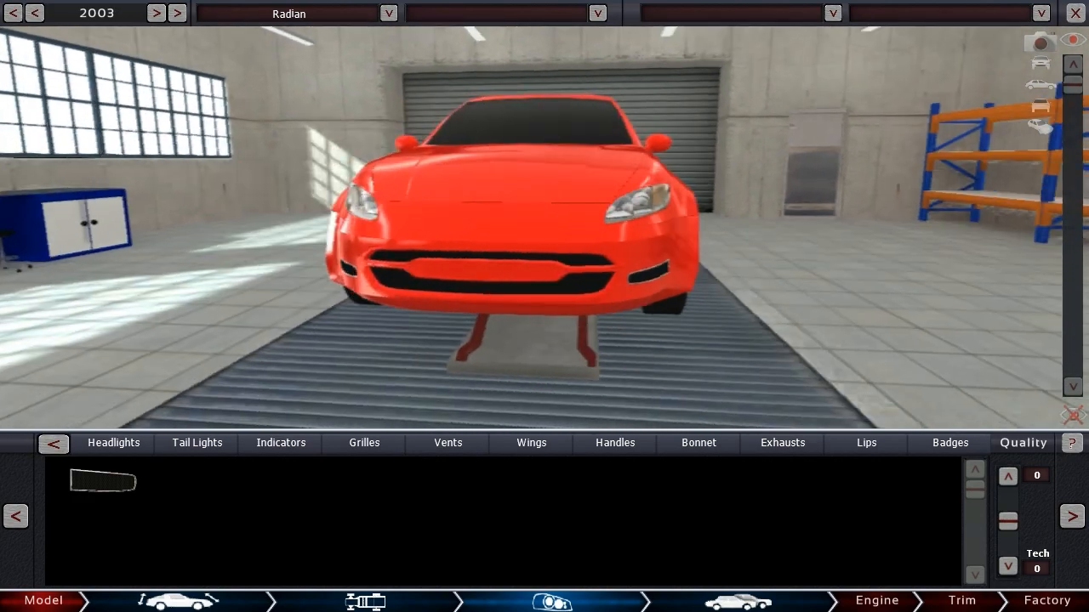
{"action": "left_click", "coordinate": [363, 442]}
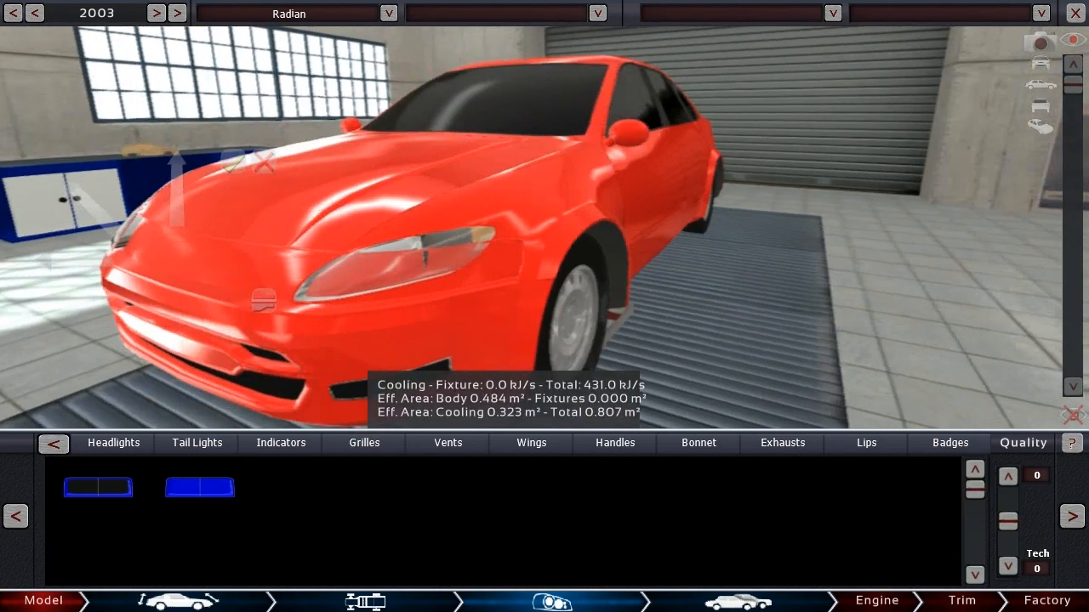
{"action": "left_click", "coordinate": [199, 487]}
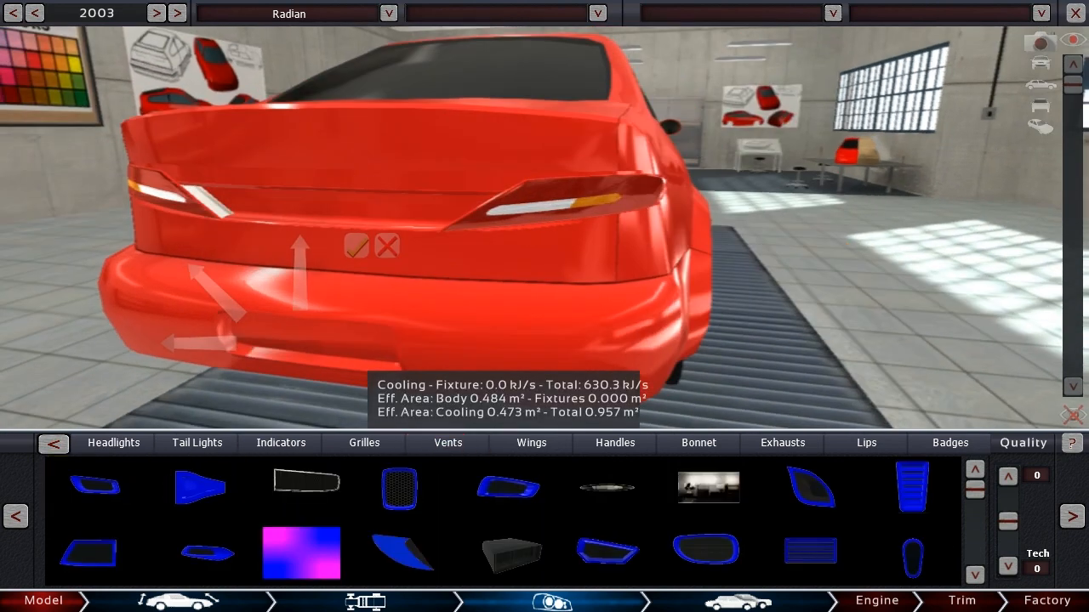
{"action": "left_click", "coordinate": [697, 442]}
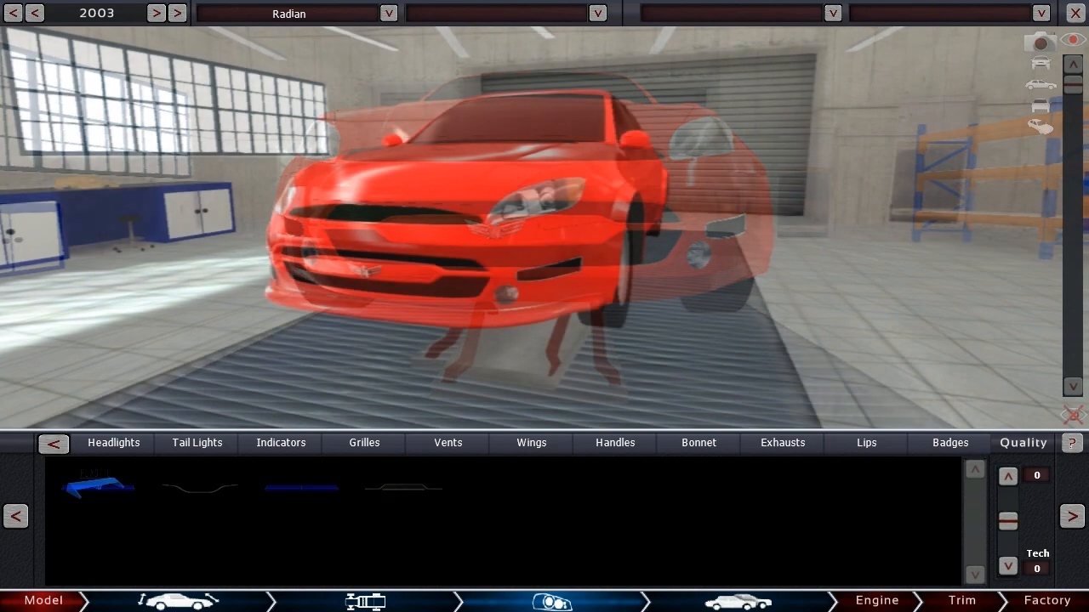
{"action": "left_click", "coordinate": [113, 443]}
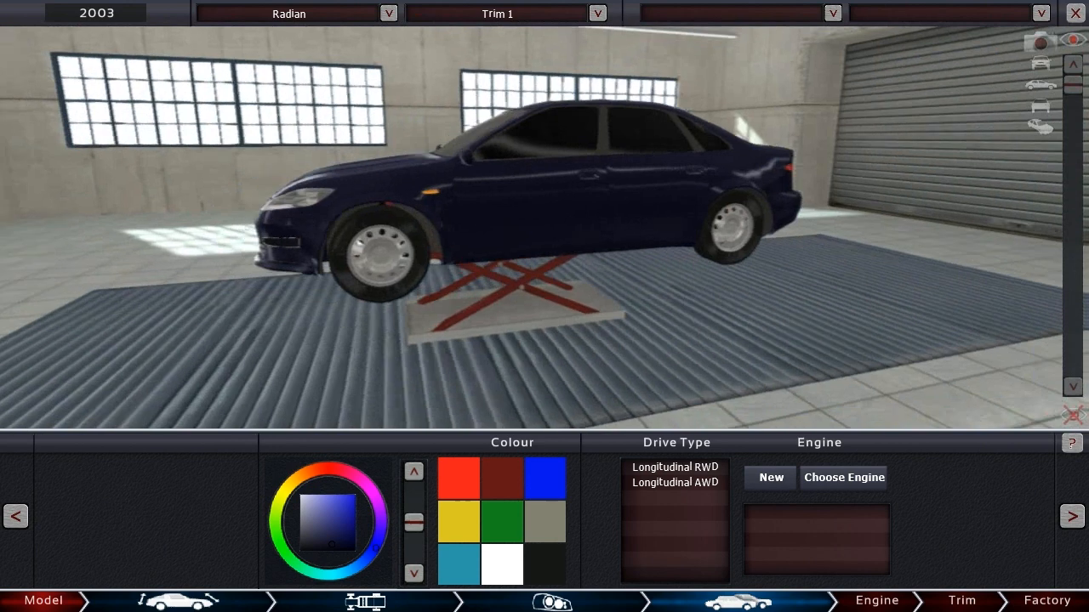
- Set Trim 1 to longitudinal RWD and open the VTV8MPI Baseline engine for revision
{"action": "left_click", "coordinate": [673, 467]}
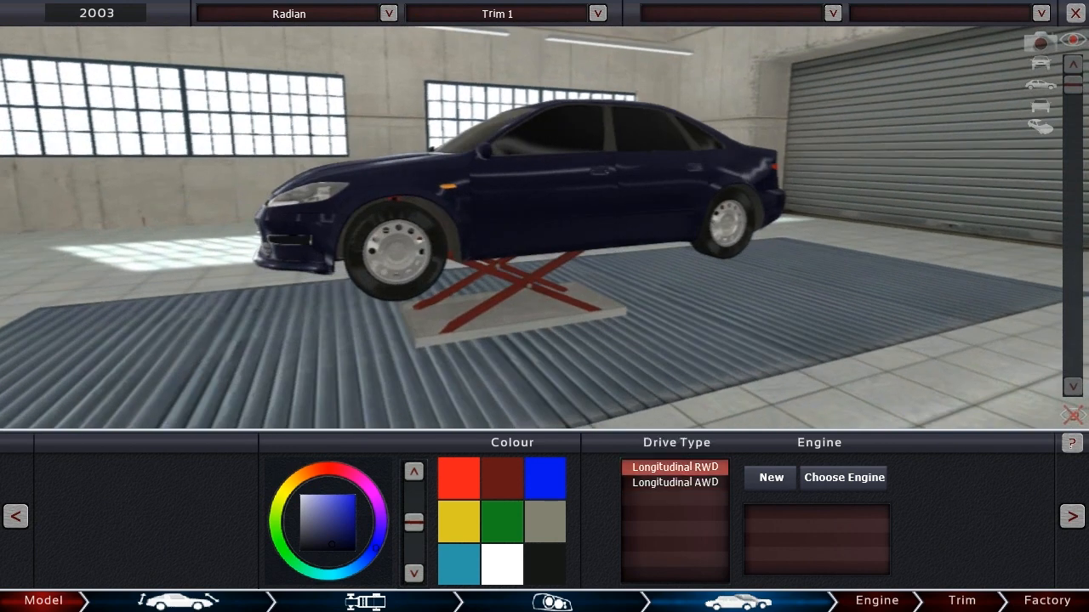
{"action": "left_click", "coordinate": [674, 467]}
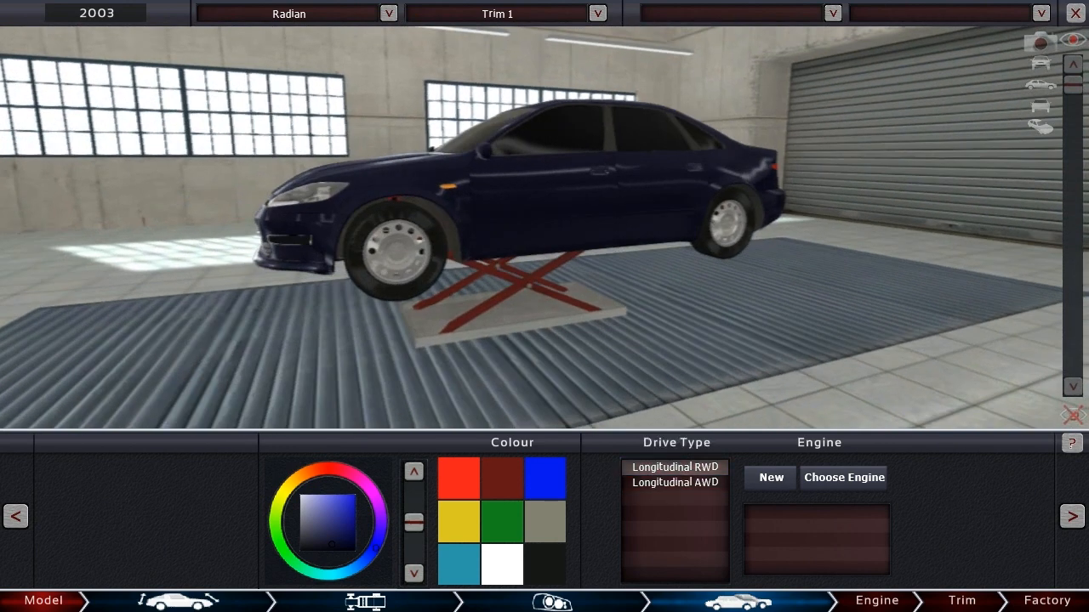
{"action": "left_click", "coordinate": [842, 477]}
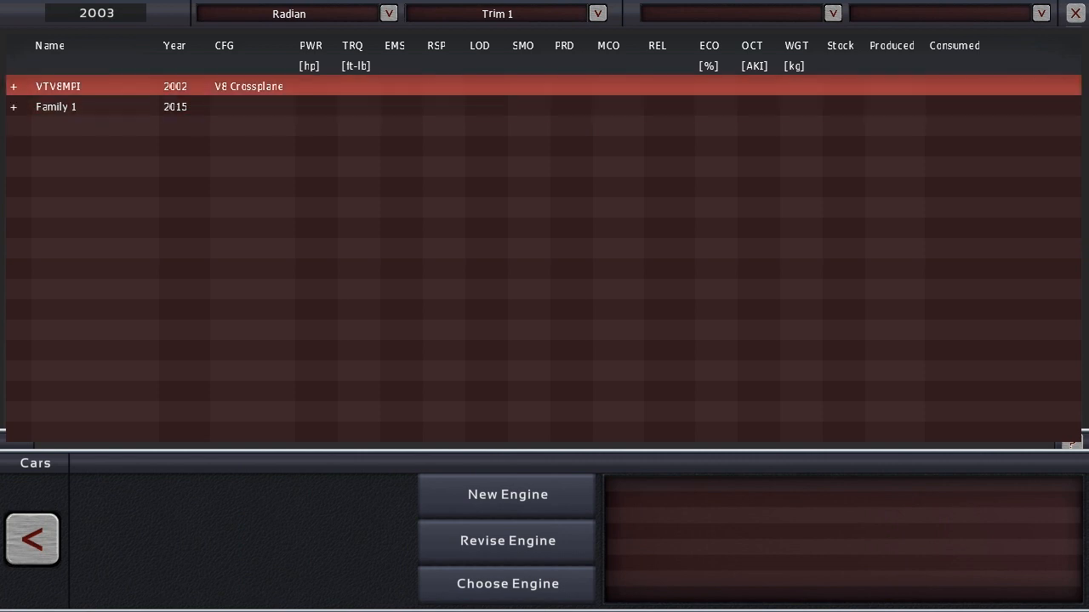
{"action": "left_click", "coordinate": [13, 86]}
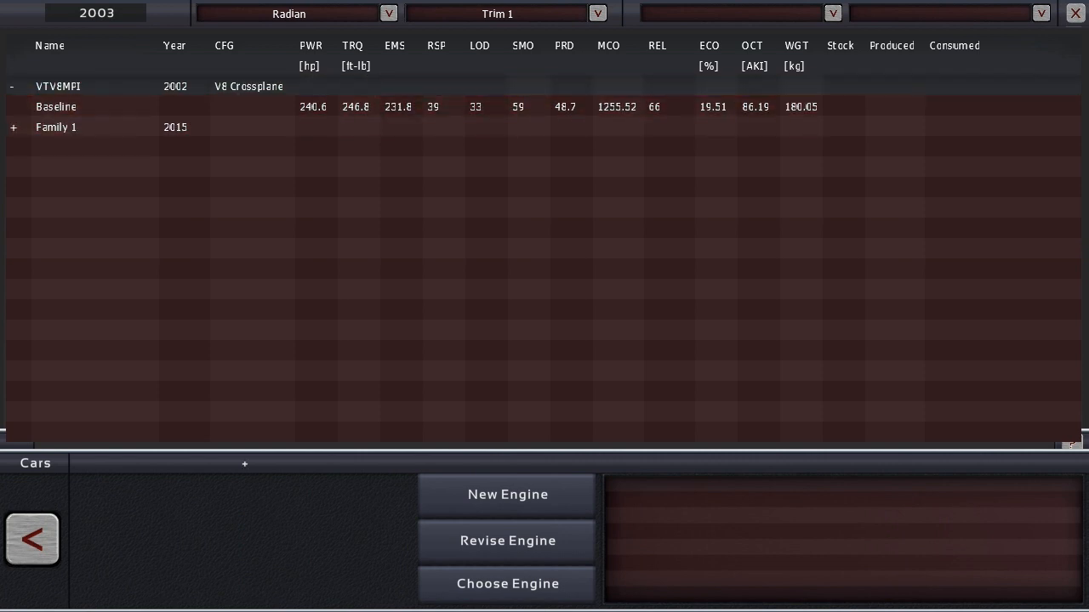
{"action": "left_click", "coordinate": [56, 106]}
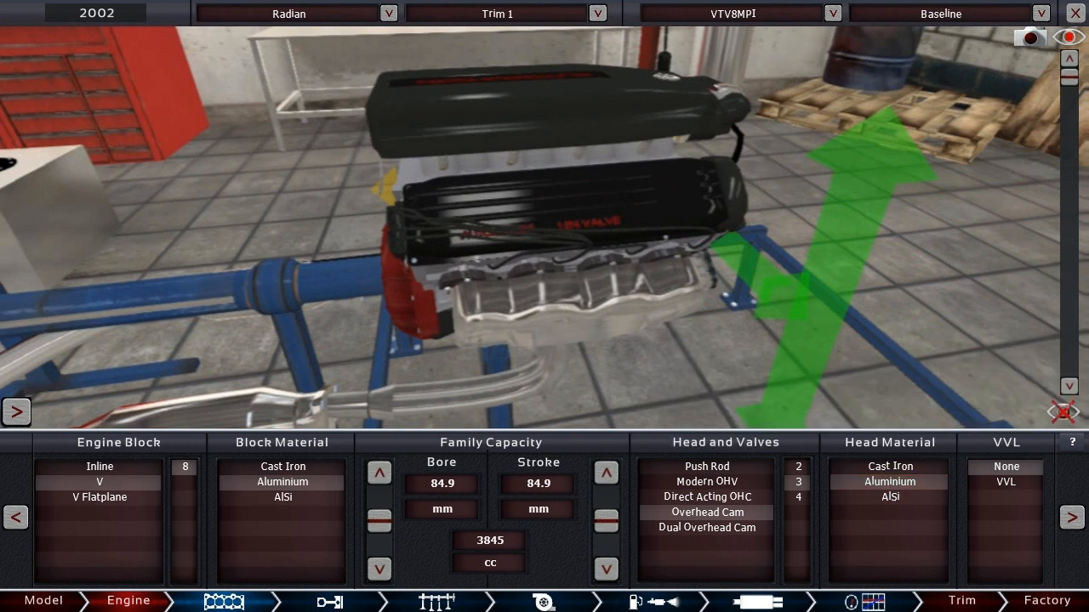
- Advance to the Baseline V8's test results showing 241 hp and 247 ft-lb
{"action": "left_click", "coordinate": [329, 601]}
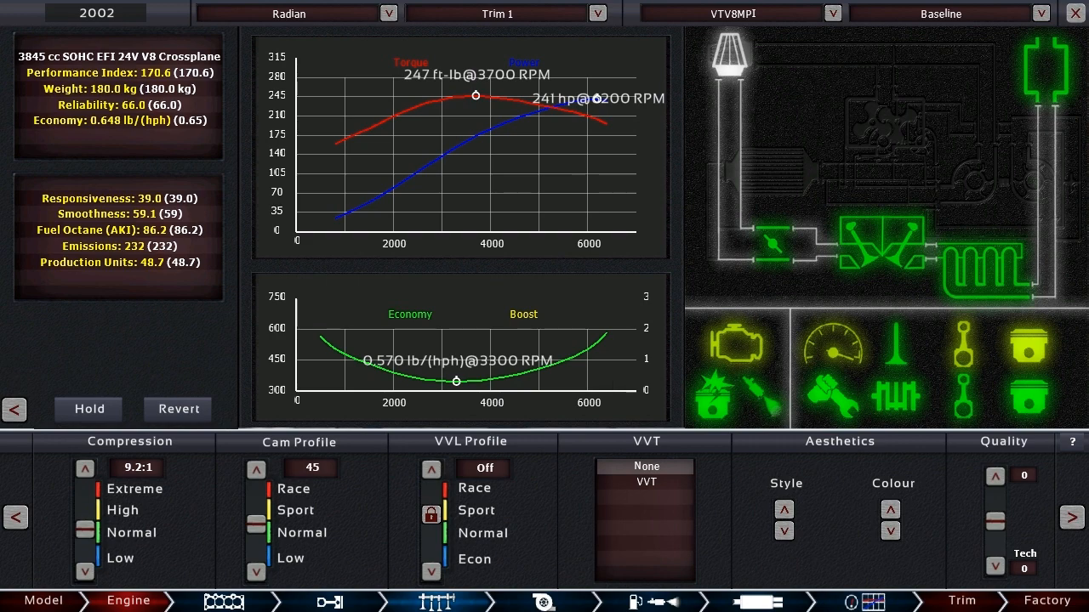
{"action": "mouse_move", "coordinate": [311, 467]}
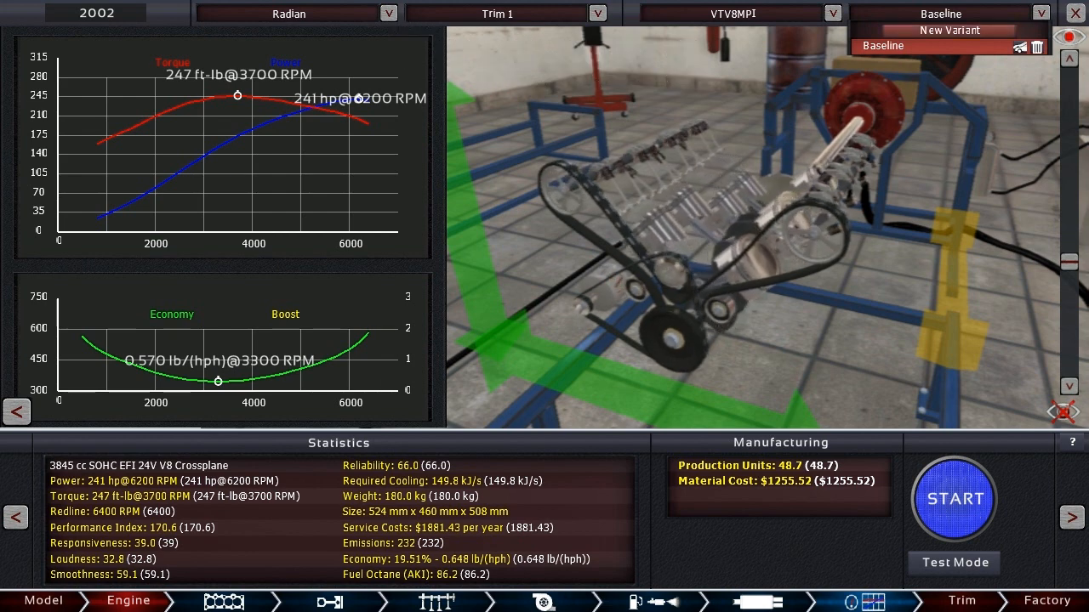
- Create a new VTV8MPI engine variant named HO
{"action": "left_click", "coordinate": [948, 31]}
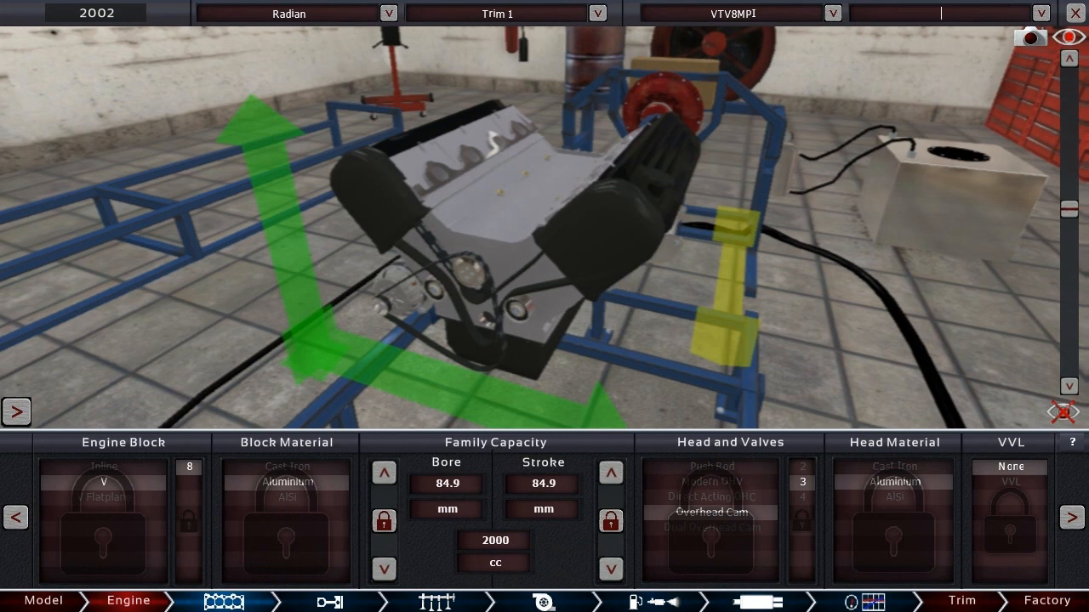
{"action": "type", "text": "HO"}
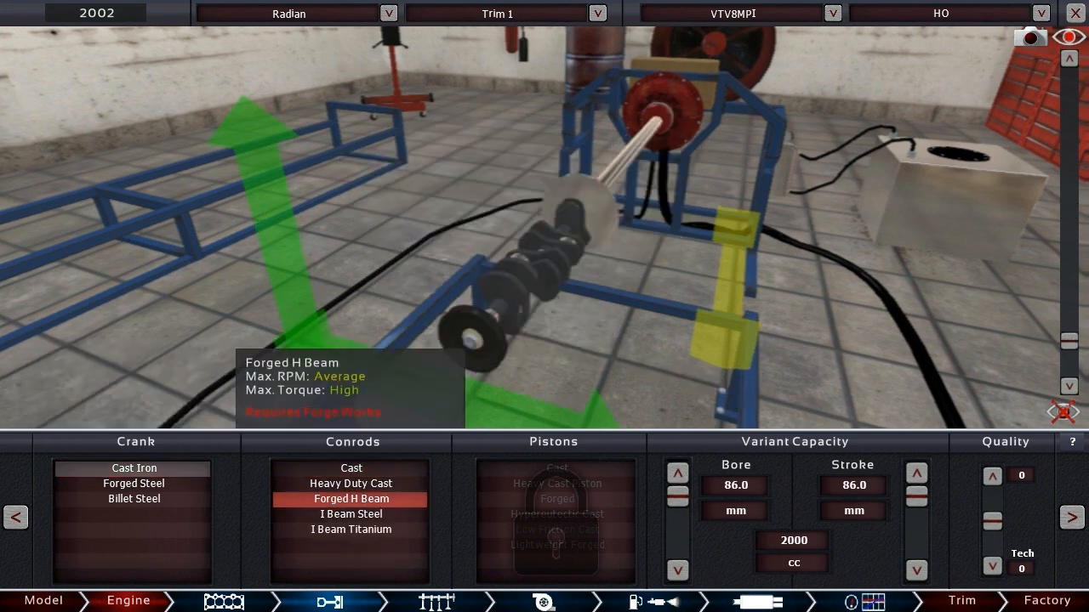
- Bring up the HO V8's top-end page at 9.8:1 compression and cam profile 40
{"action": "left_click", "coordinate": [556, 514]}
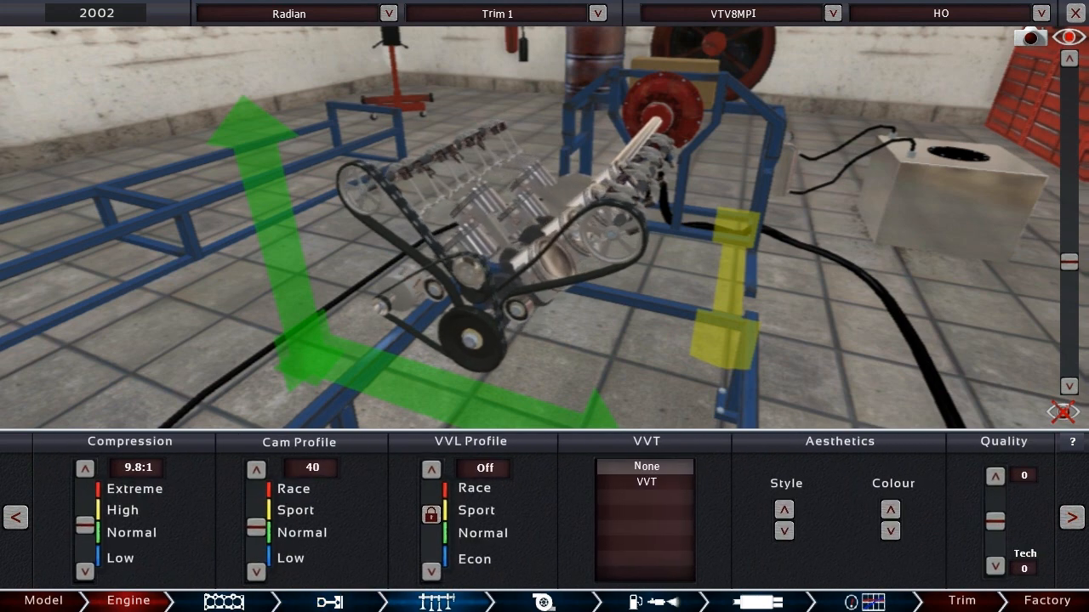
- Step the HO V8's cam profile up to 49 and switch to the fuel system page
{"action": "left_click", "coordinate": [255, 469]}
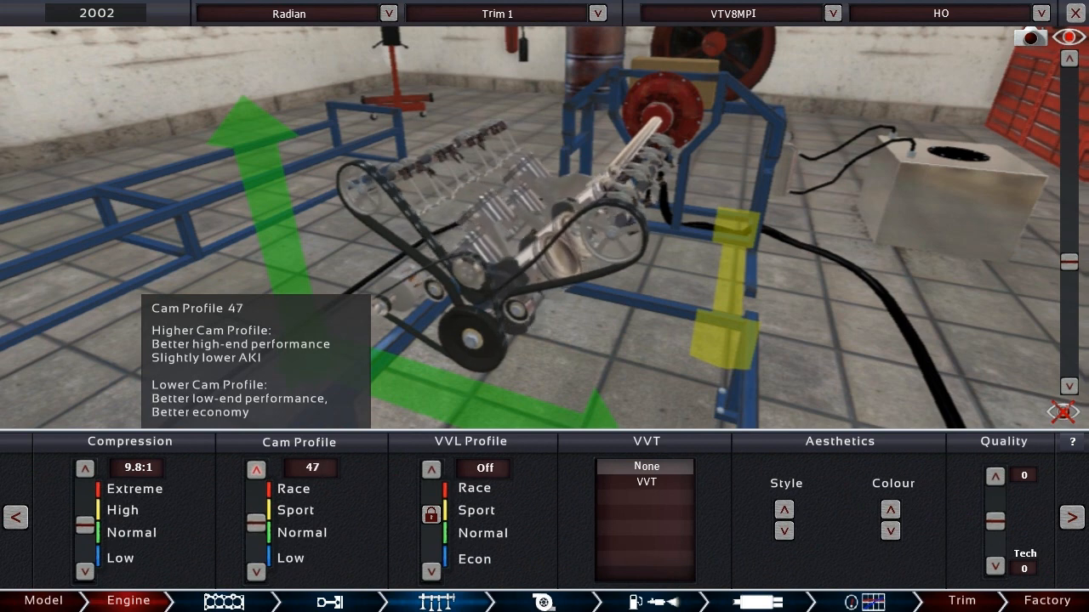
{"action": "left_click", "coordinate": [255, 469]}
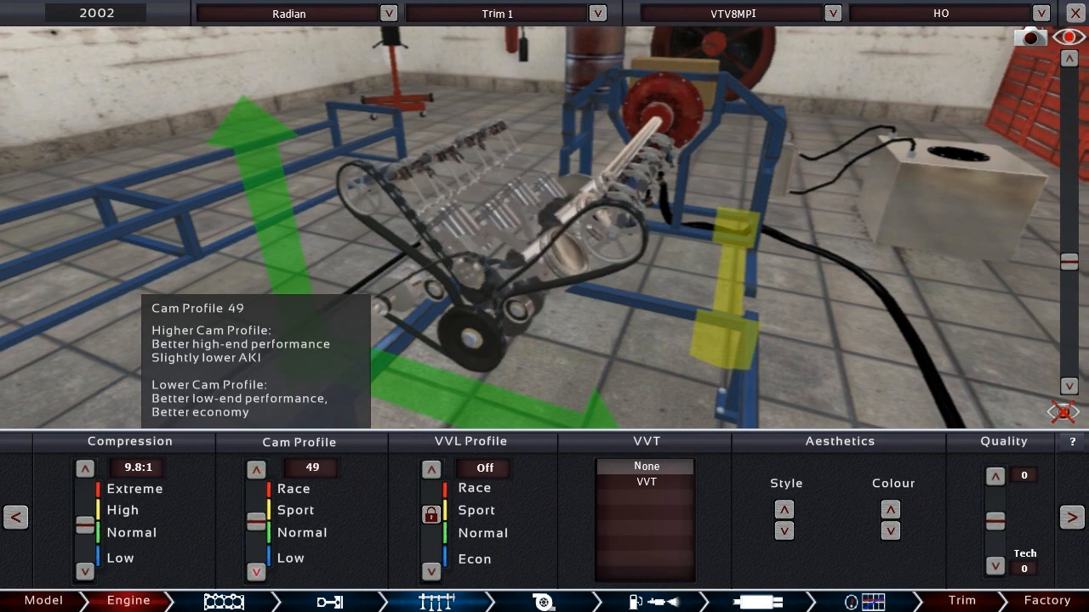
{"action": "left_click", "coordinate": [255, 571]}
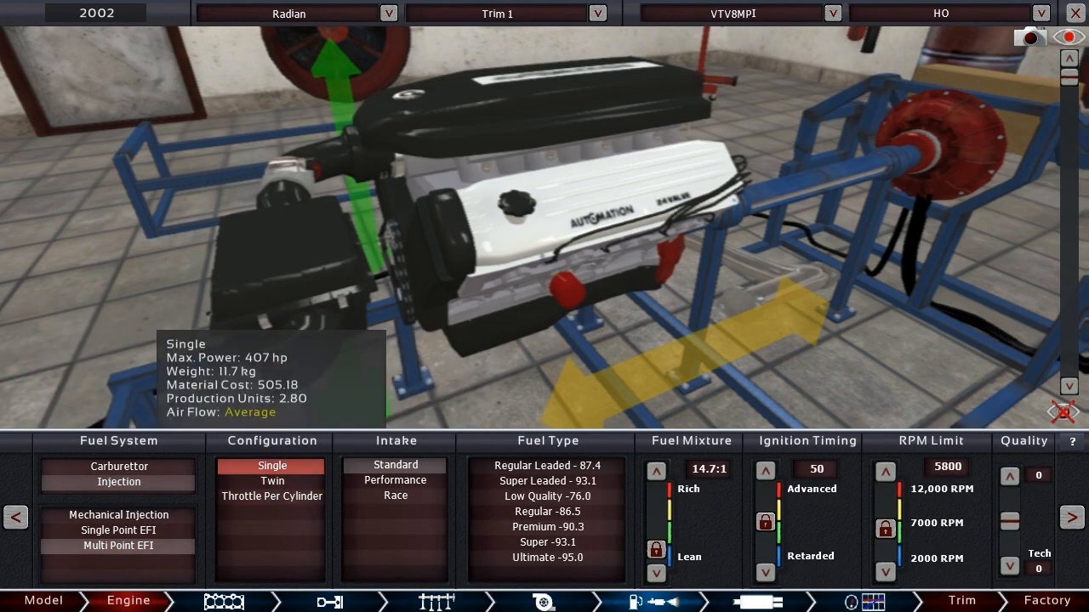
- Run the HO V8 on Premium 90.3 fuel with 13.1:1 mixture and ignition timing 62
{"action": "left_click", "coordinate": [547, 542]}
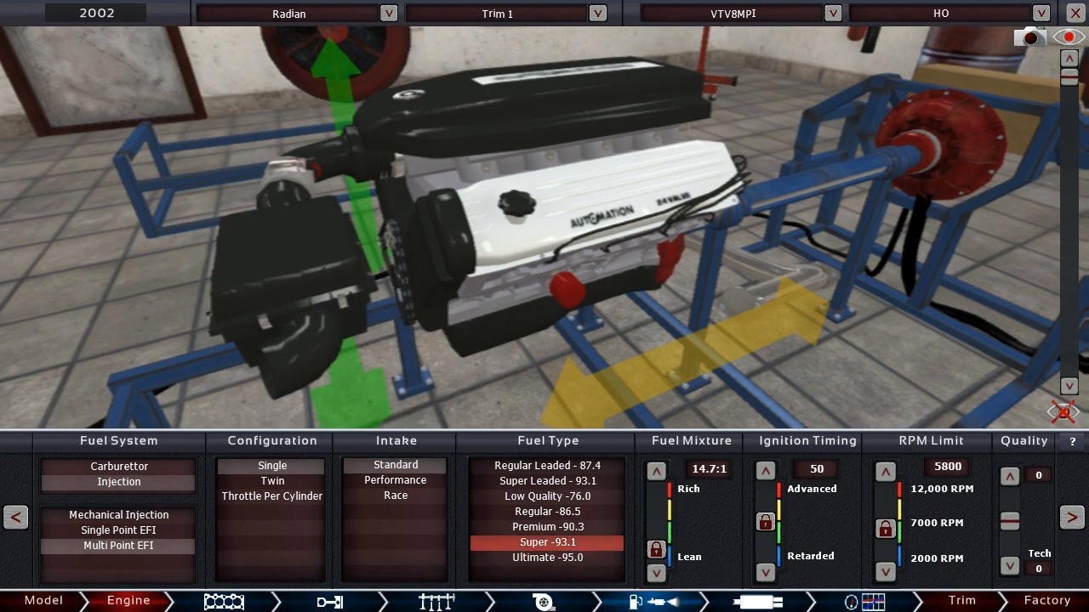
{"action": "left_click", "coordinate": [546, 527]}
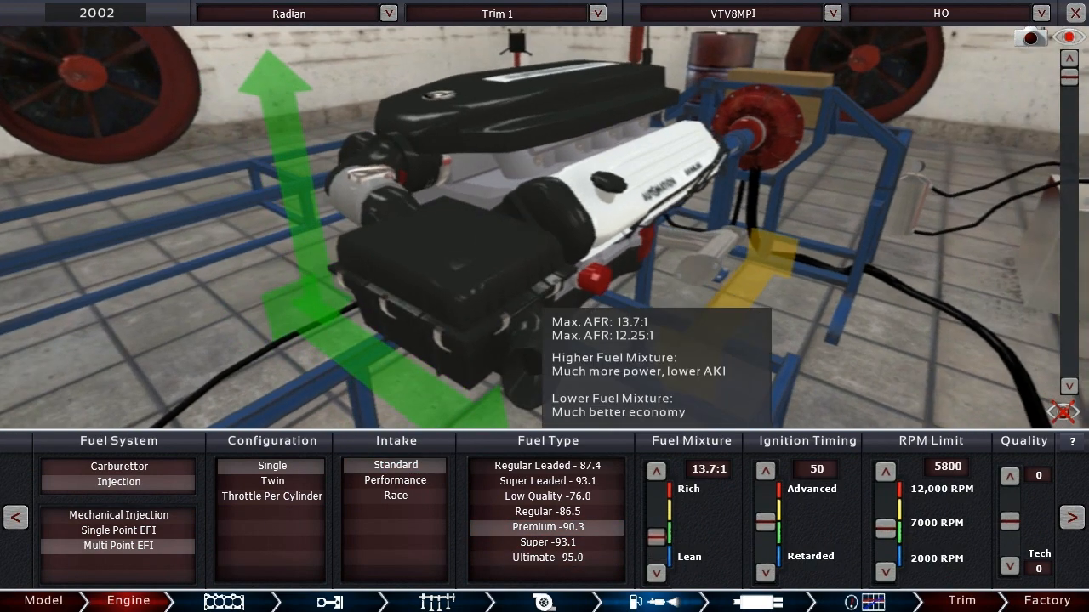
{"action": "left_click", "coordinate": [546, 542]}
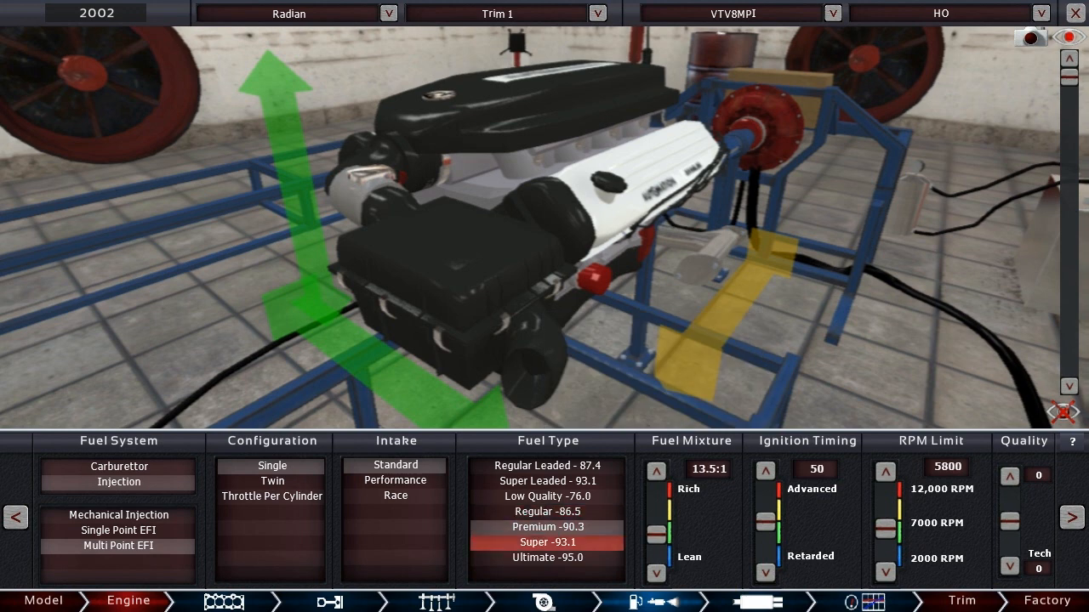
{"action": "left_click", "coordinate": [547, 528]}
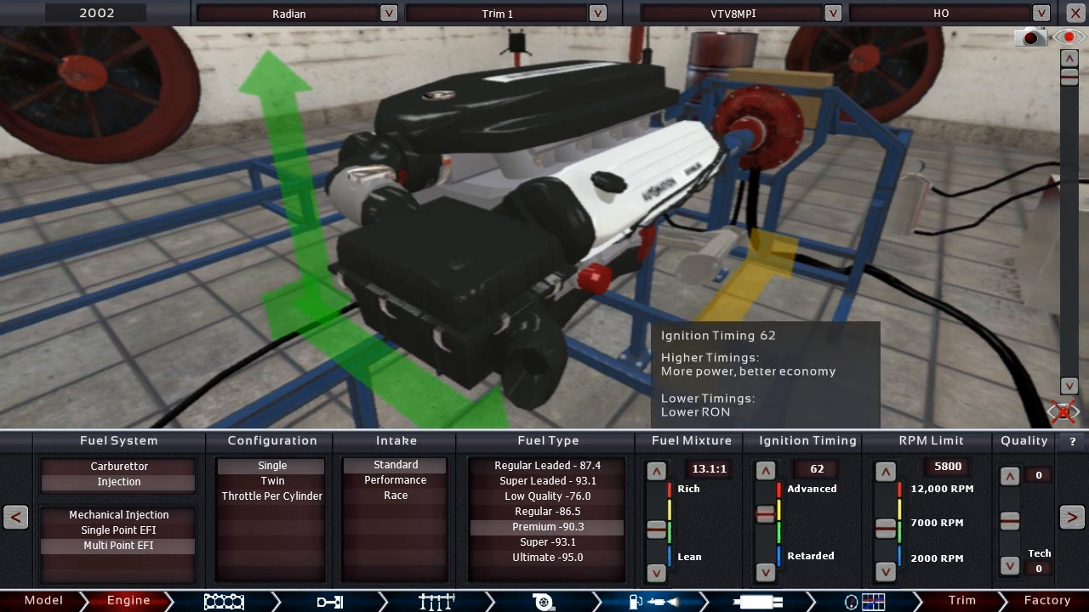
{"action": "left_click", "coordinate": [885, 471]}
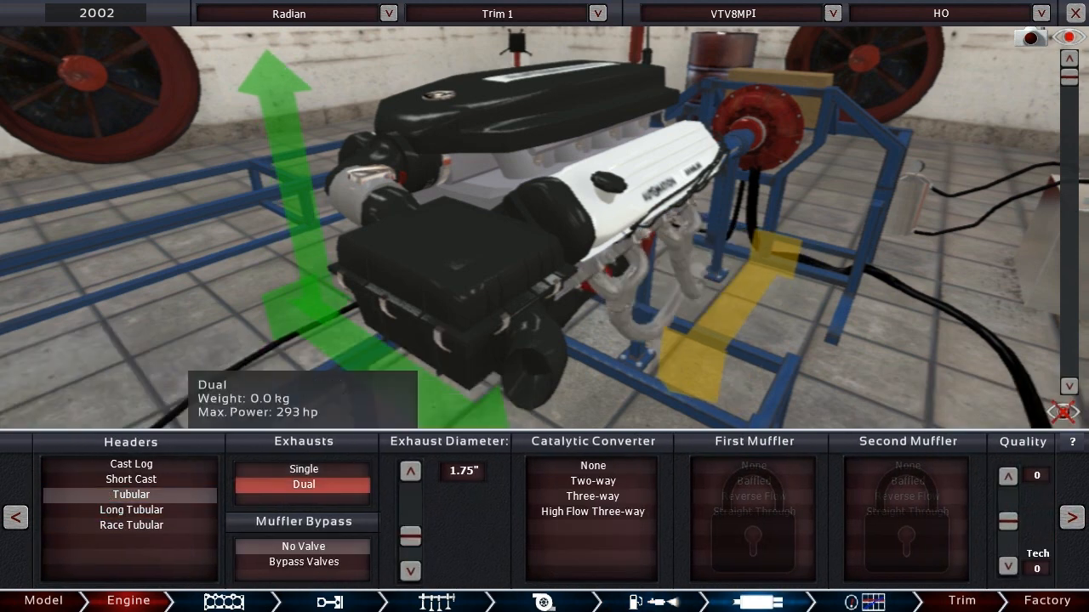
- Review the test bench results: 260 hp at 6300 RPM and 255 ft-lb
{"action": "left_click", "coordinate": [410, 471]}
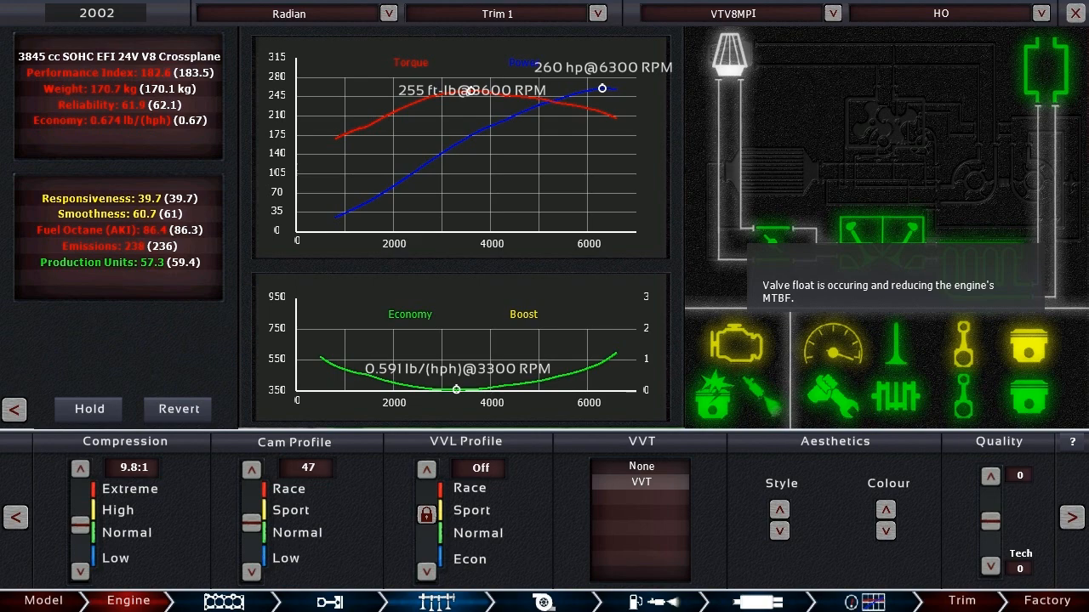
{"action": "left_click", "coordinate": [330, 601]}
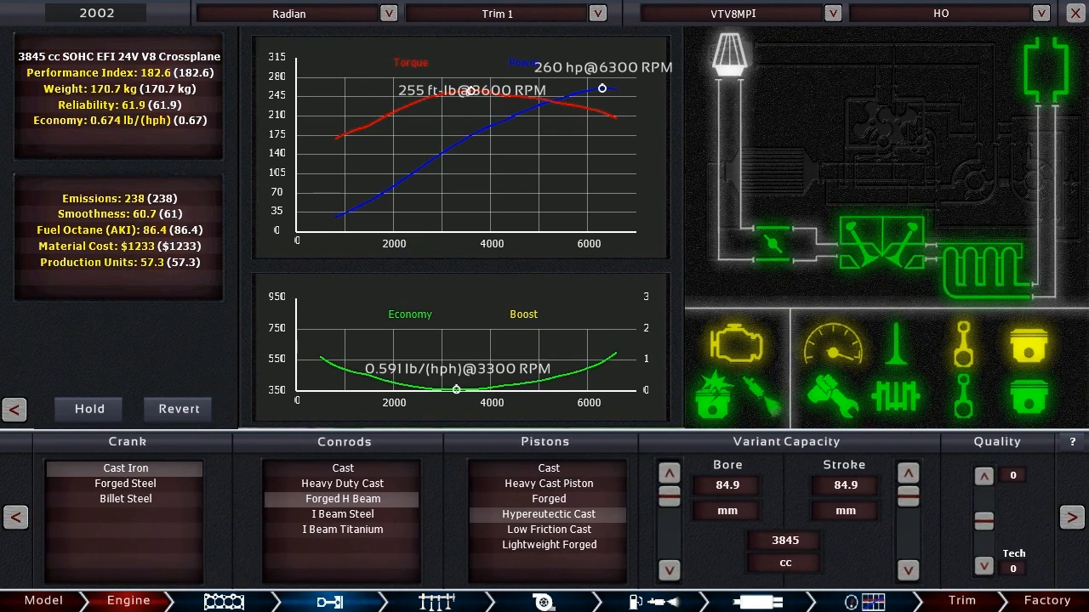
- Fit Cast conrods at +6 quality and check stats: 260 hp, 68.3 reliability, $1207.86
{"action": "left_click", "coordinate": [983, 475]}
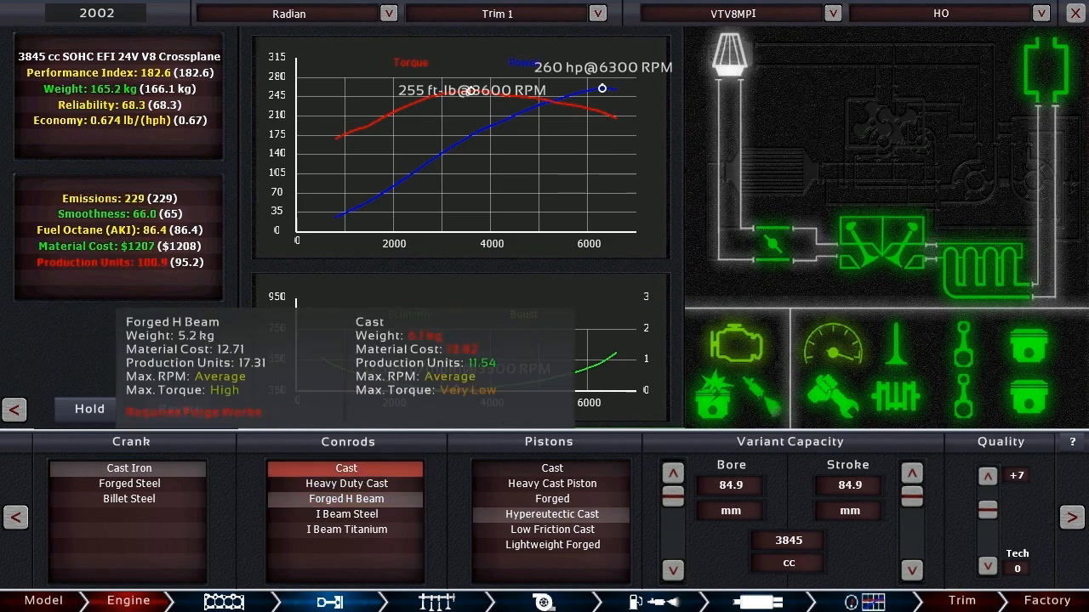
{"action": "left_click", "coordinate": [345, 469]}
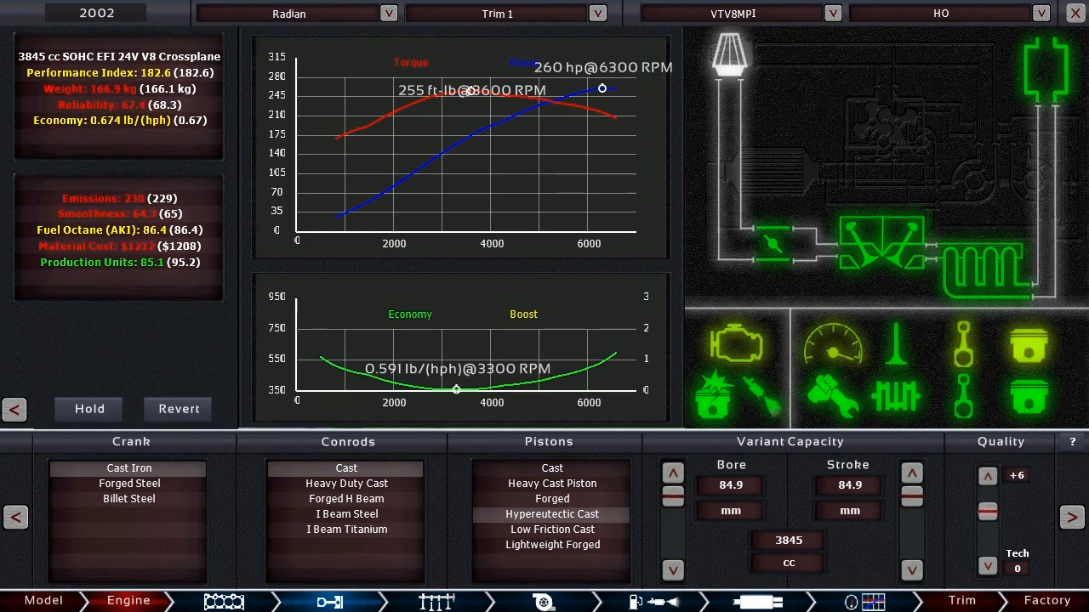
{"action": "left_click", "coordinate": [987, 474]}
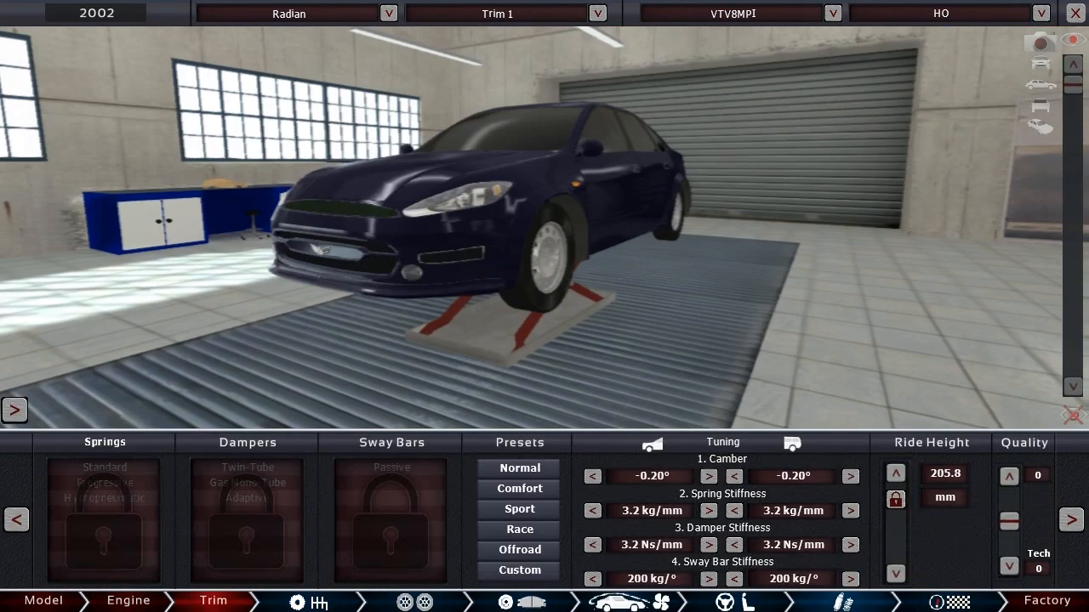
{"action": "left_click", "coordinate": [128, 600]}
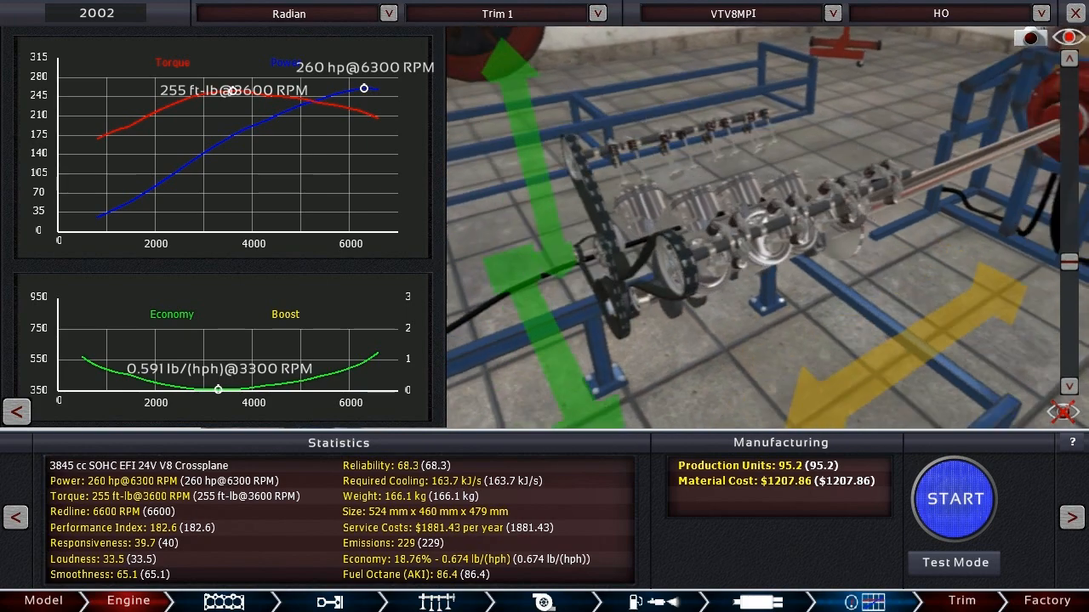
- Lower bottom-end quality to +5 and raise the rev limit to 6500 RPM
{"action": "left_click", "coordinate": [330, 601]}
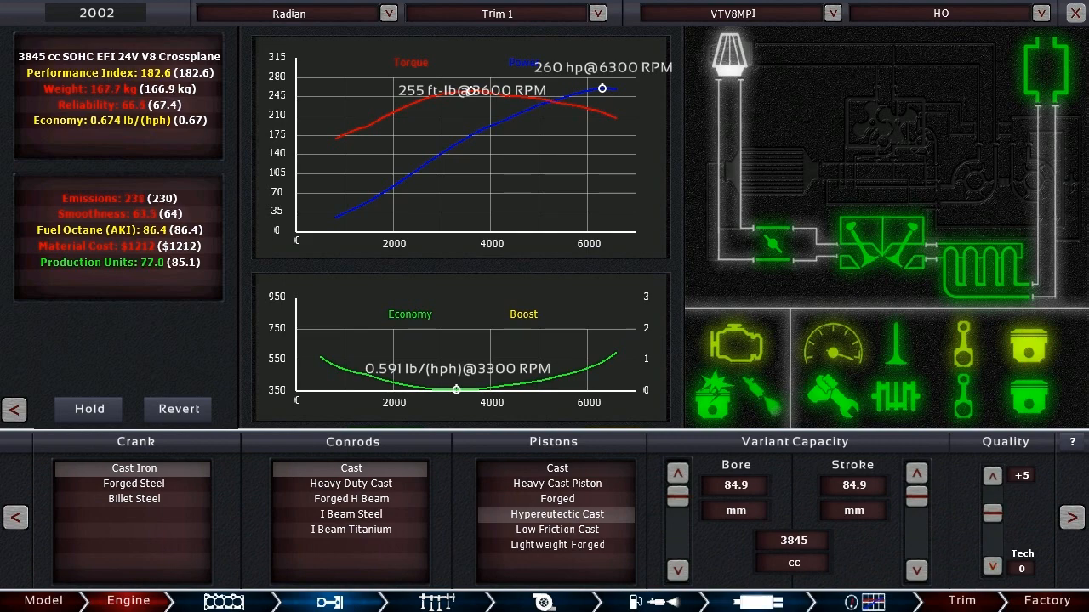
{"action": "left_click", "coordinate": [329, 601]}
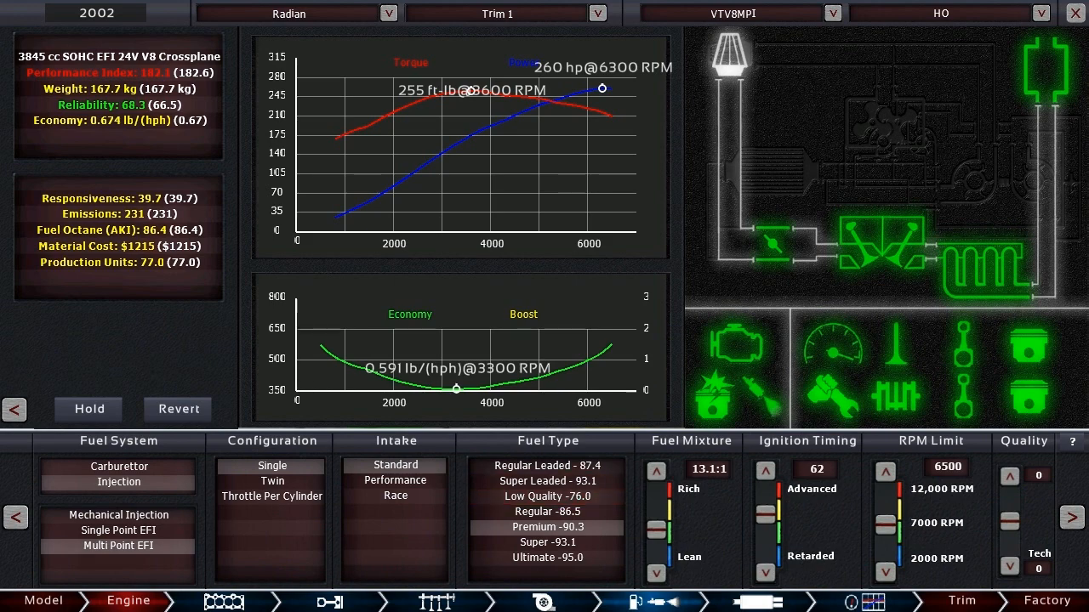
{"action": "left_click", "coordinate": [548, 497]}
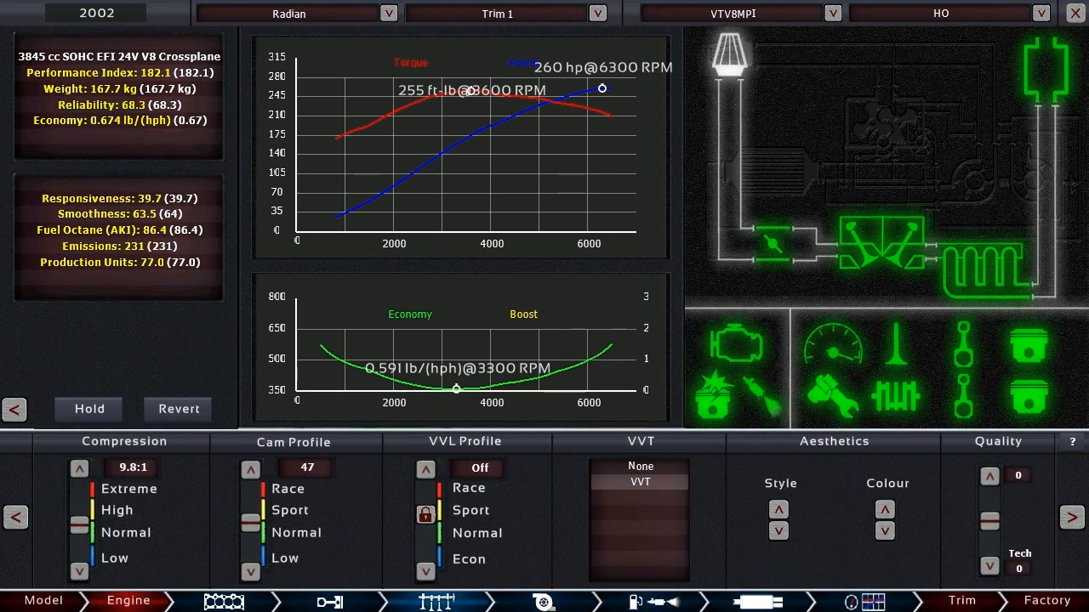
- Raise compression to 10.3:1, trying cam profiles 49 and 48 before keeping 47
{"action": "left_click", "coordinate": [79, 468]}
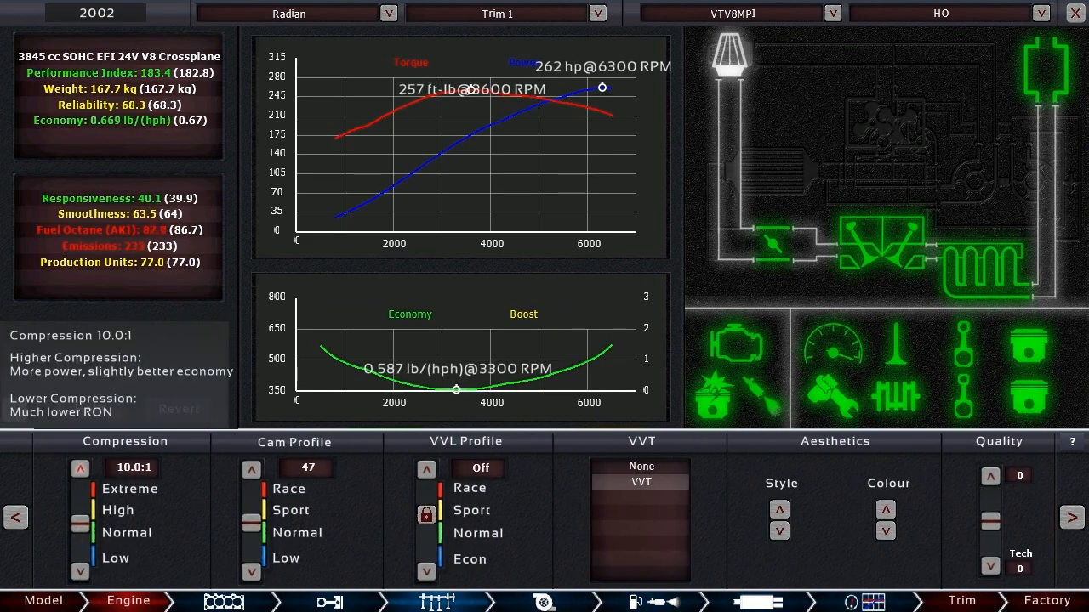
{"action": "left_click", "coordinate": [80, 468]}
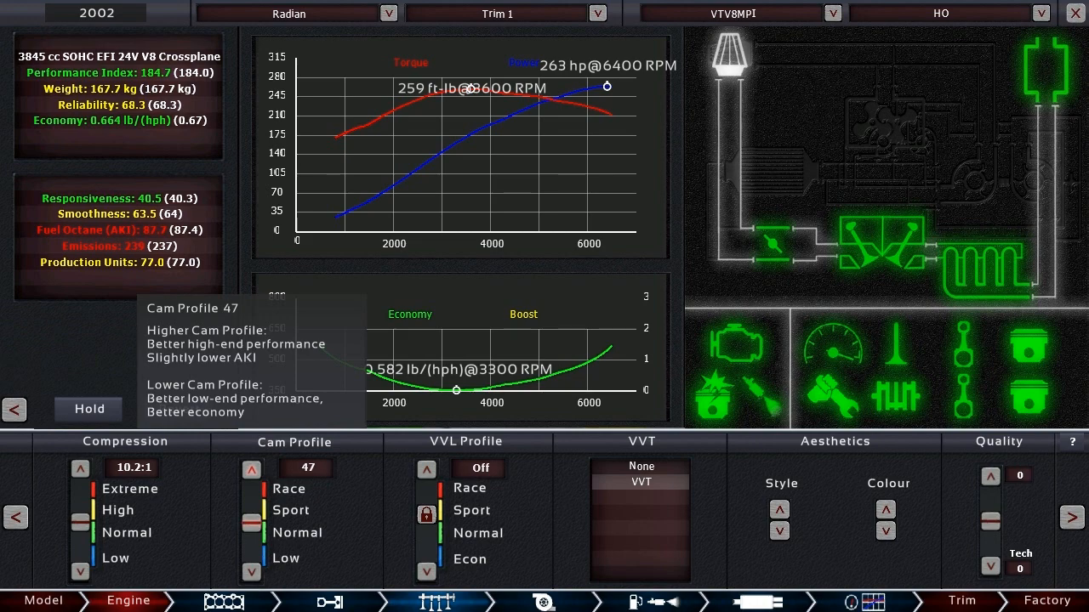
{"action": "left_click", "coordinate": [250, 469]}
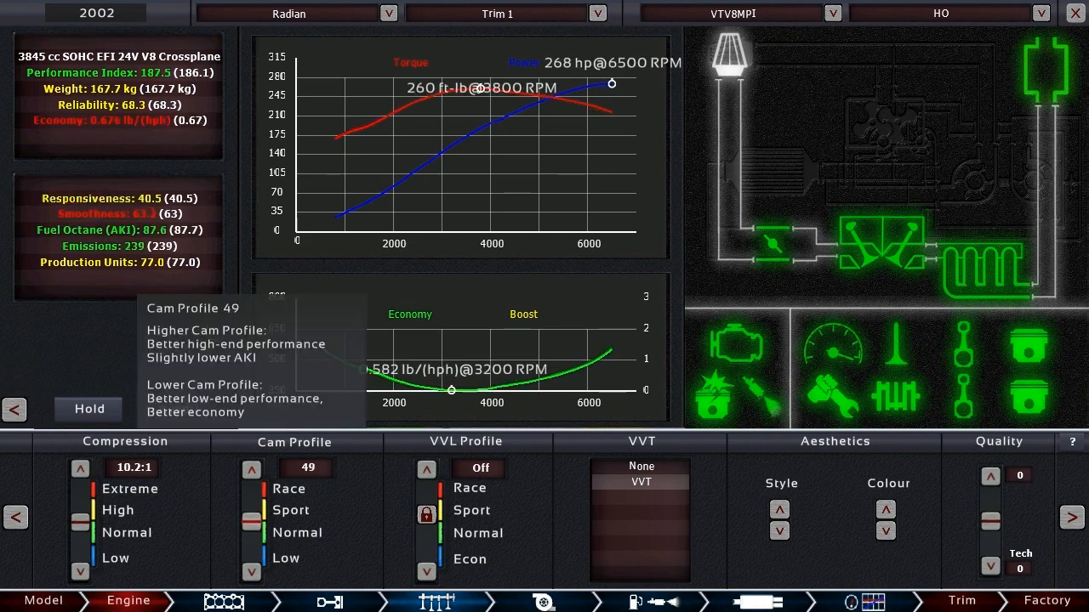
{"action": "left_click", "coordinate": [251, 572]}
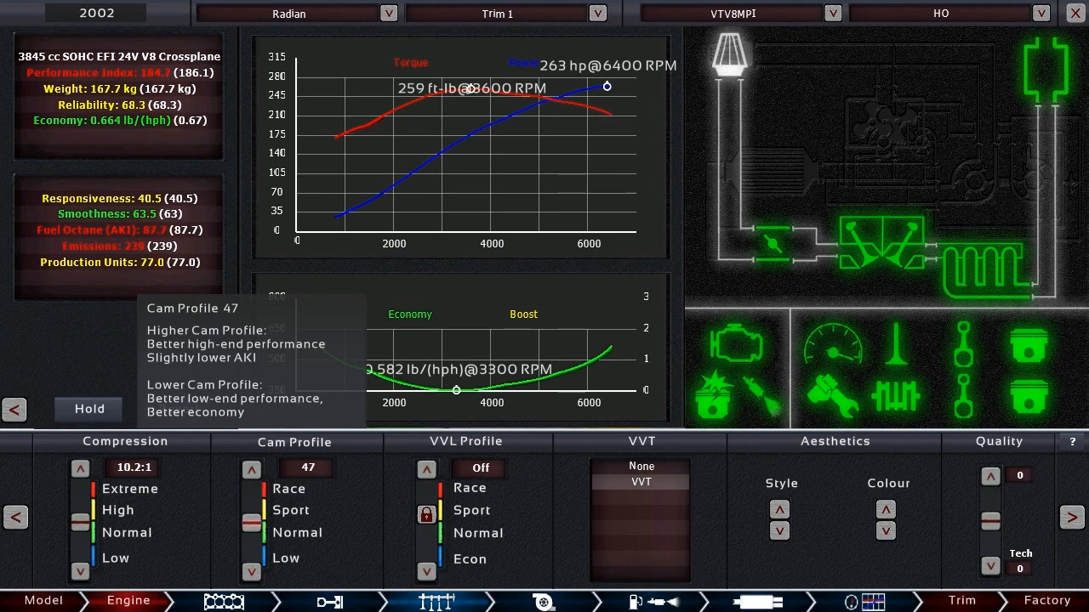
{"action": "left_click", "coordinate": [250, 469]}
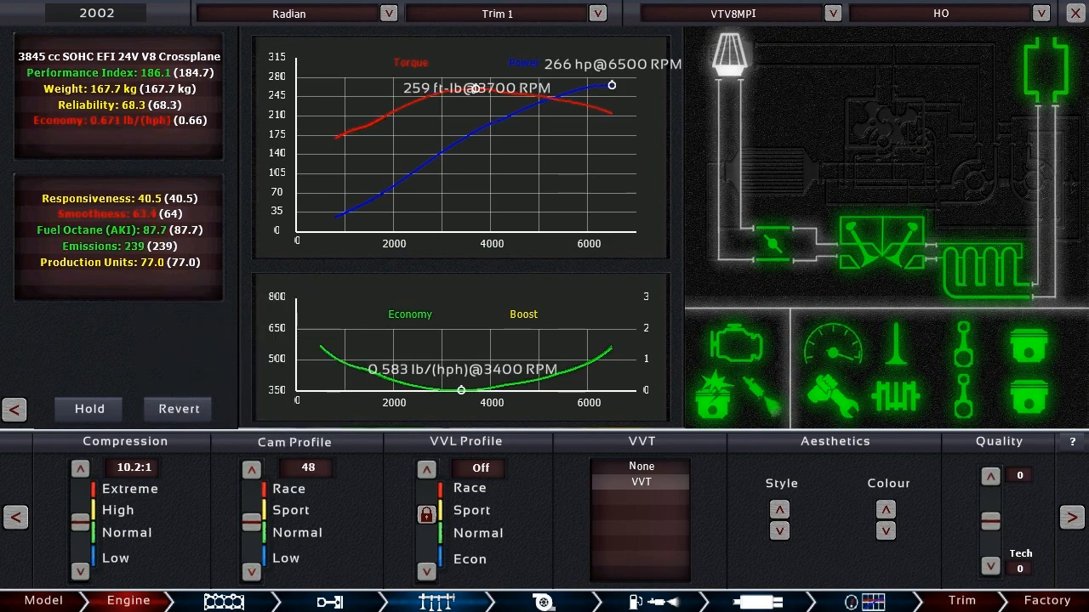
{"action": "left_click", "coordinate": [251, 572]}
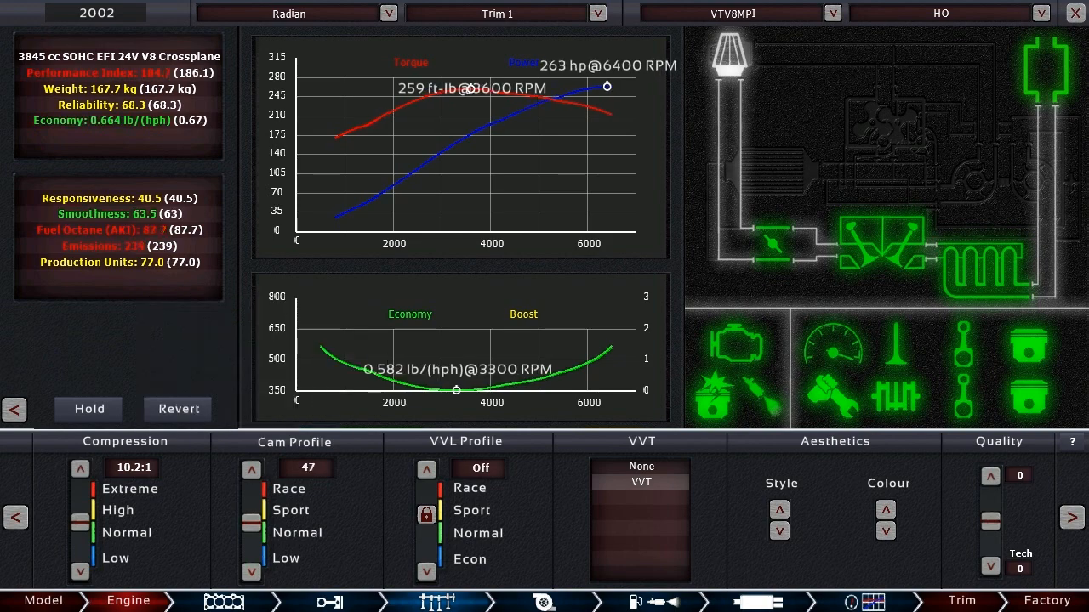
{"action": "left_click", "coordinate": [80, 469]}
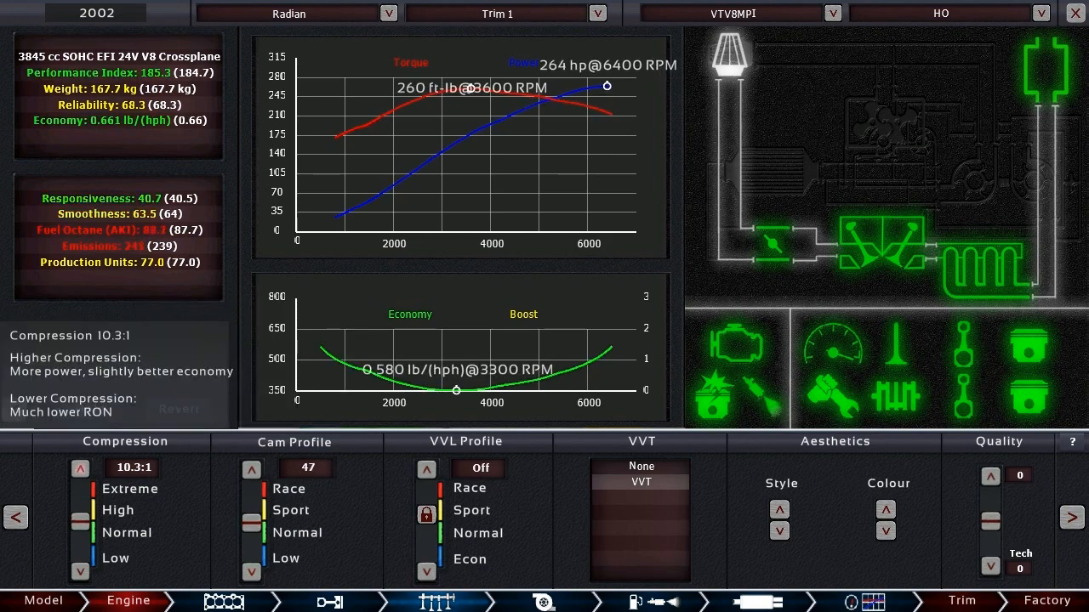
{"action": "left_click", "coordinate": [80, 468]}
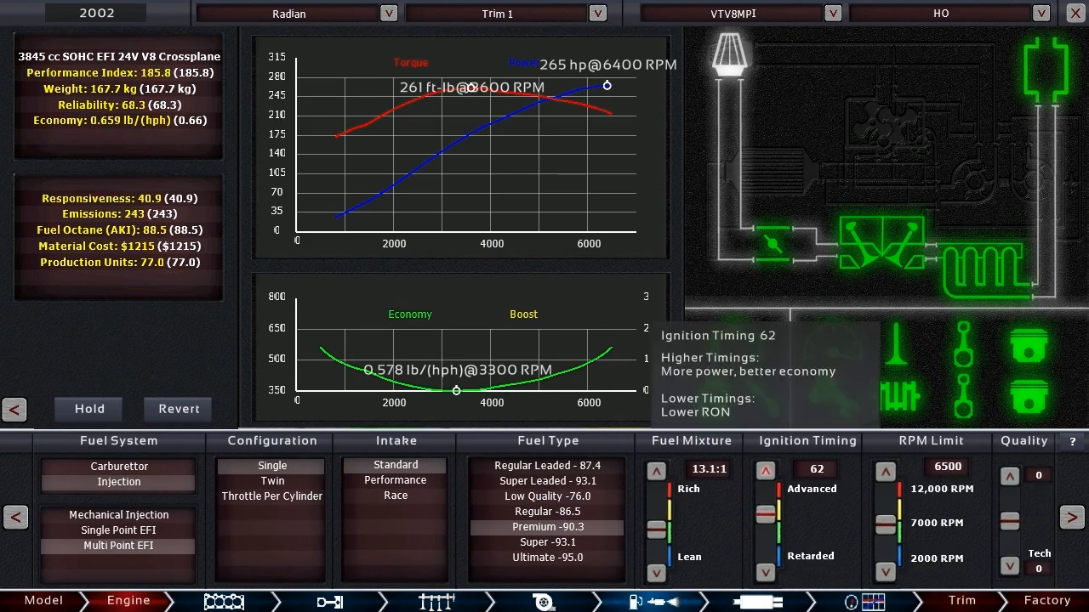
- Advance the V8's ignition timing from 64 up to 79
{"action": "left_click", "coordinate": [764, 470]}
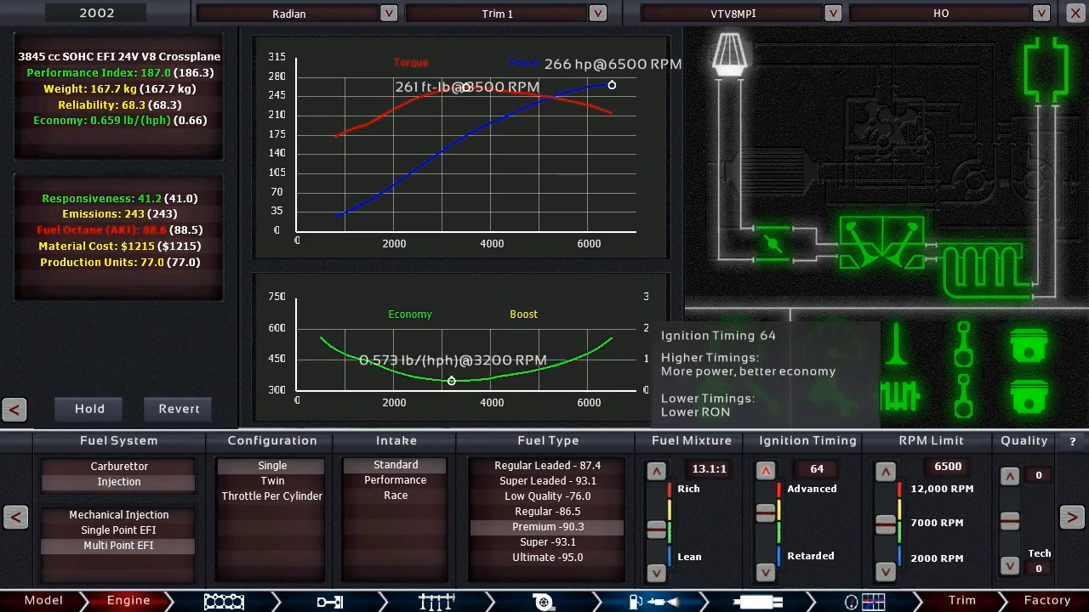
{"action": "left_click", "coordinate": [765, 470]}
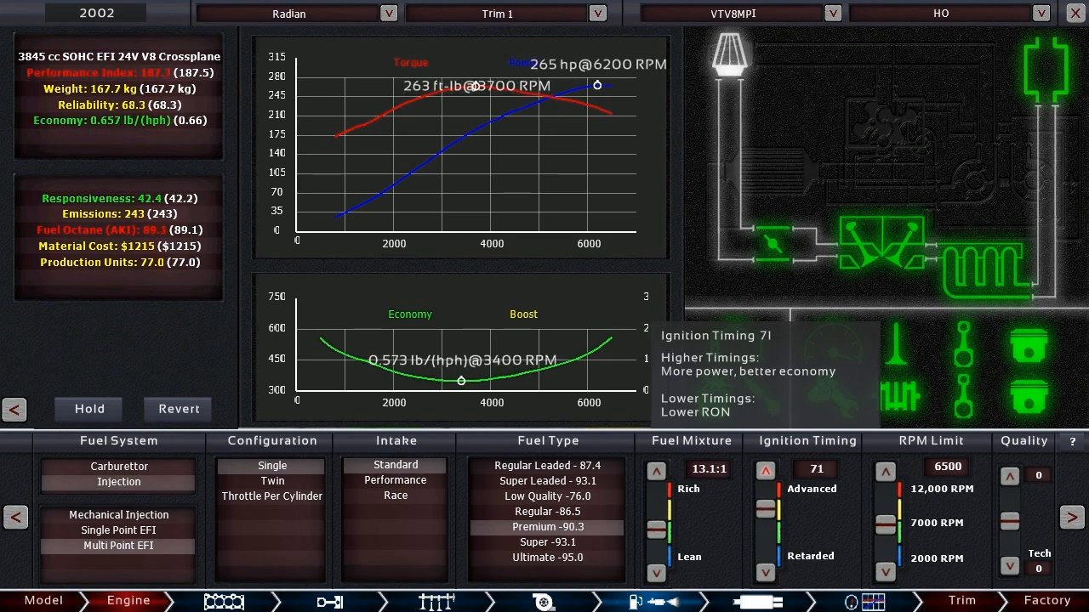
{"action": "left_click", "coordinate": [765, 470]}
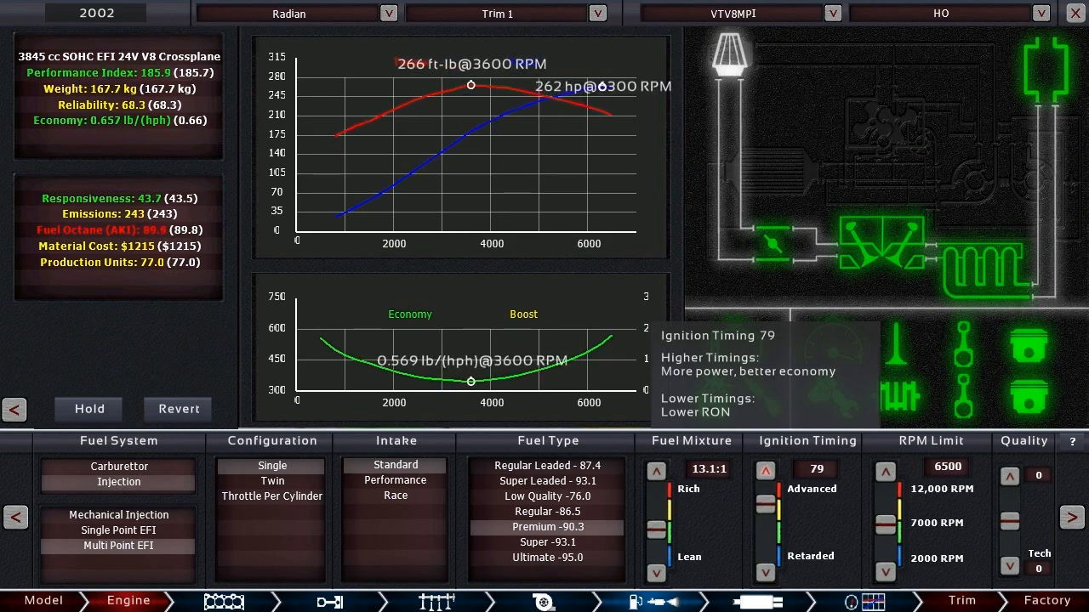
{"action": "left_click", "coordinate": [765, 470]}
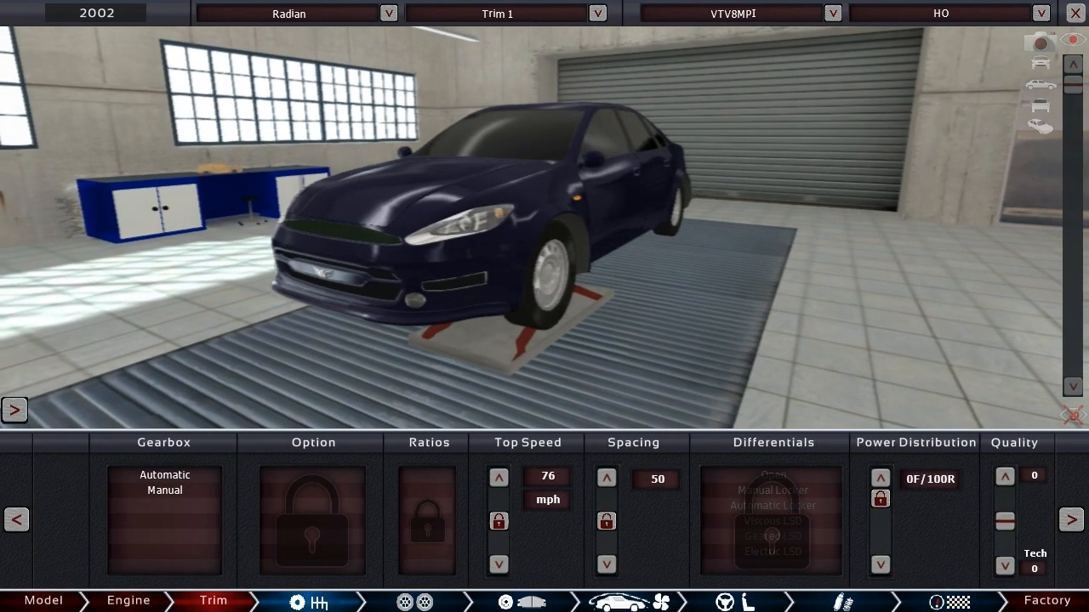
- Fit a six-speed single-clutch manual gearbox with 166 mph top speed and 39 spacing
{"action": "left_click", "coordinate": [164, 474]}
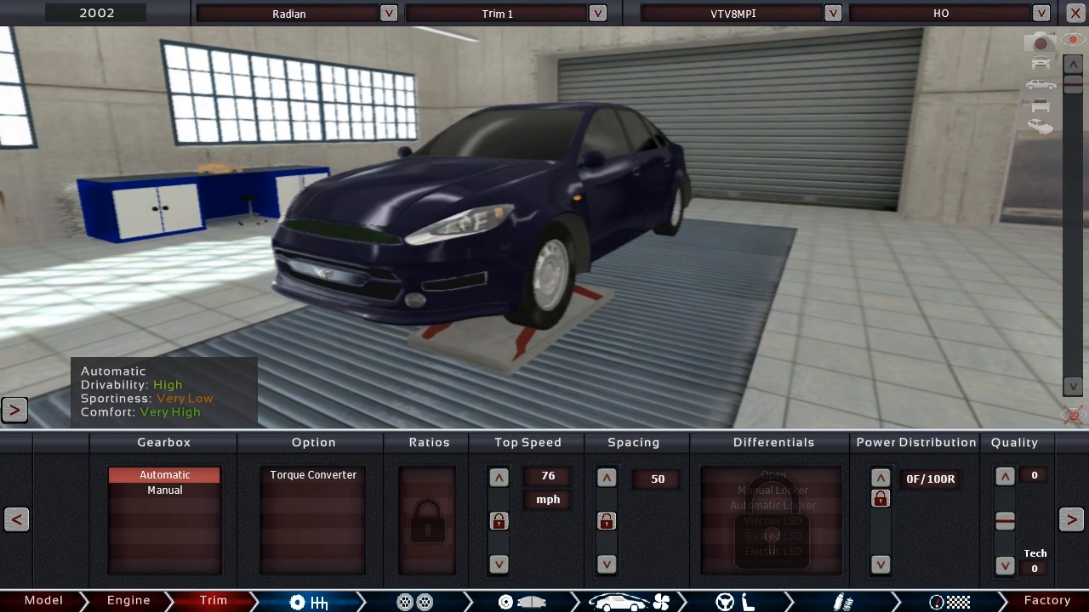
{"action": "left_click", "coordinate": [164, 489]}
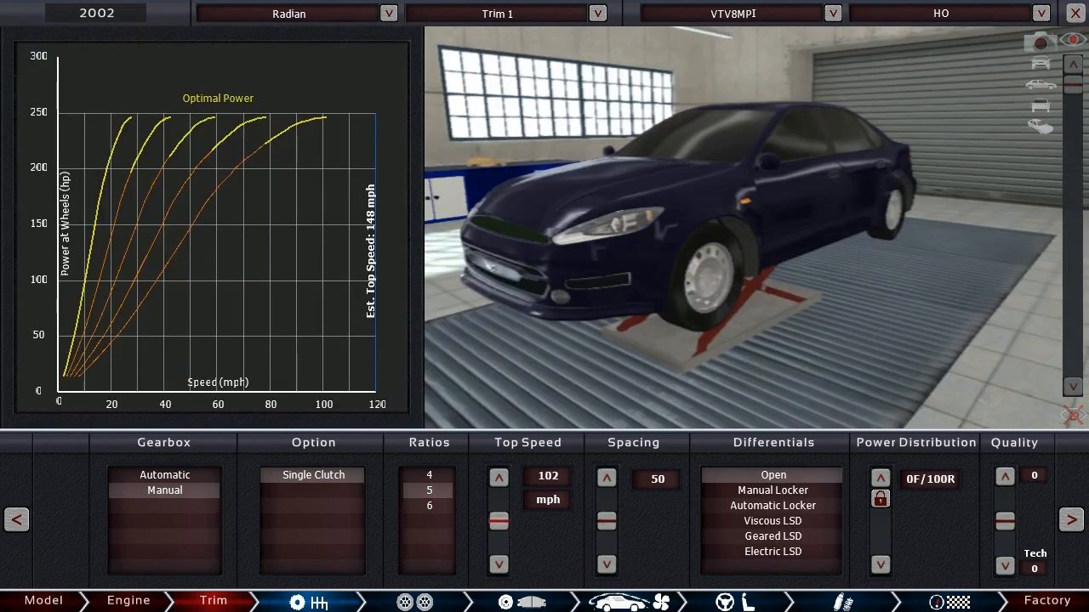
{"action": "left_click", "coordinate": [429, 506]}
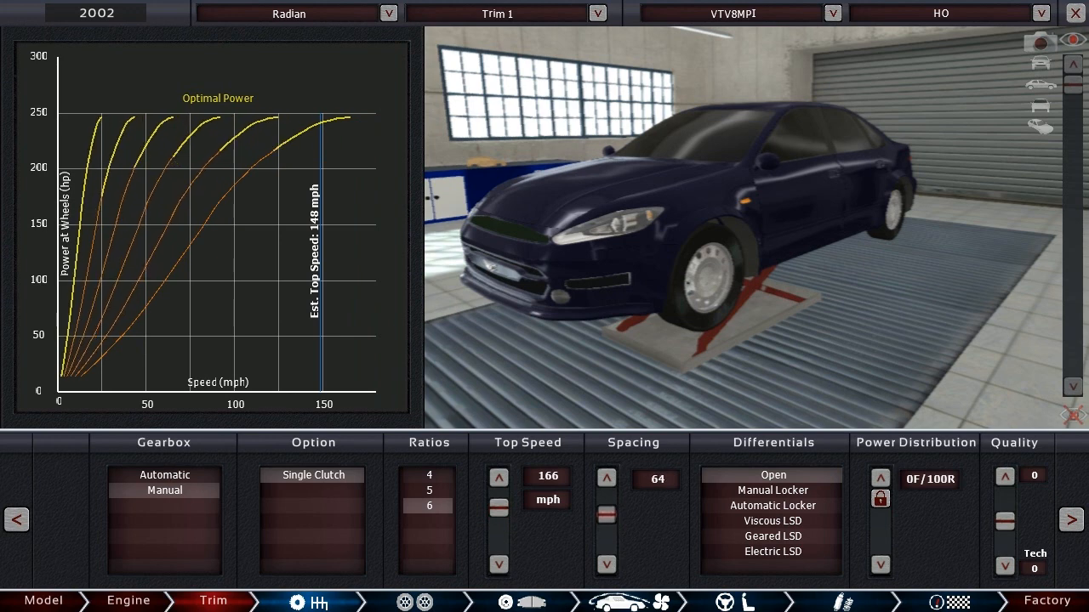
{"action": "left_click", "coordinate": [606, 564]}
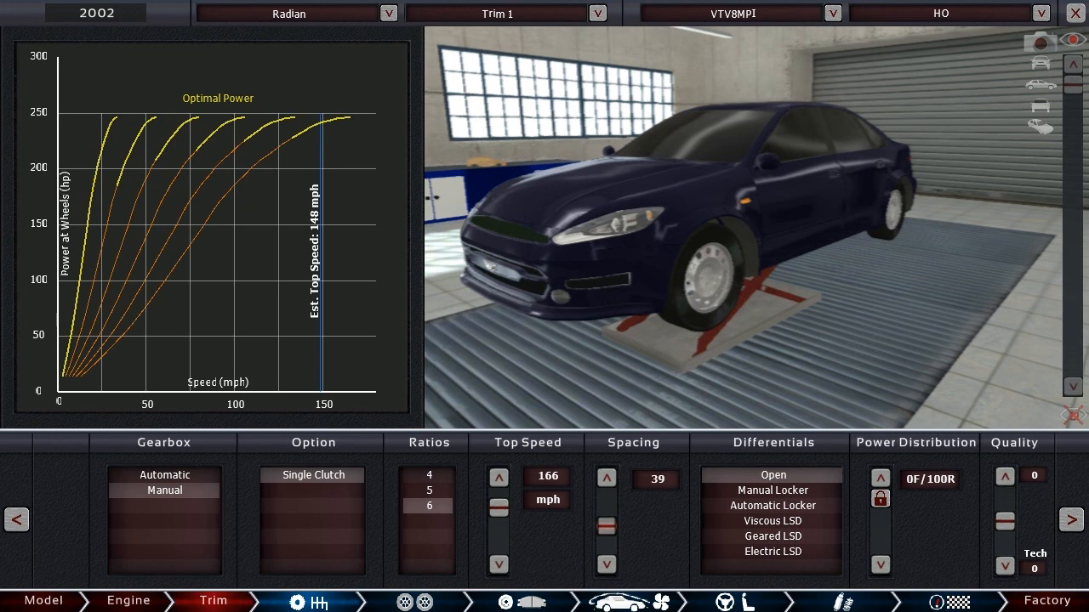
{"action": "left_click", "coordinate": [769, 521]}
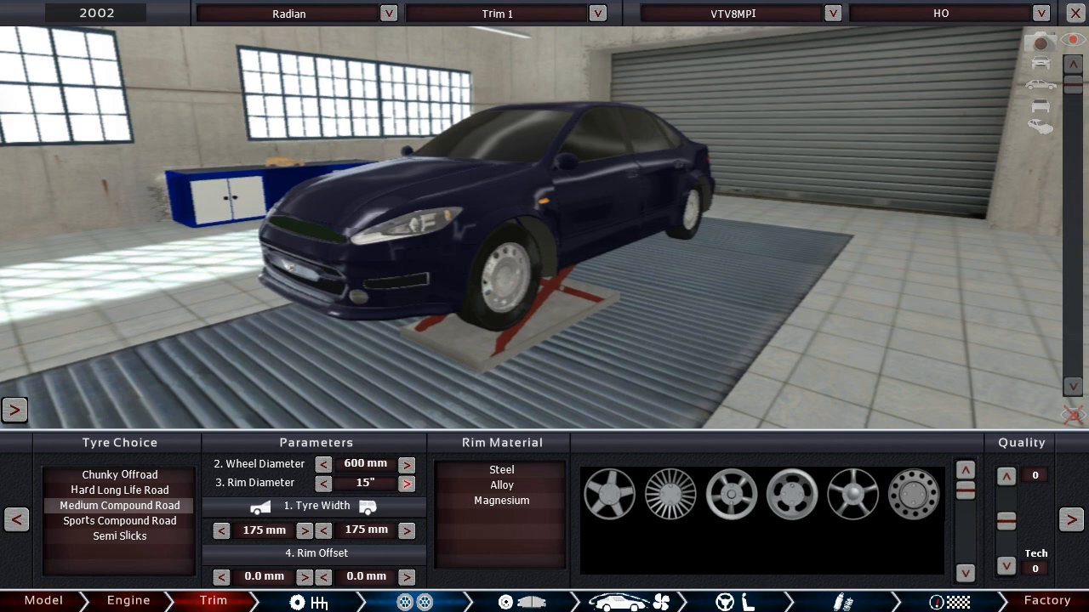
- Fit 17-inch rims with 205 mm tyres, offsets 20 mm front and 30 mm rear
{"action": "left_click", "coordinate": [406, 483]}
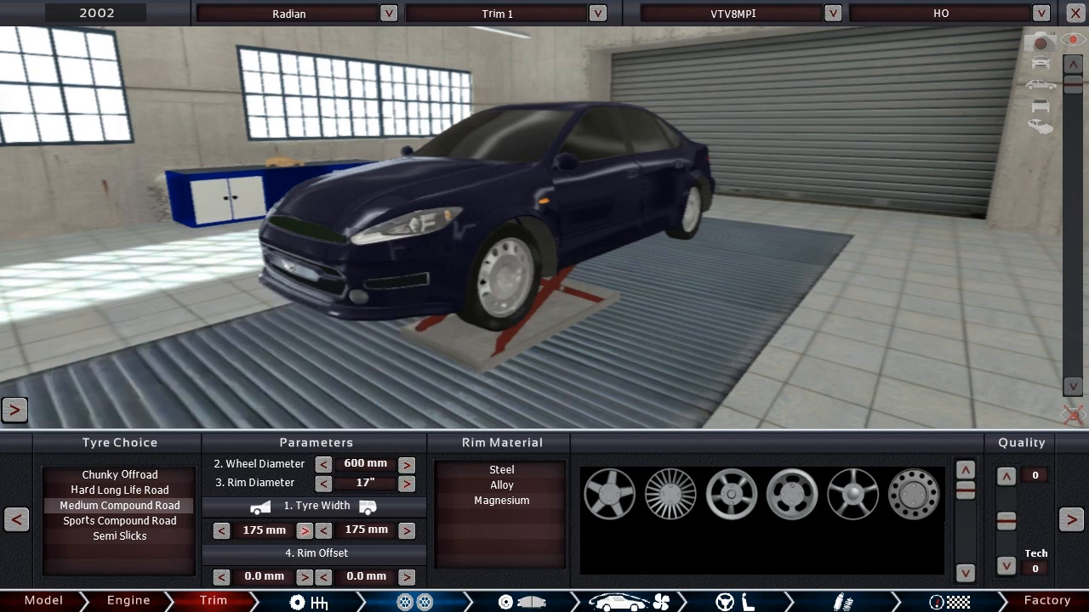
{"action": "left_click", "coordinate": [304, 529]}
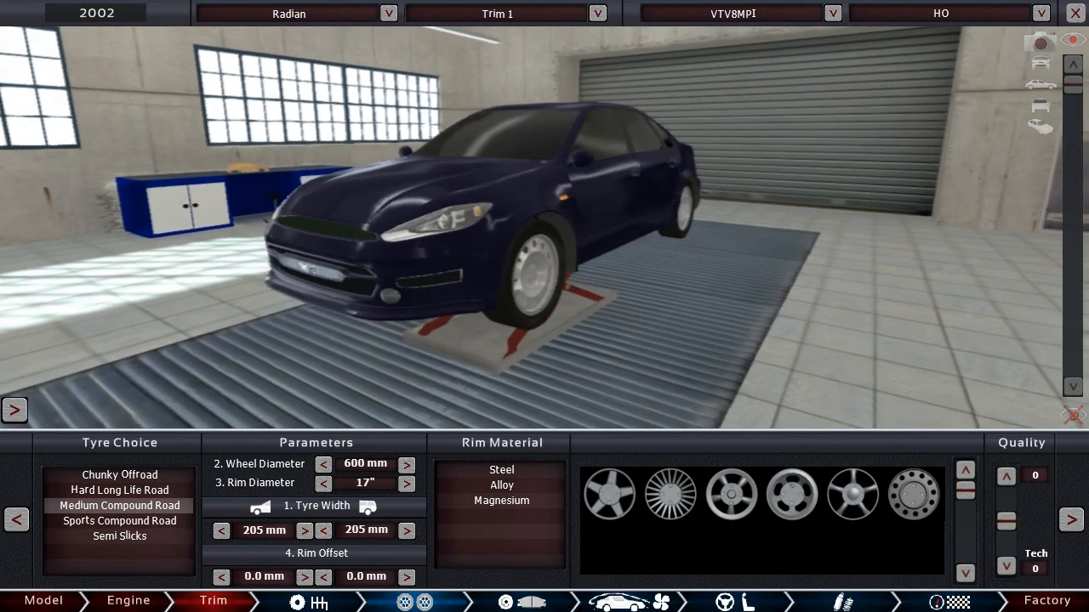
{"action": "left_click", "coordinate": [406, 576]}
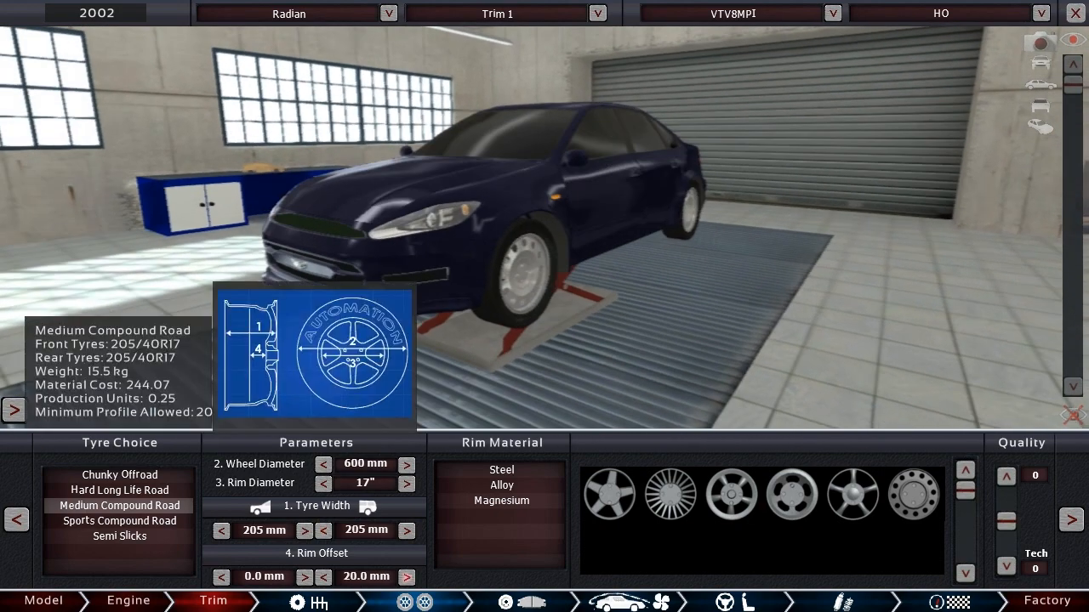
{"action": "left_click", "coordinate": [303, 577]}
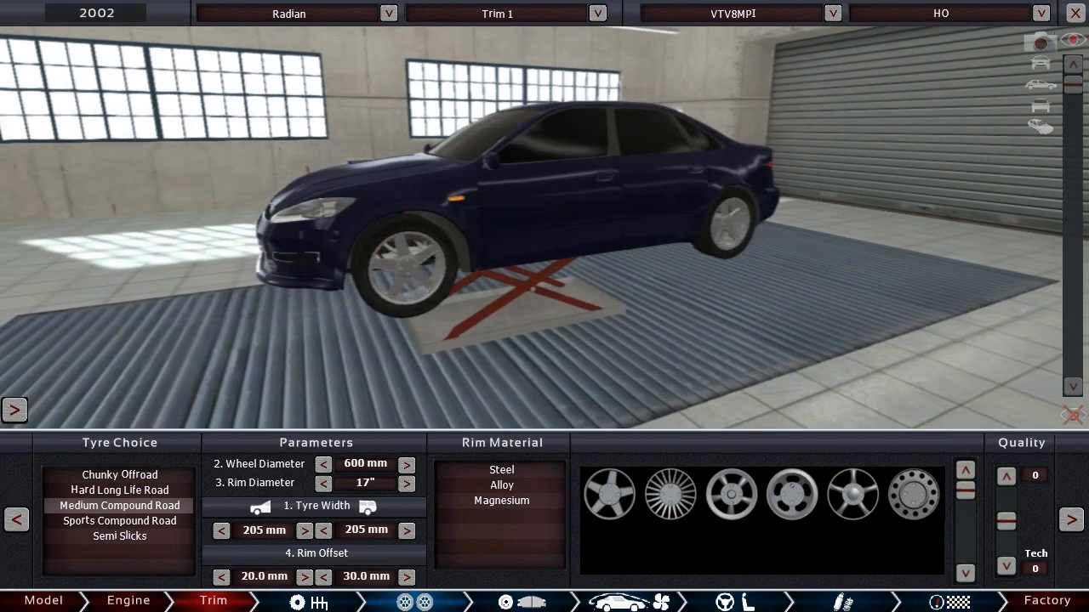
{"action": "left_click", "coordinate": [501, 485]}
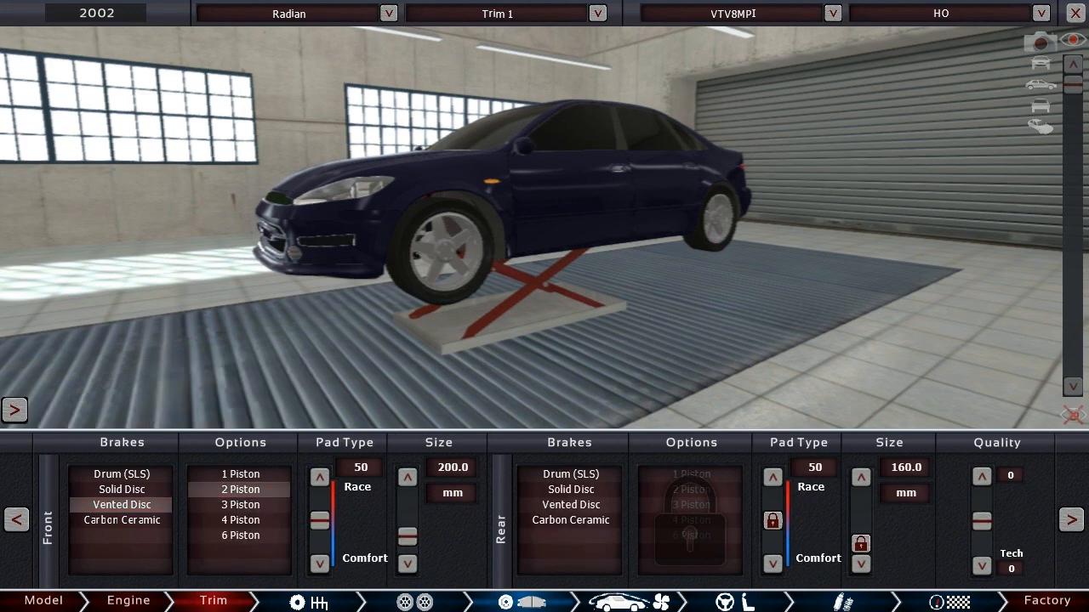
- Fit vented disc brakes all round, 340 mm front and 305 mm rear
{"action": "left_click", "coordinate": [406, 477]}
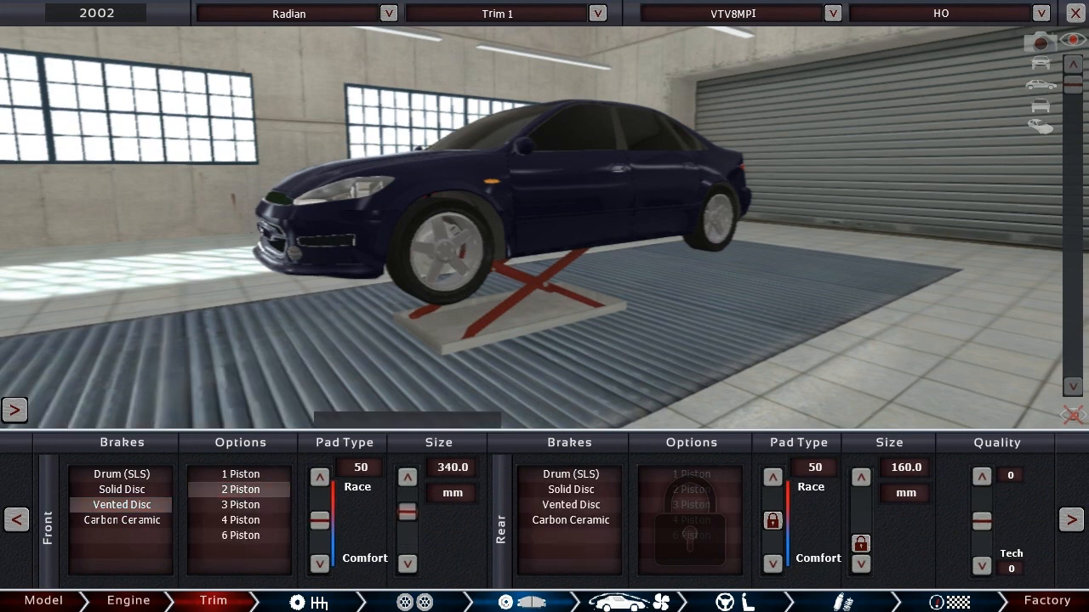
{"action": "left_click", "coordinate": [406, 477]}
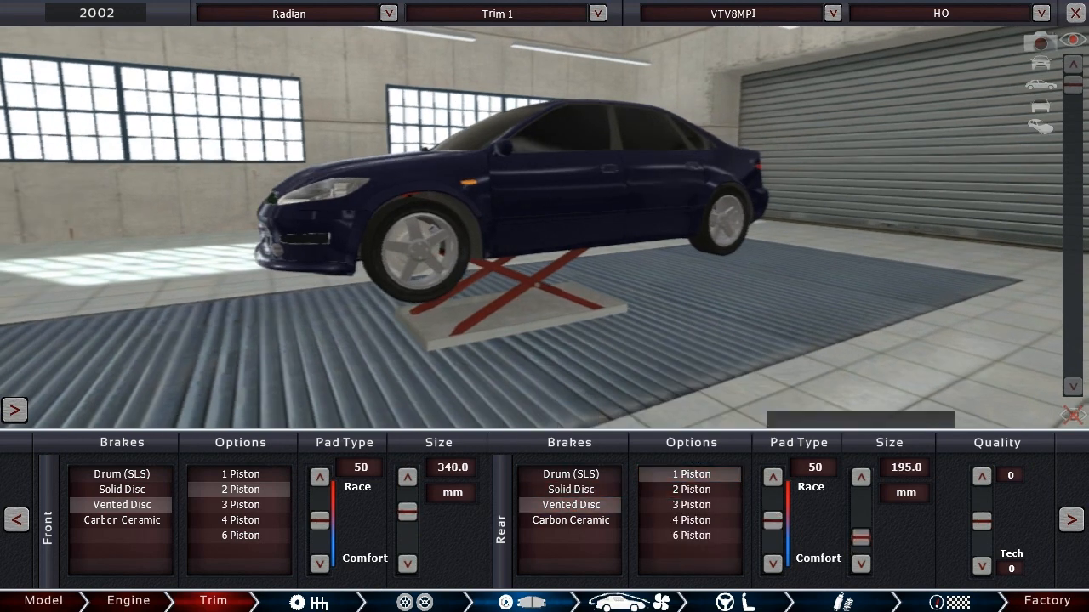
{"action": "left_click", "coordinate": [860, 477]}
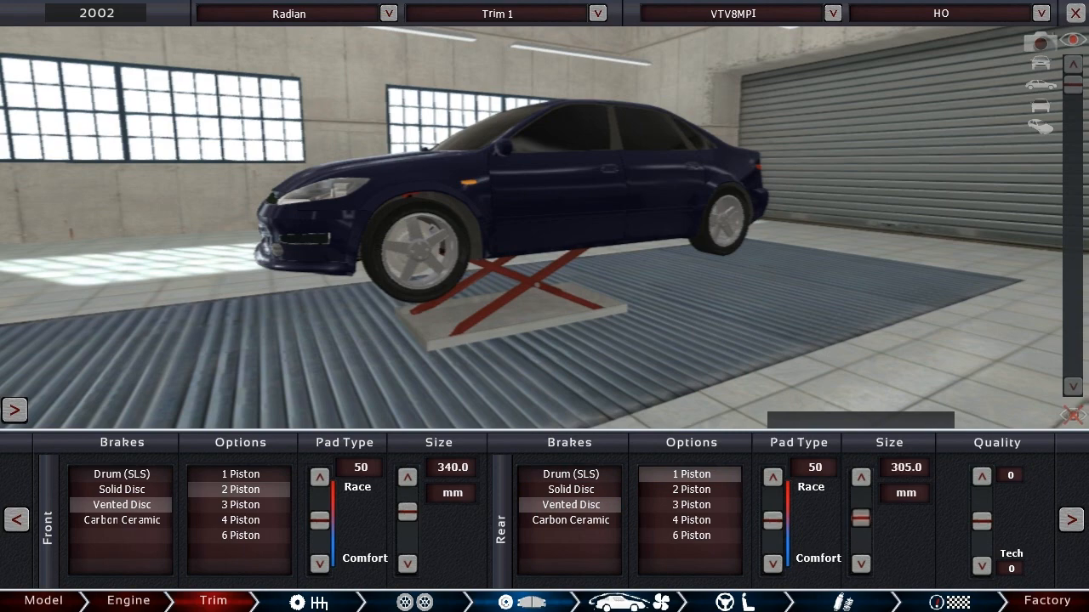
{"action": "left_click", "coordinate": [861, 476]}
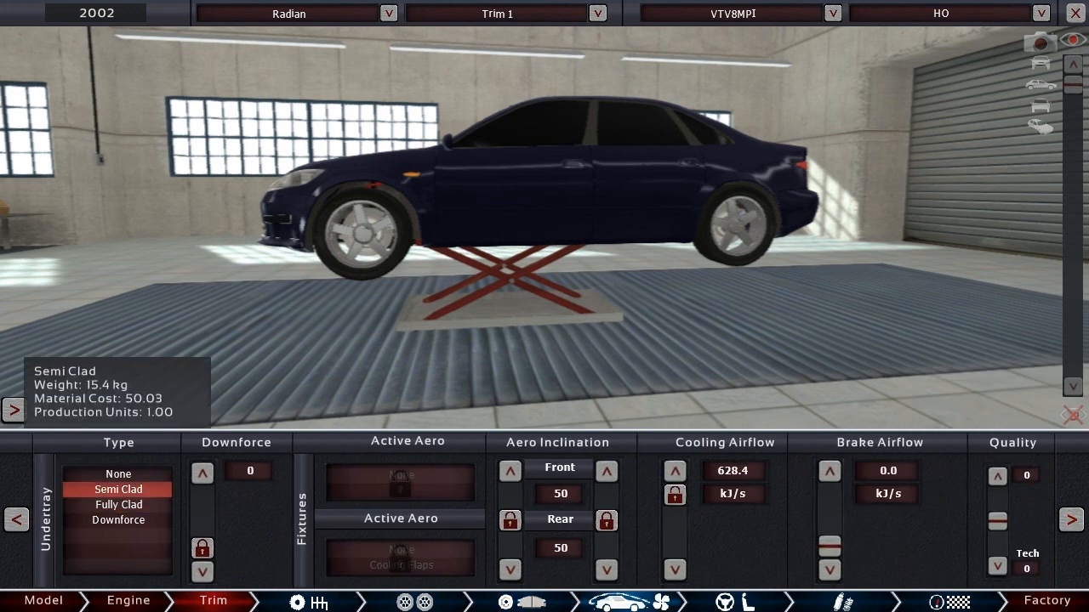
- Fit a Fully Clad undertray and lower cooling airflow to 176.0 kJ/s
{"action": "left_click", "coordinate": [119, 504]}
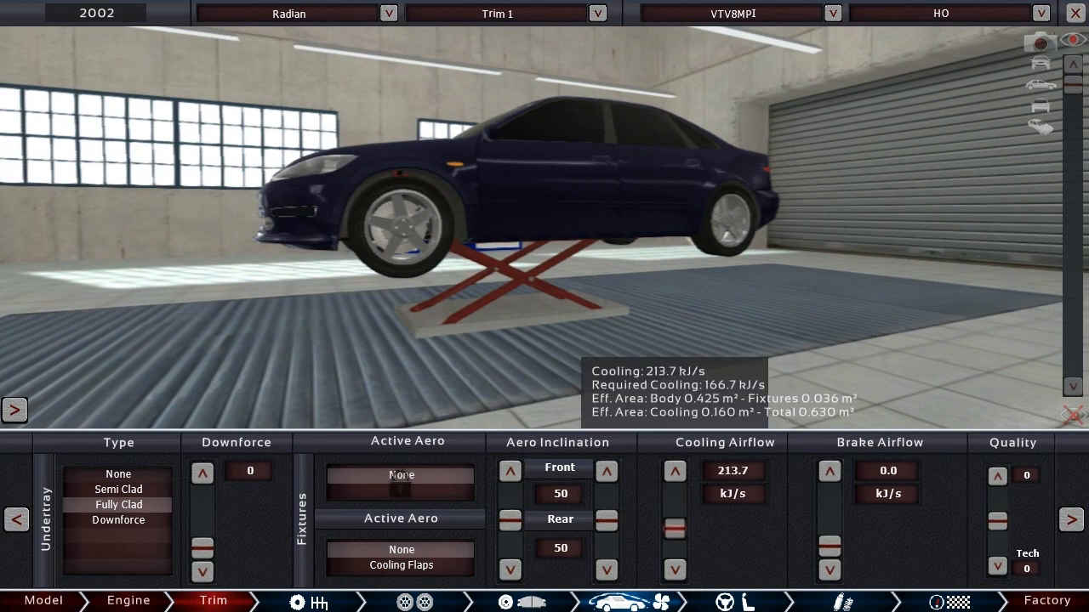
{"action": "left_click", "coordinate": [674, 527]}
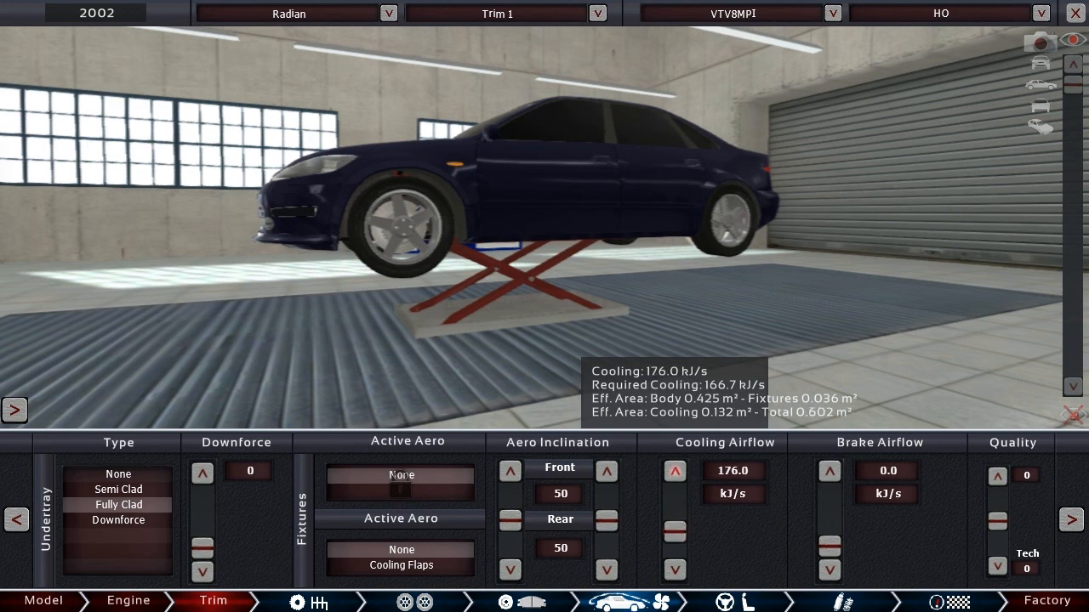
{"action": "left_click", "coordinate": [674, 471]}
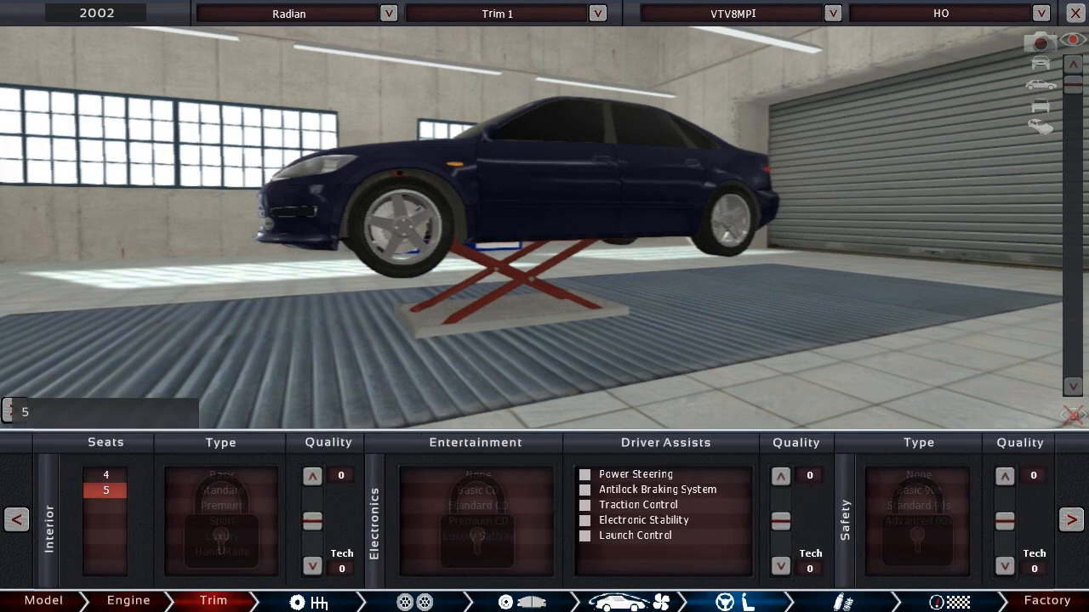
- Choose five seats, a Premium interior, Standard CD player, ABS and traction control
{"action": "left_click", "coordinate": [221, 506]}
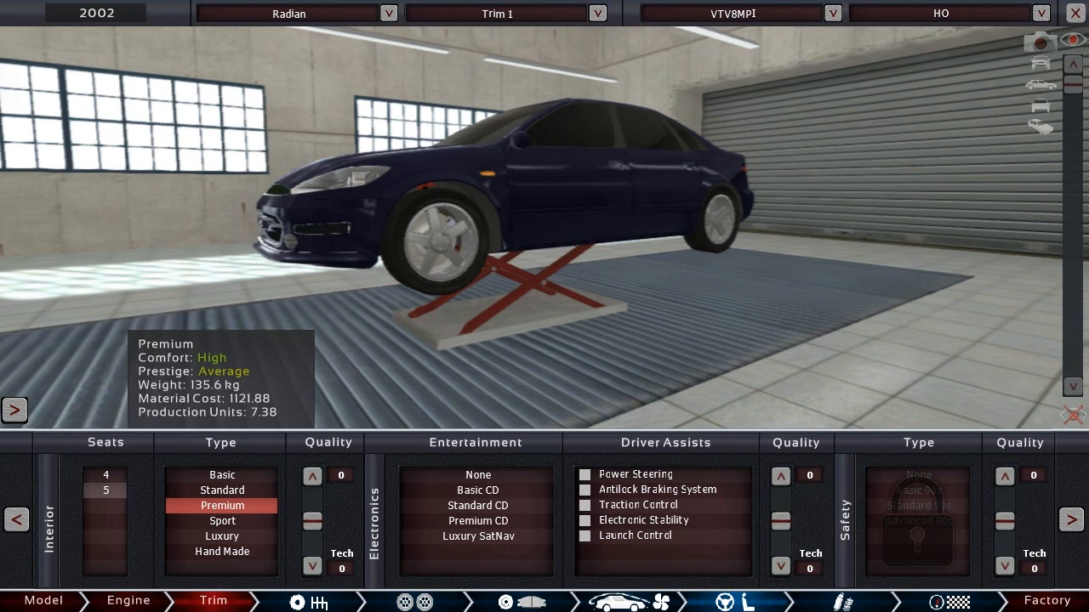
{"action": "left_click", "coordinate": [478, 520]}
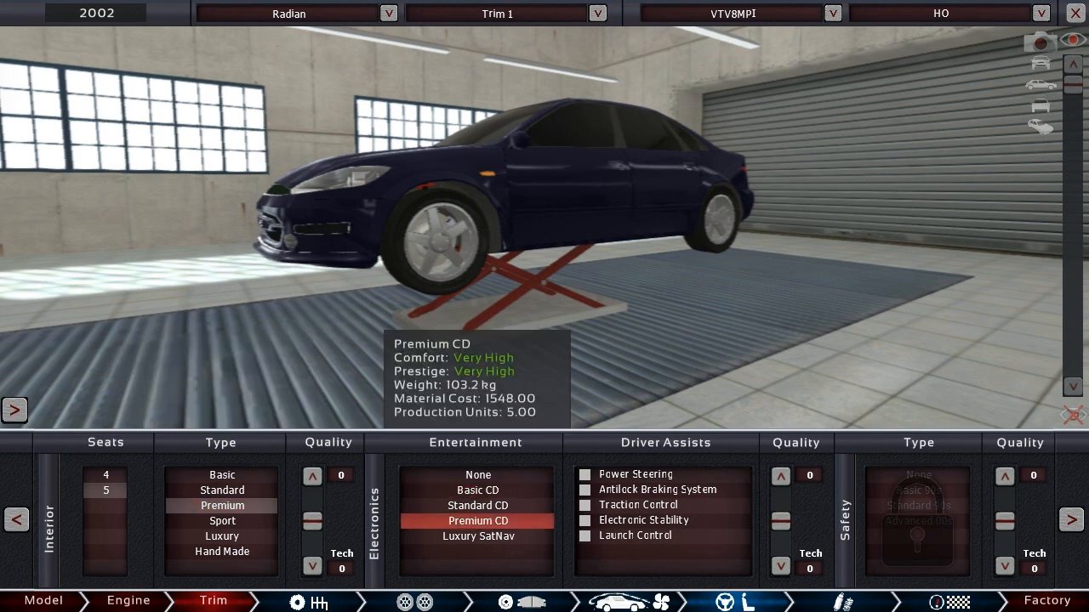
{"action": "left_click", "coordinate": [478, 505]}
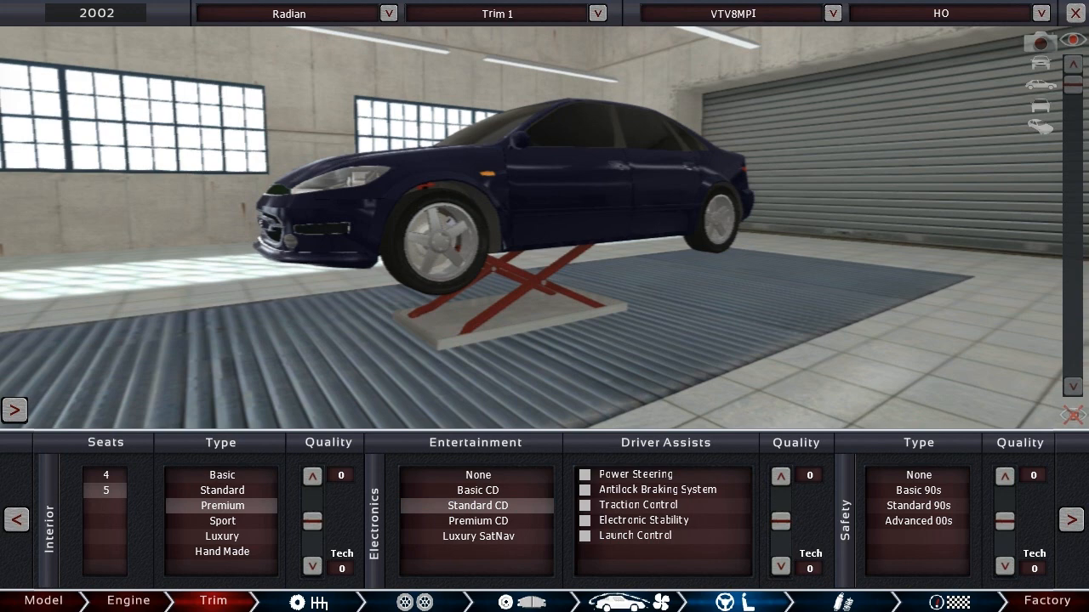
{"action": "left_click", "coordinate": [584, 489]}
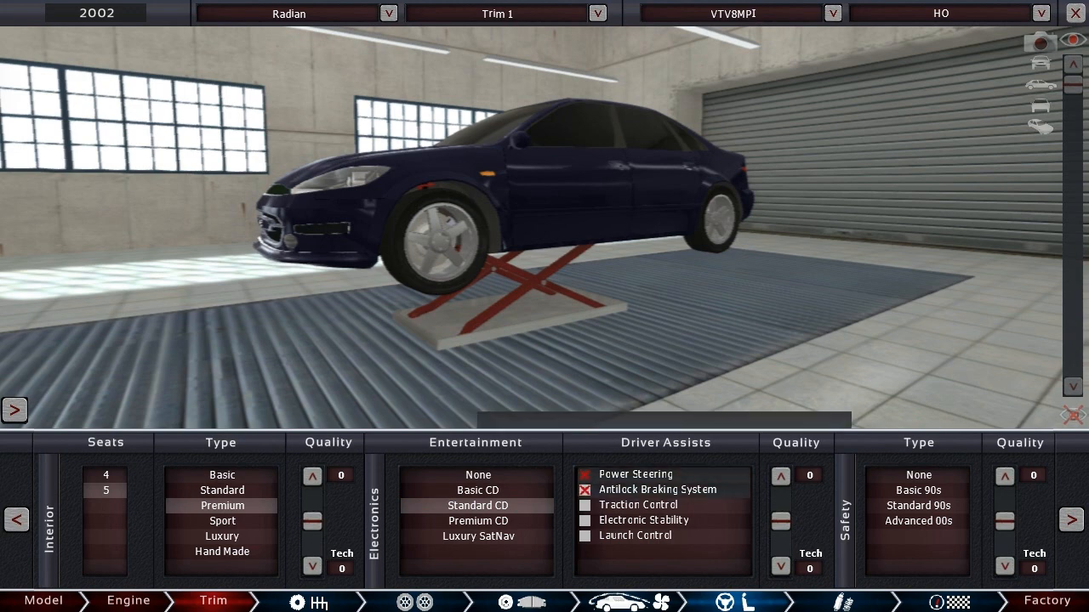
{"action": "left_click", "coordinate": [584, 504]}
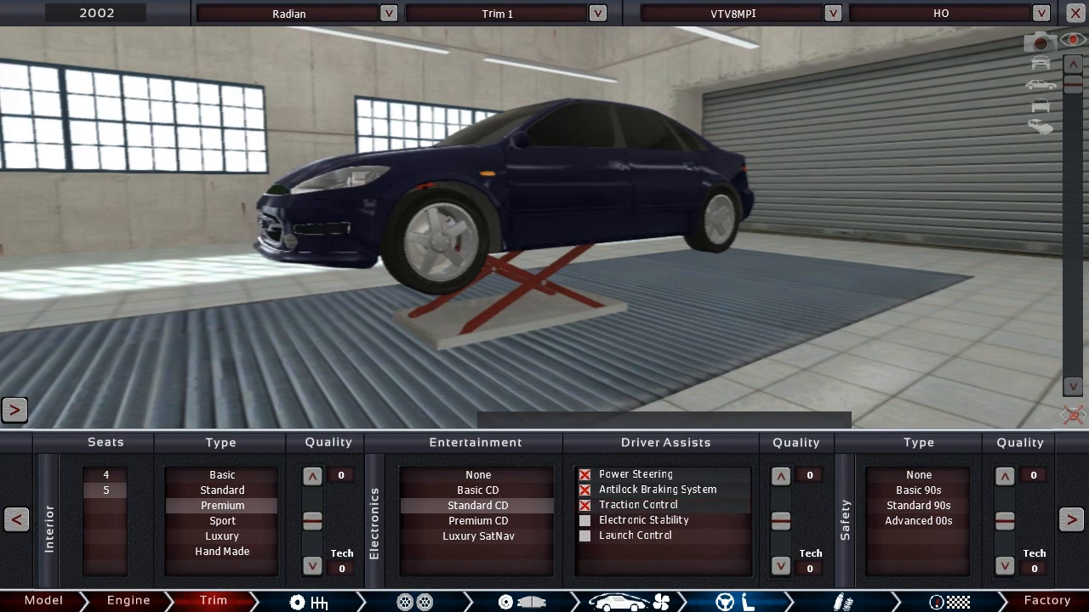
- Untick Traction Control again, leaving the other interior and safety choices
{"action": "left_click", "coordinate": [917, 505]}
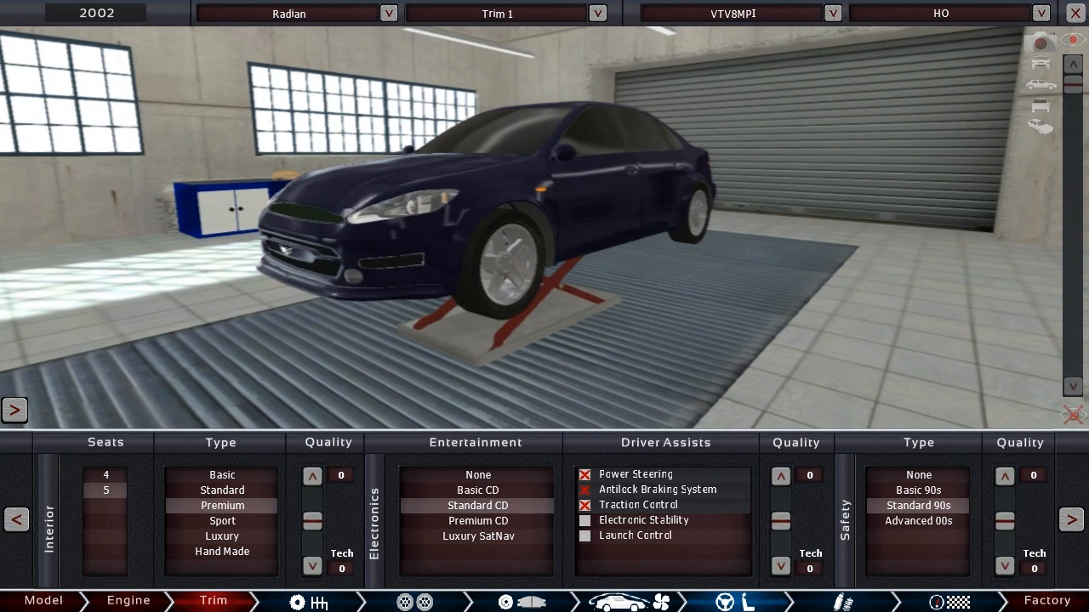
{"action": "left_click", "coordinate": [917, 505]}
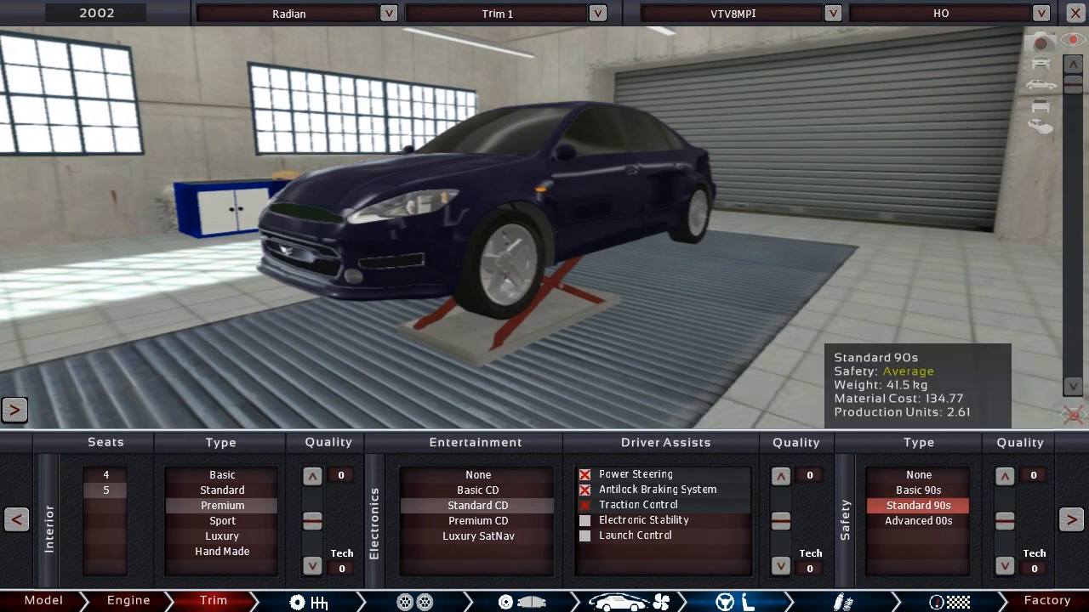
{"action": "left_click", "coordinate": [916, 520]}
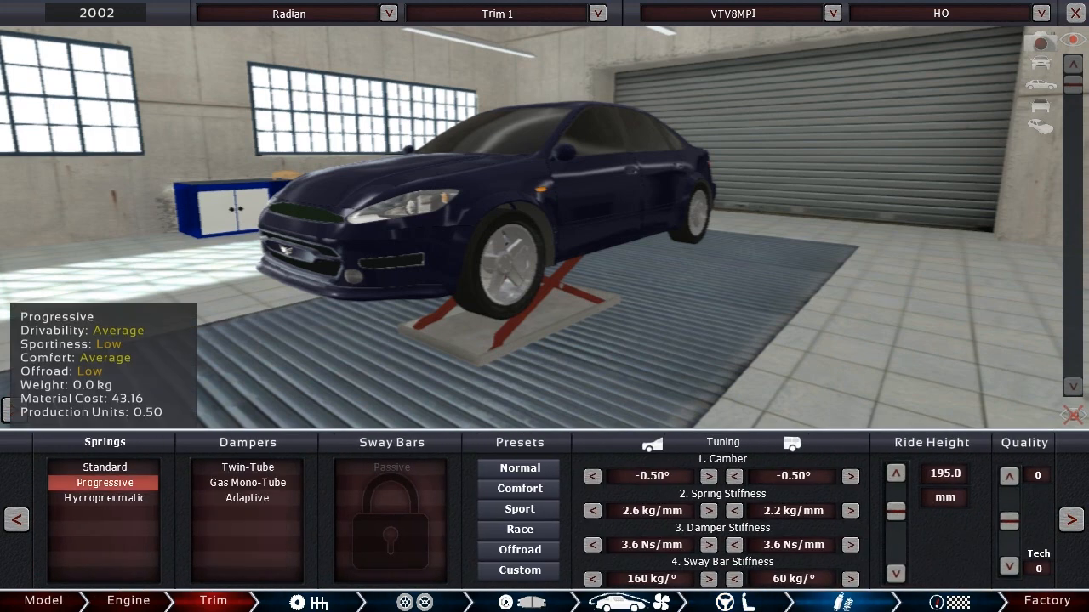
- Fit Progressive springs and Gas Mono-Tube dampers with a firmer preset suspension tune
{"action": "left_click", "coordinate": [104, 467]}
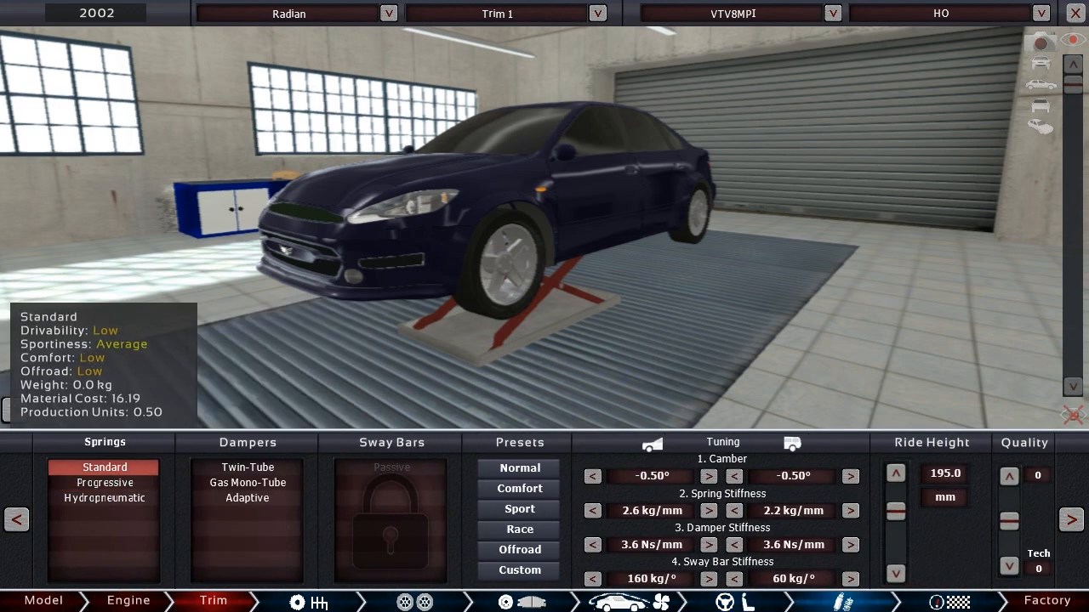
{"action": "left_click", "coordinate": [104, 482]}
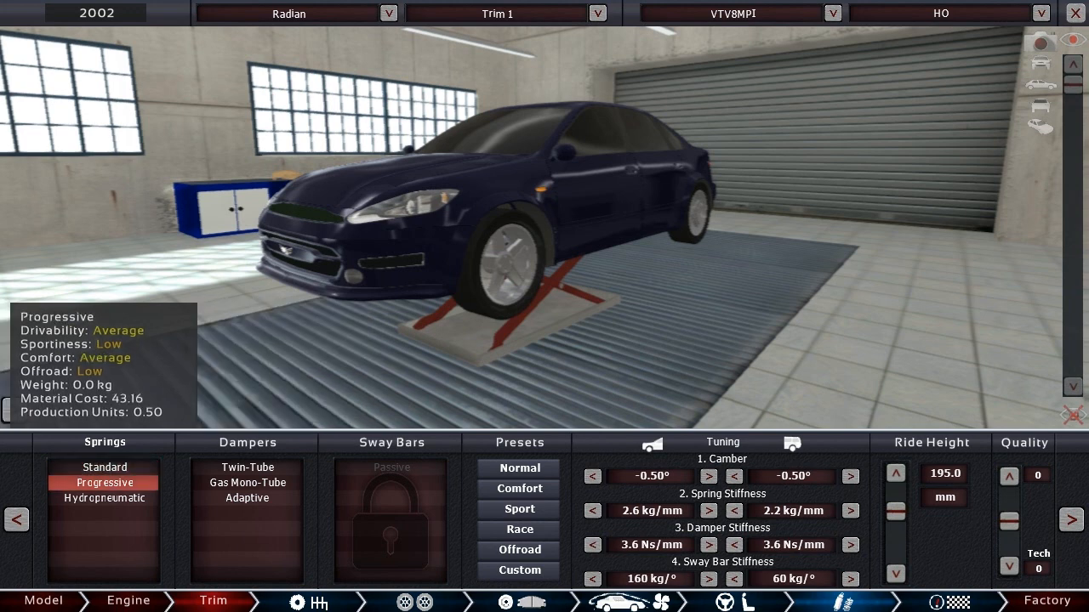
{"action": "left_click", "coordinate": [247, 482]}
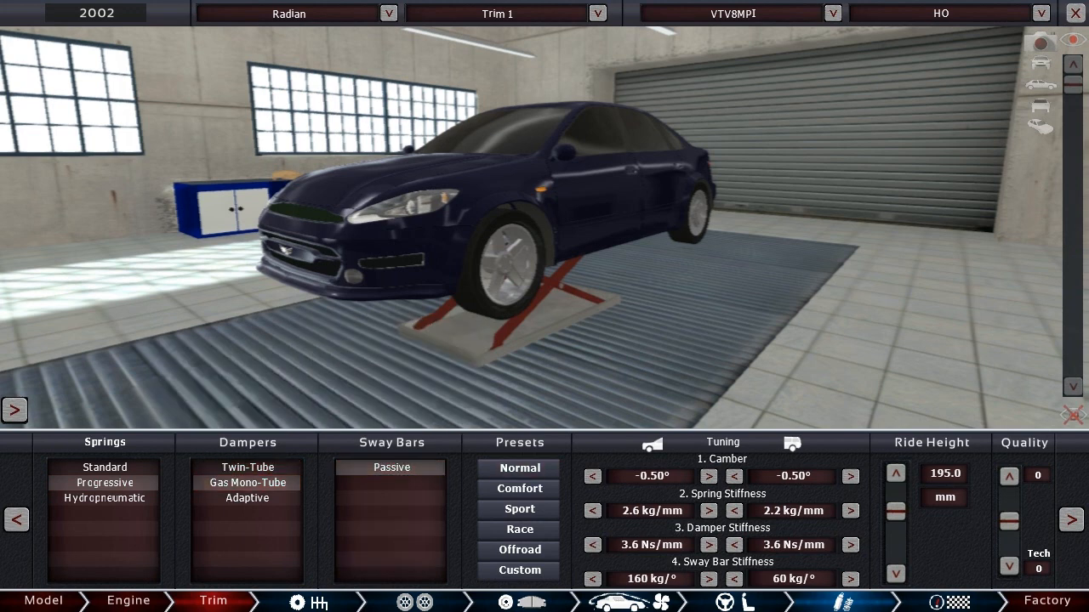
{"action": "left_click", "coordinate": [518, 508]}
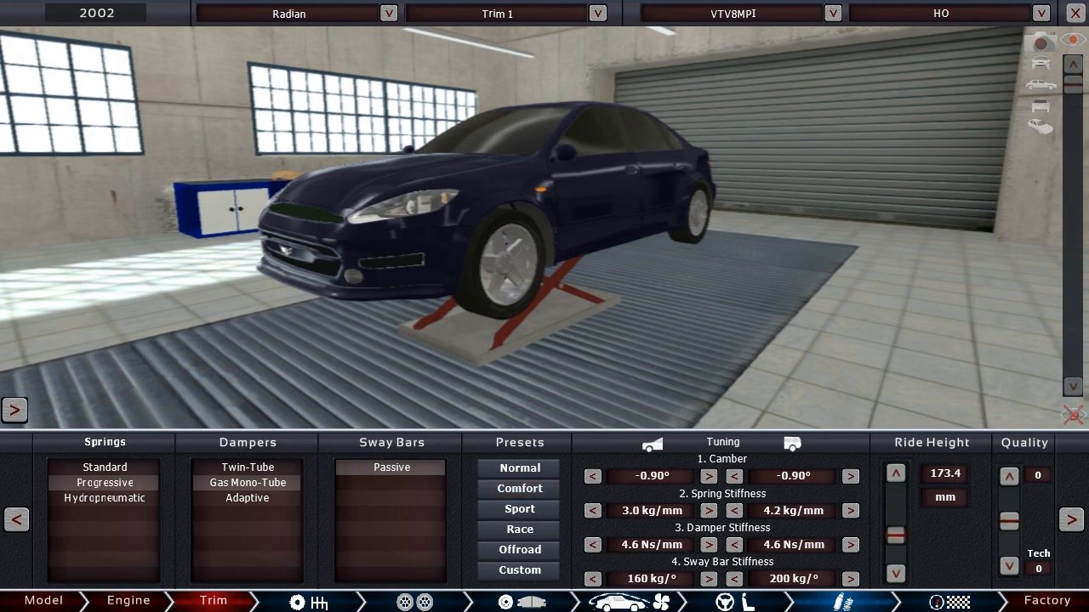
{"action": "left_click", "coordinate": [896, 472]}
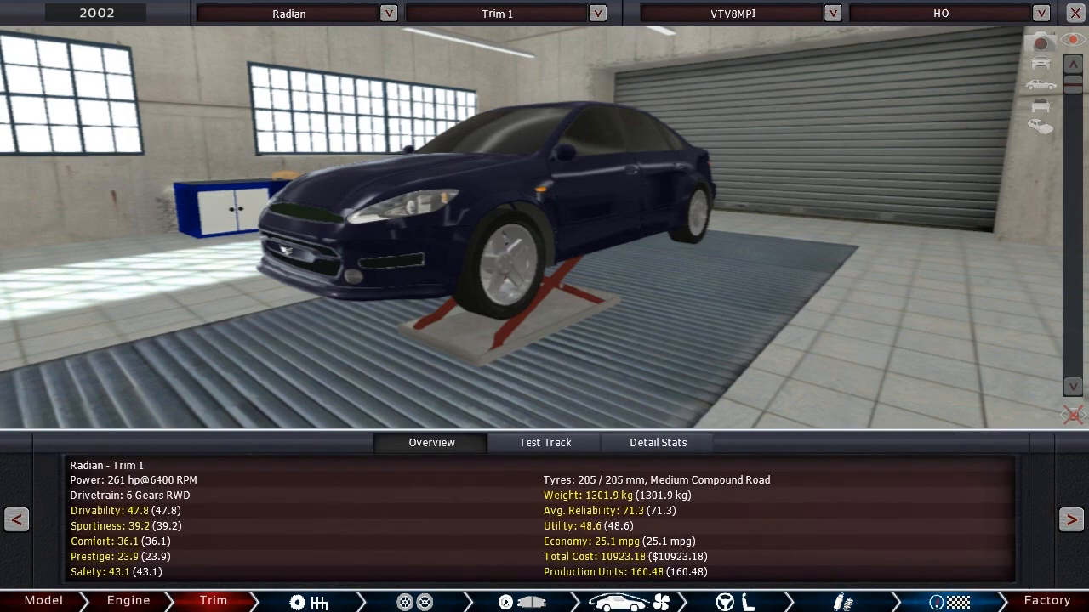
- Review detail stats, then show test track results: 165.5 mph, 6.4 s 0–62
{"action": "left_click", "coordinate": [656, 442]}
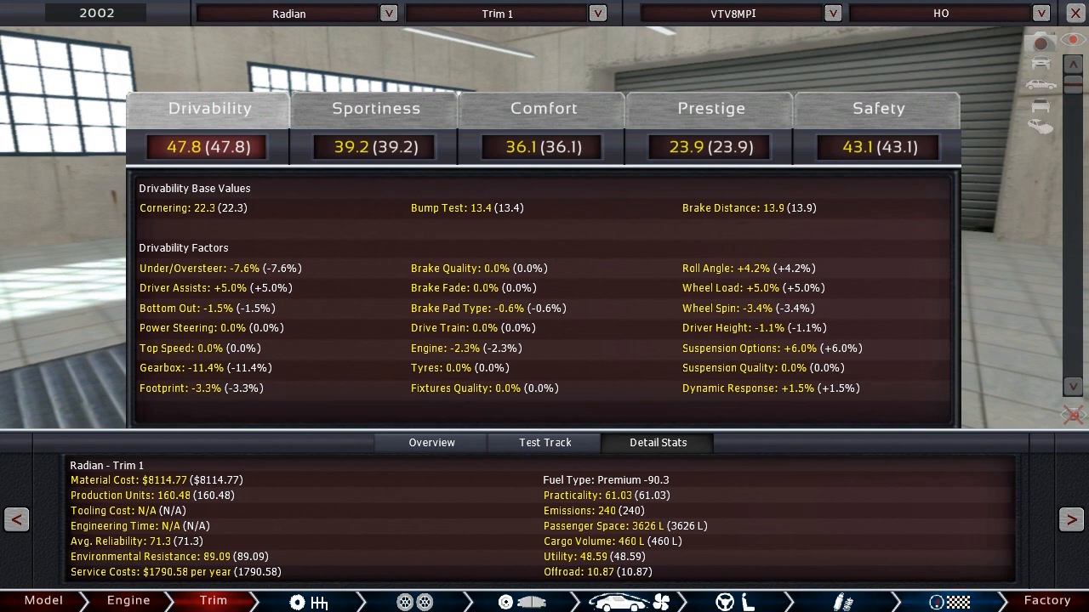
{"action": "left_click", "coordinate": [431, 443]}
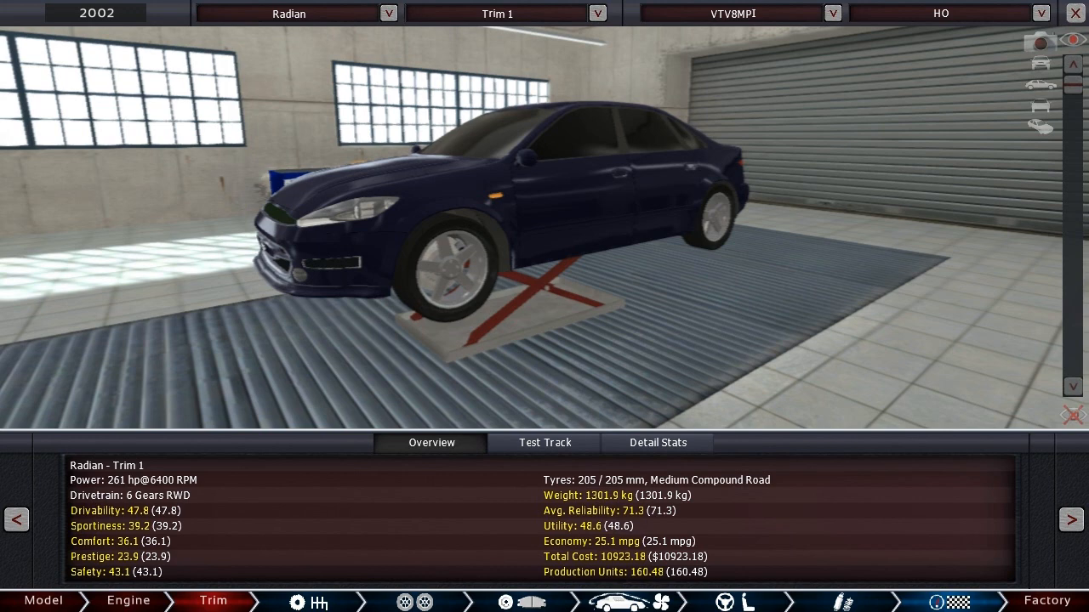
{"action": "left_click", "coordinate": [543, 442]}
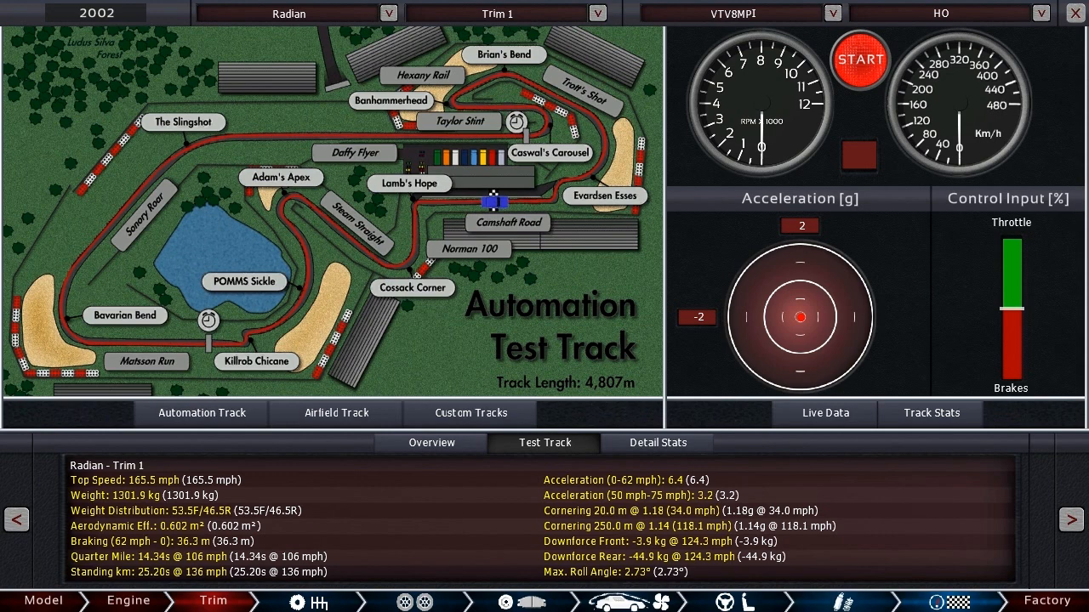
- Open the Gearbox page showing the six-speed manual and viscous LSD
{"action": "left_click", "coordinate": [432, 443]}
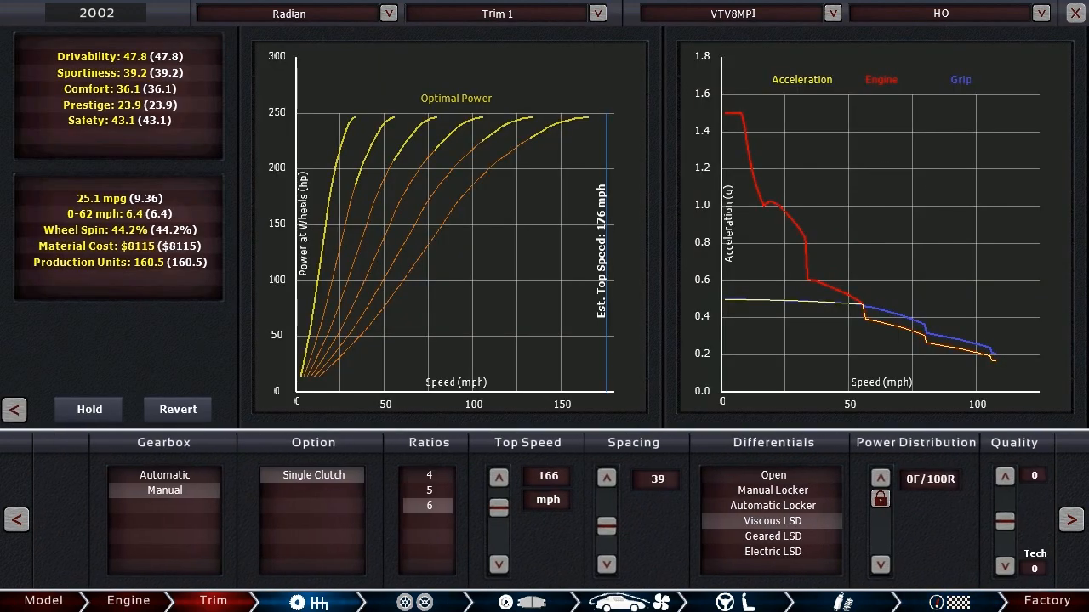
- Lengthen the gearing so the geared top speed reaches 186 mph
{"action": "left_click", "coordinate": [498, 477]}
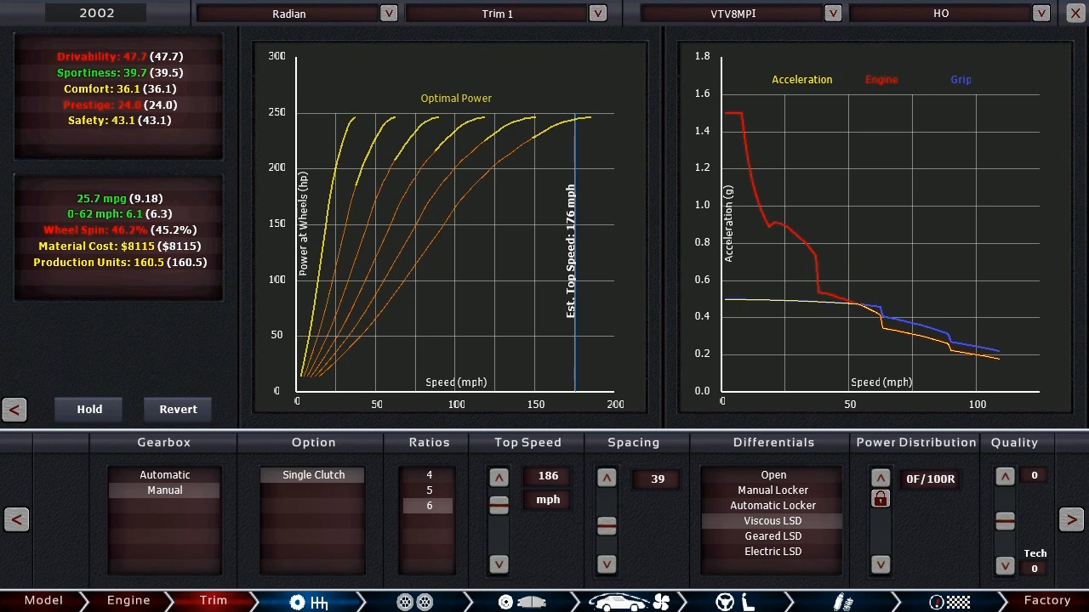
{"action": "left_click", "coordinate": [498, 477]}
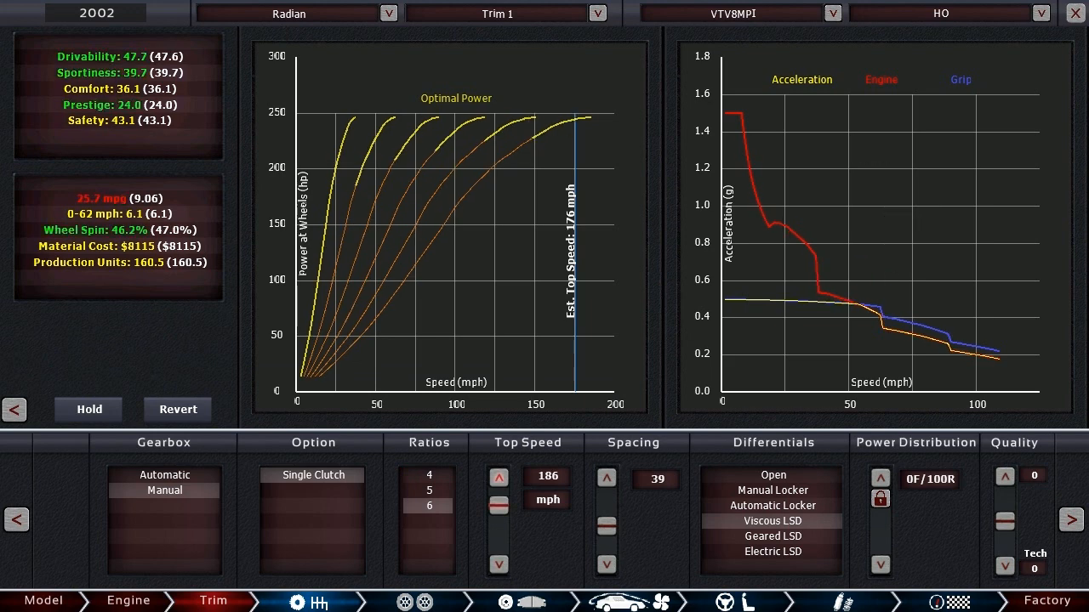
{"action": "left_click", "coordinate": [498, 477]}
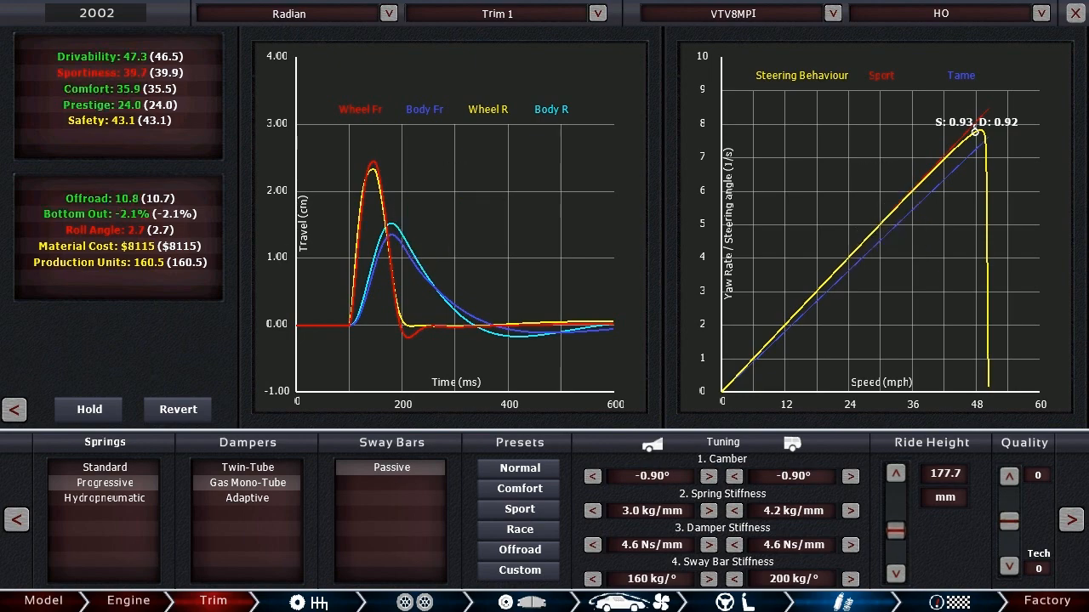
- Raise the ride height to about 191.8 mm
{"action": "left_click", "coordinate": [895, 473]}
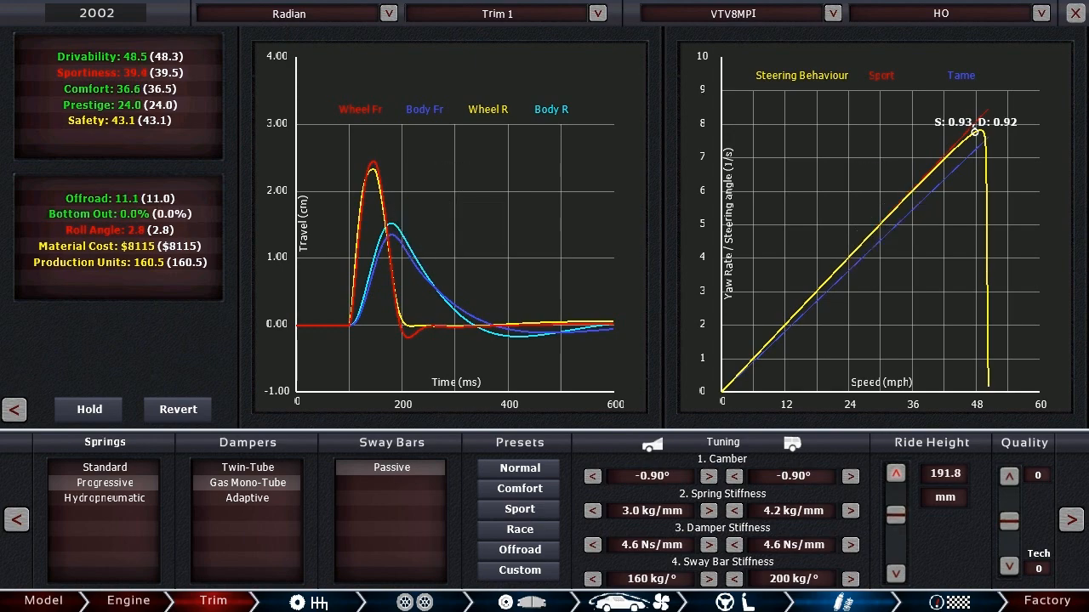
{"action": "left_click", "coordinate": [895, 473]}
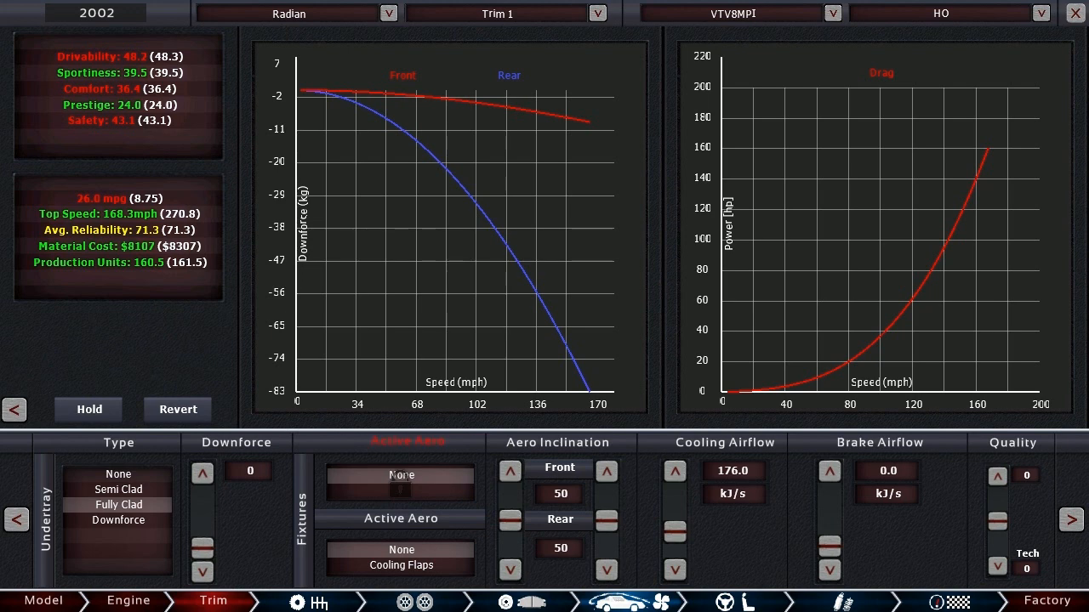
{"action": "mouse_move", "coordinate": [400, 564]}
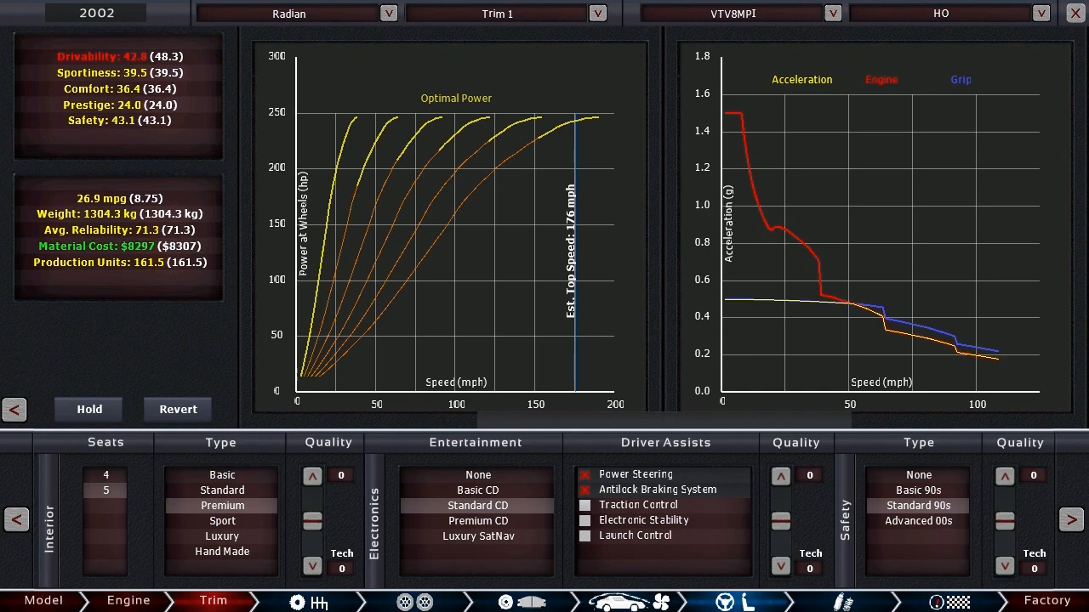
- Re-enable traction control and rename the trim to 'Base' on the Overview
{"action": "left_click", "coordinate": [586, 505]}
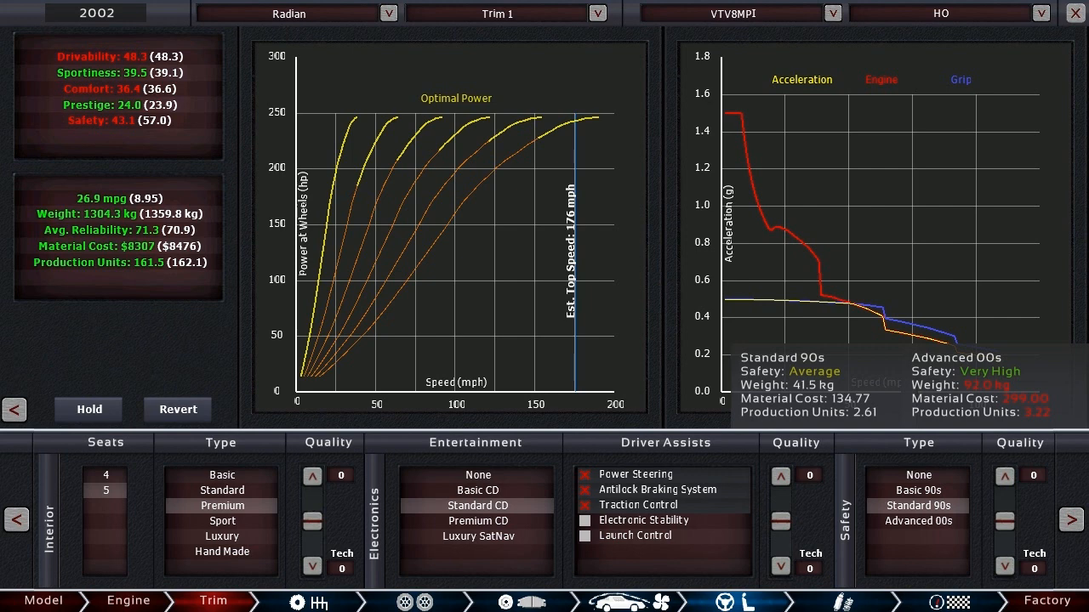
{"action": "left_click", "coordinate": [917, 520]}
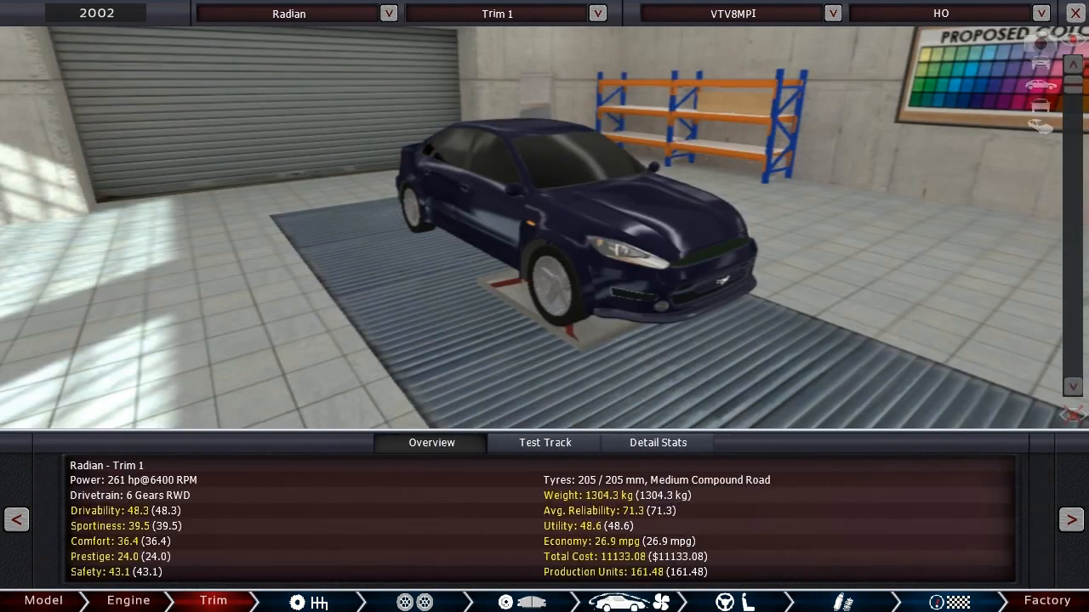
{"action": "left_click", "coordinate": [497, 12]}
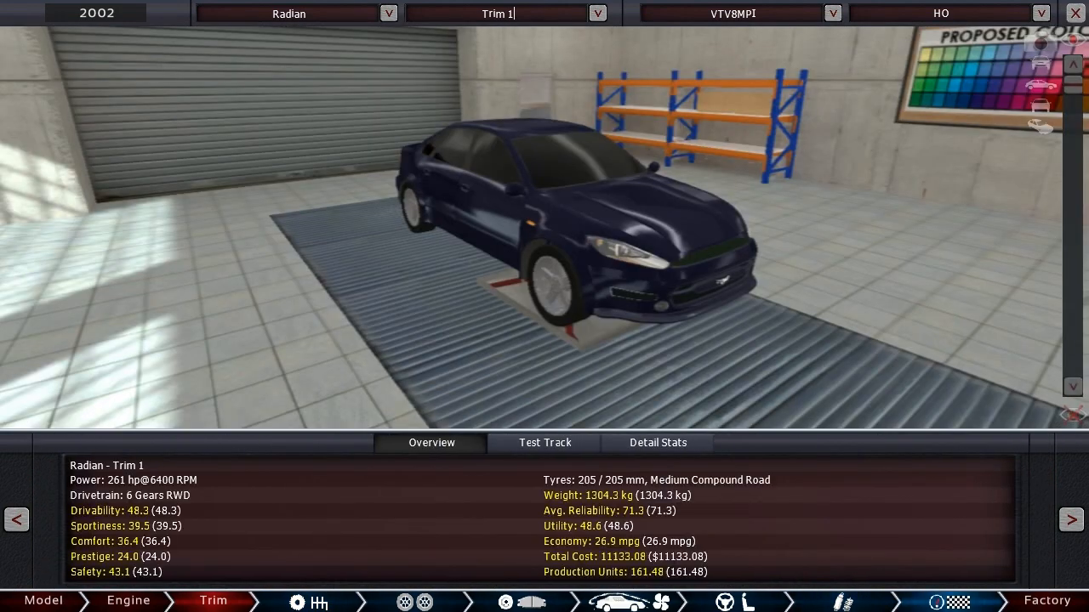
{"action": "type", "text": "Base"}
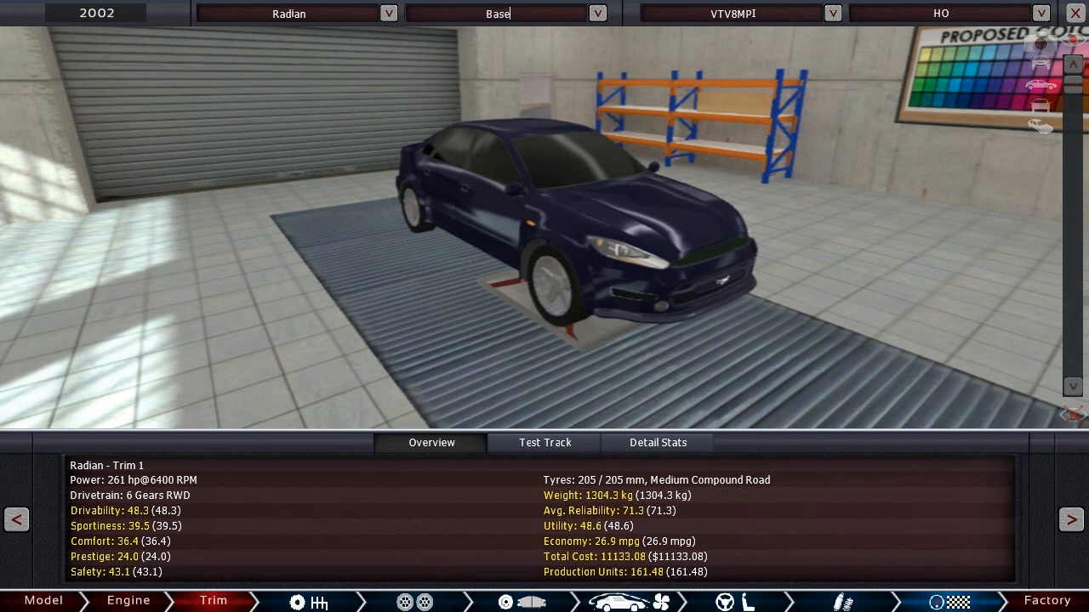